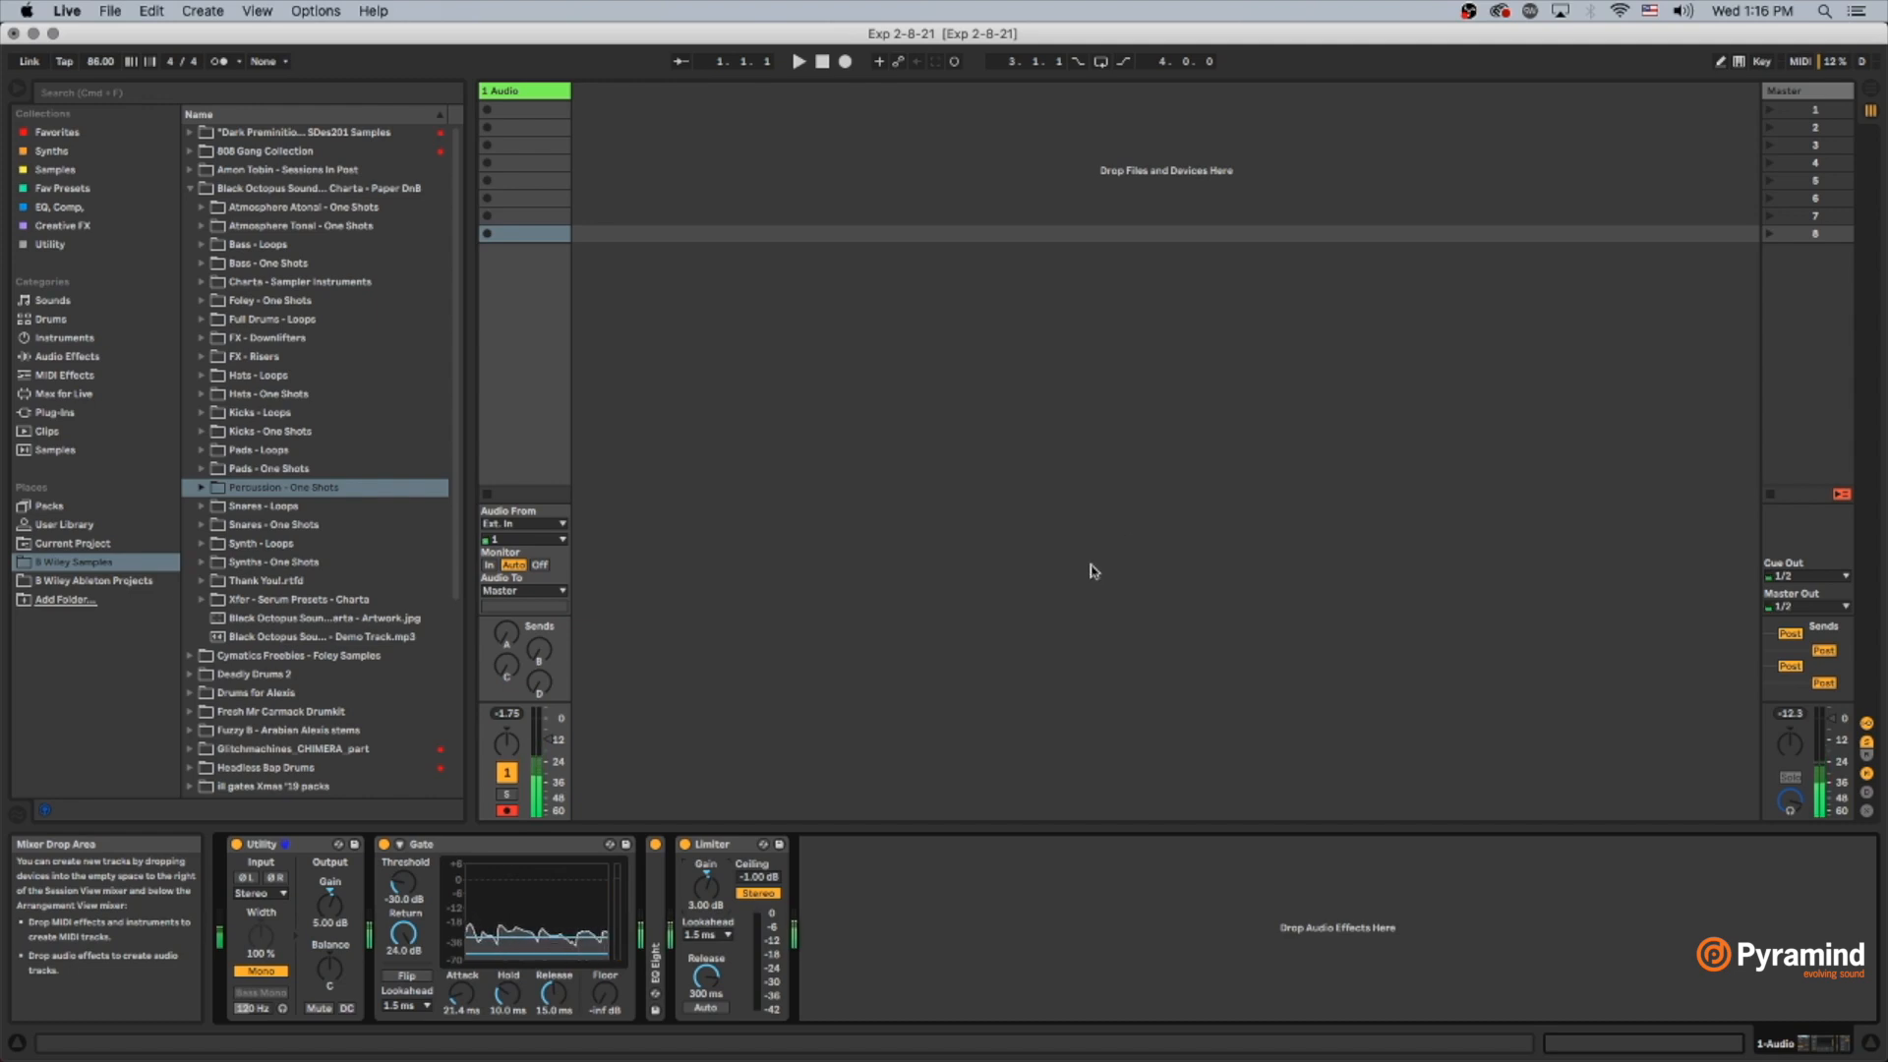
{"action": "mouse_move", "coordinate": [1042, 673]}
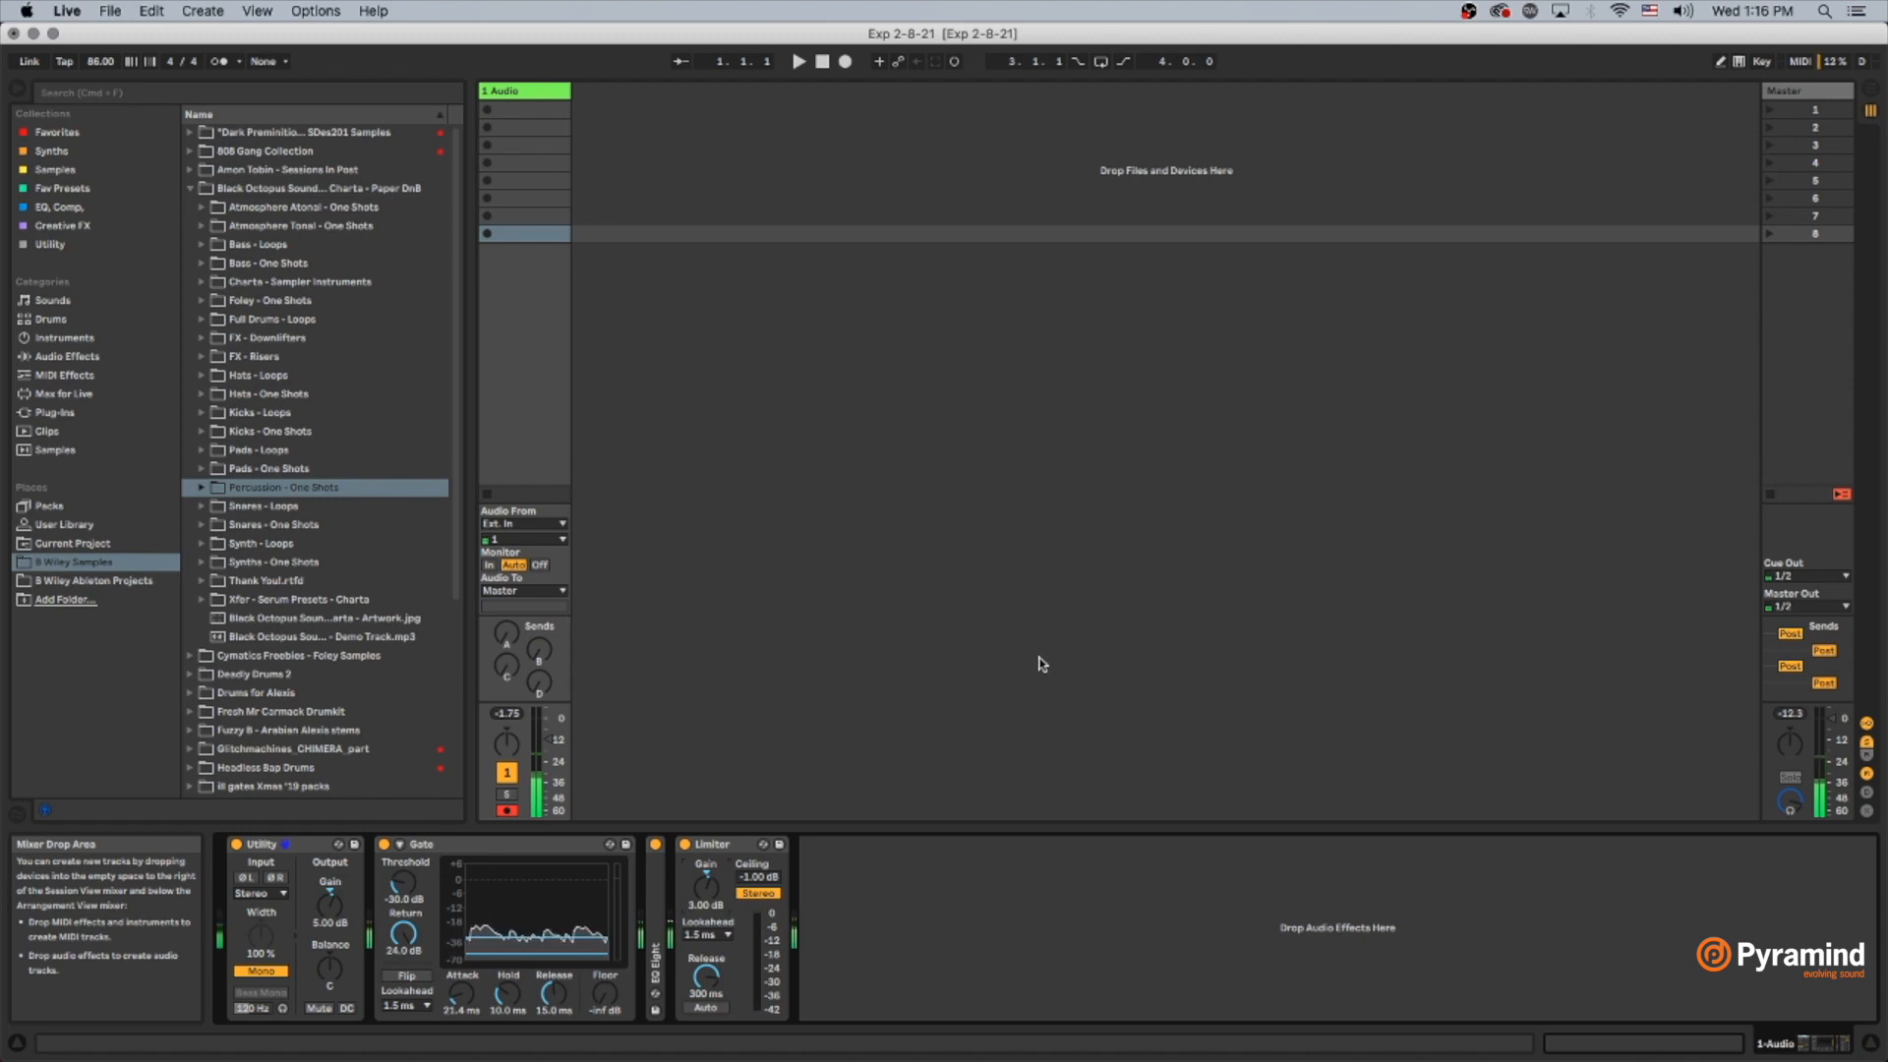
{"action": "mouse_move", "coordinate": [557, 106]}
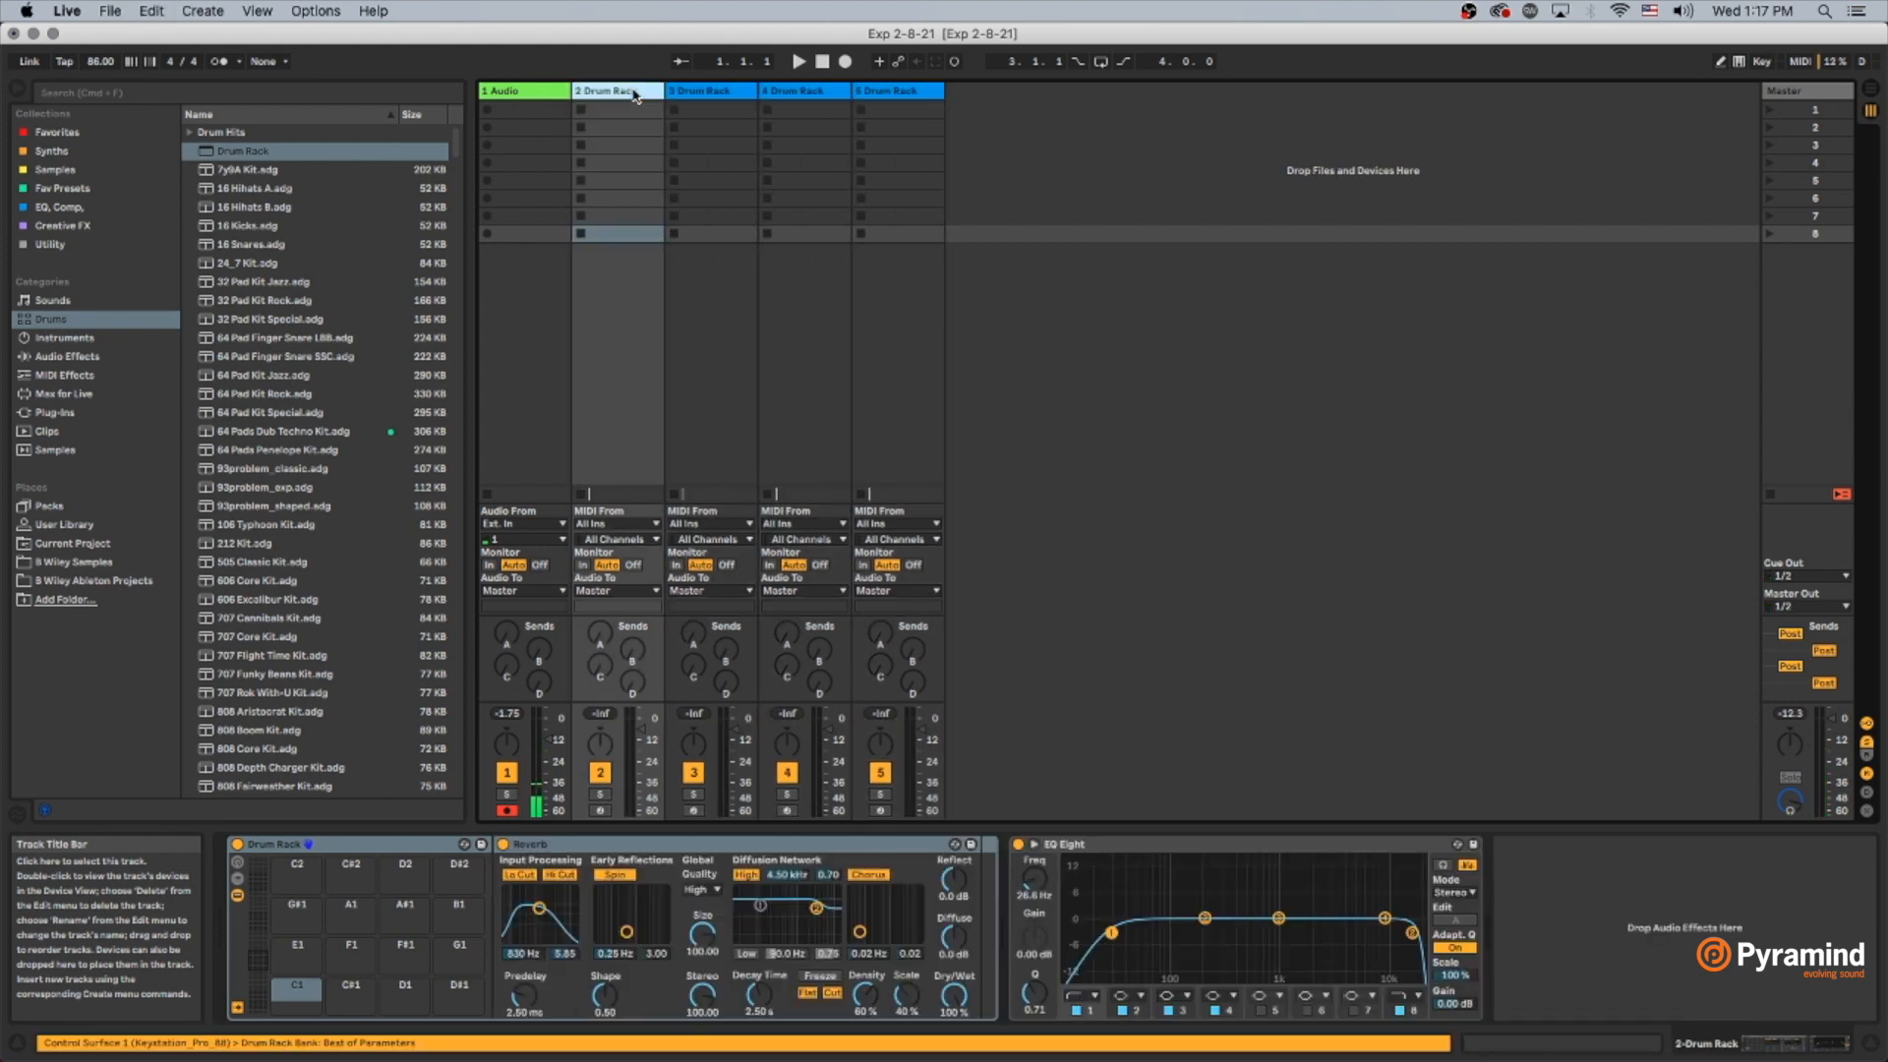
Step: Select the first Drum Rack track to show its Drum Rack, Reverb and EQ Eight chain
{"action": "left_click", "coordinate": [708, 90]}
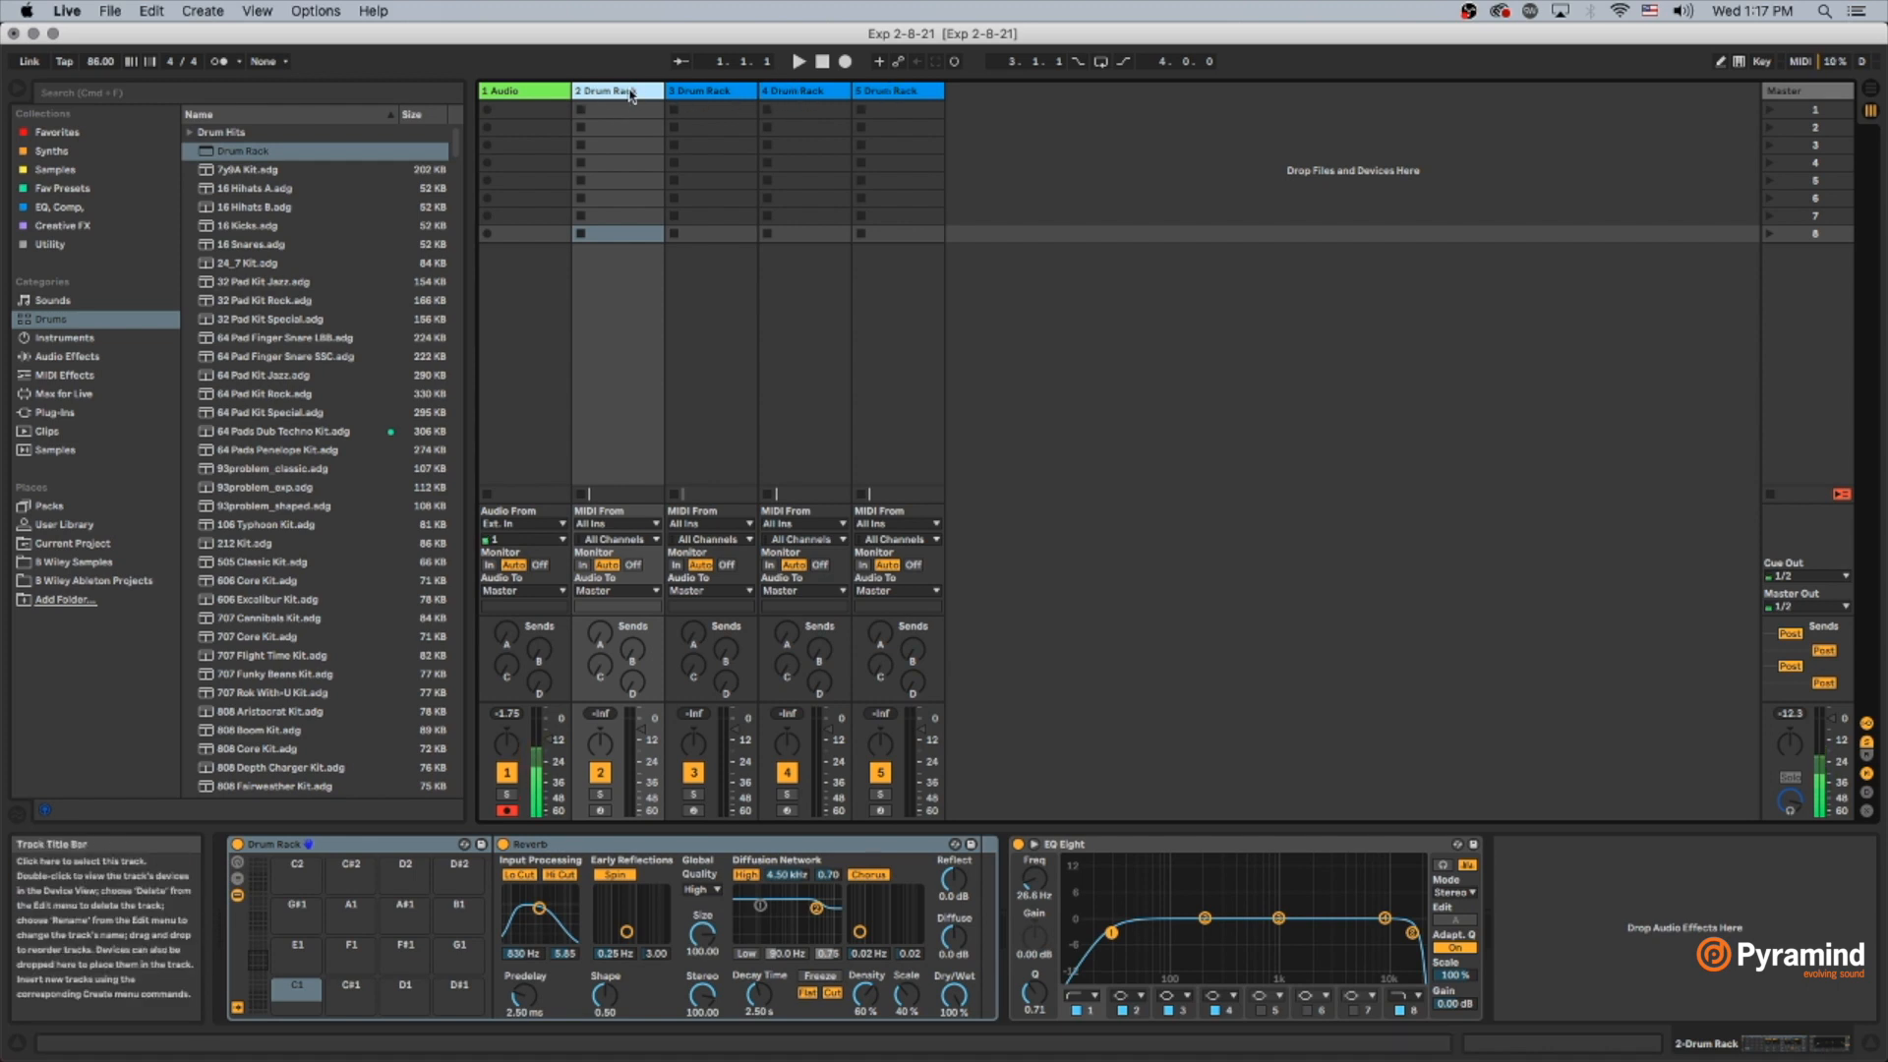
Step: Browse into the user sample folder and list the Kicks - One Shots samples
{"action": "left_click", "coordinate": [72, 562]}
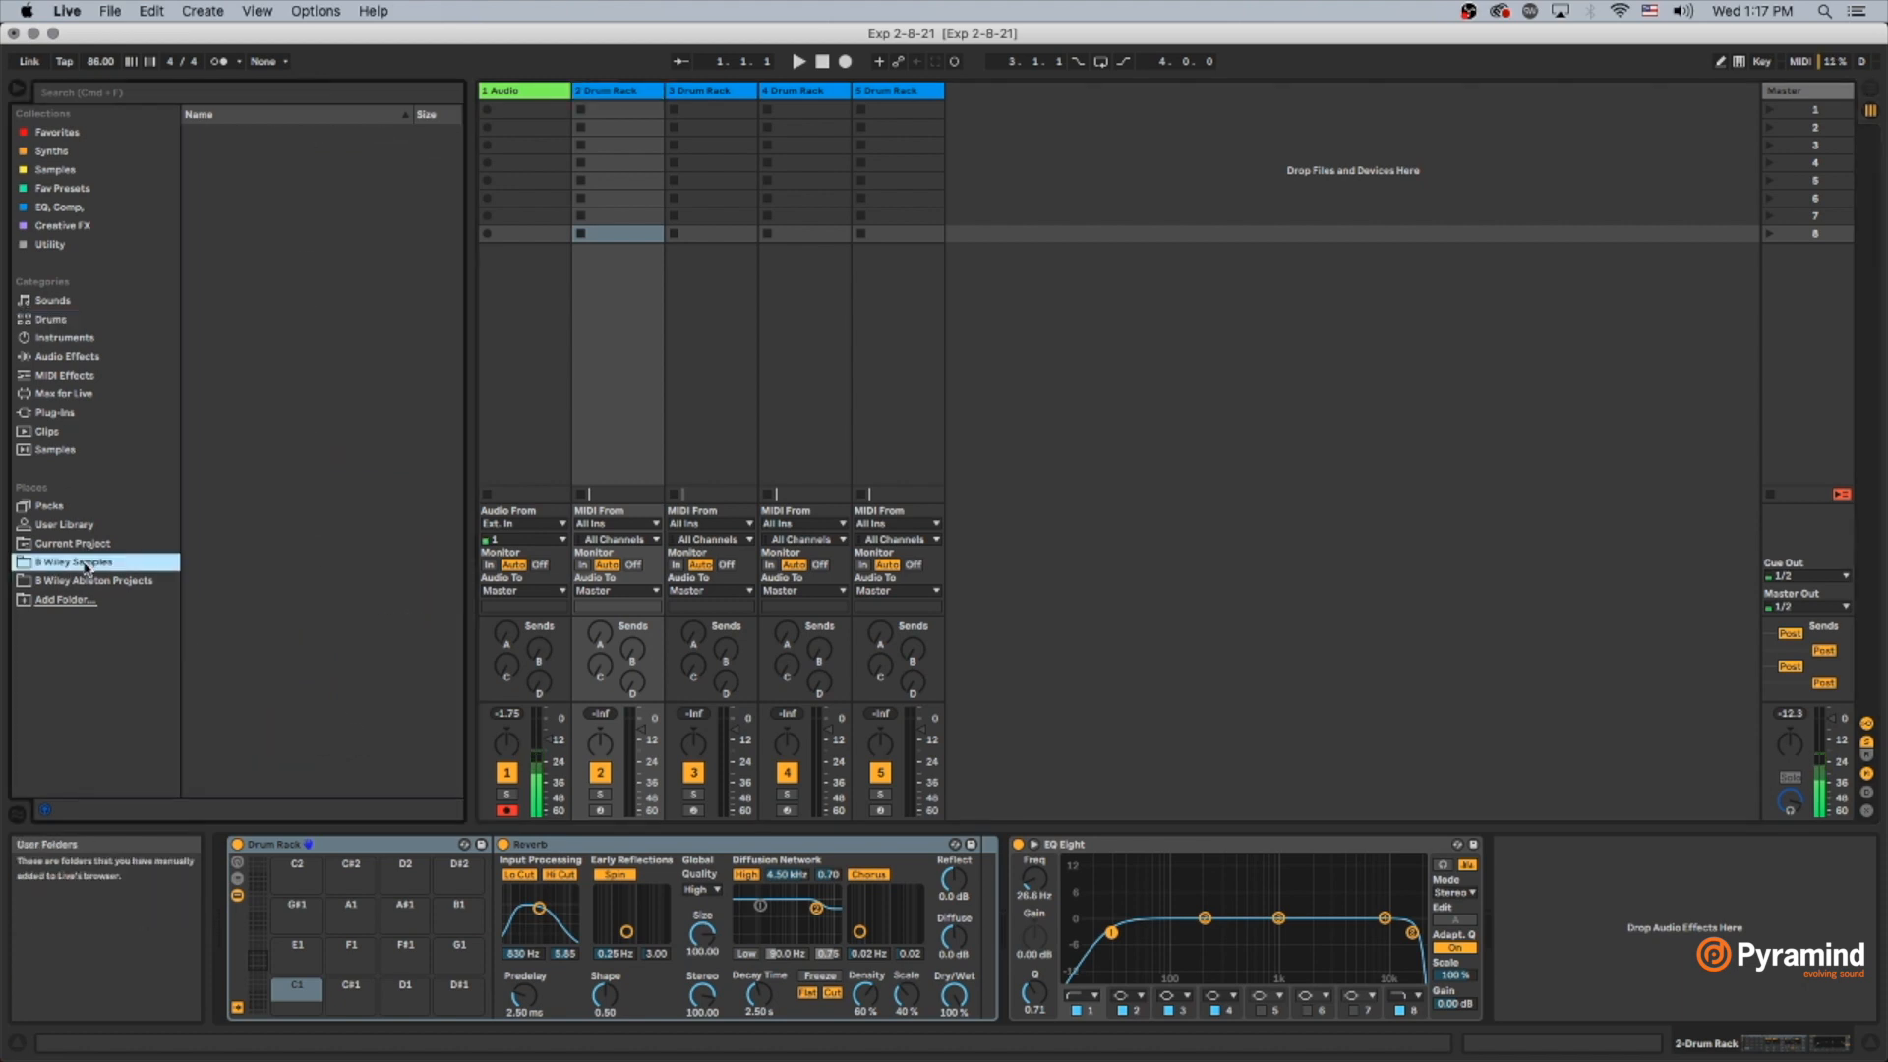
{"action": "left_click", "coordinate": [73, 561]}
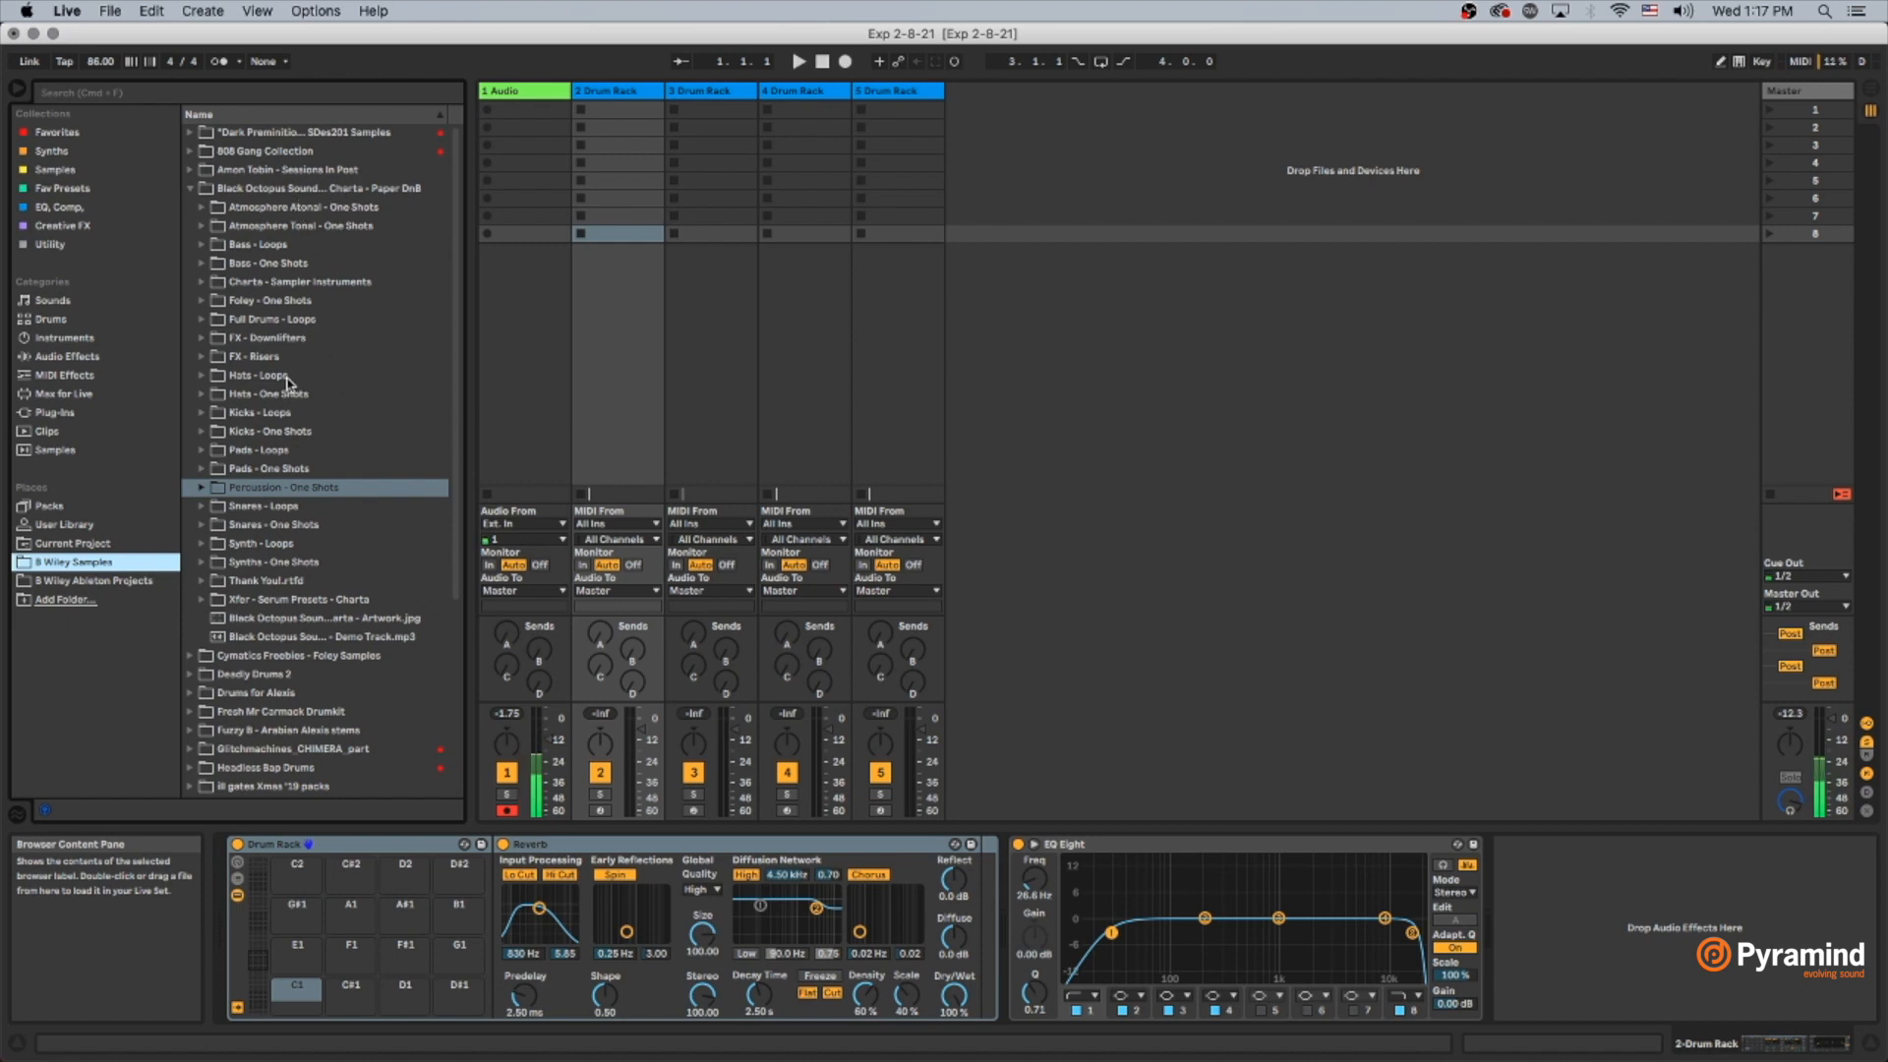
{"action": "mouse_move", "coordinate": [244, 437]}
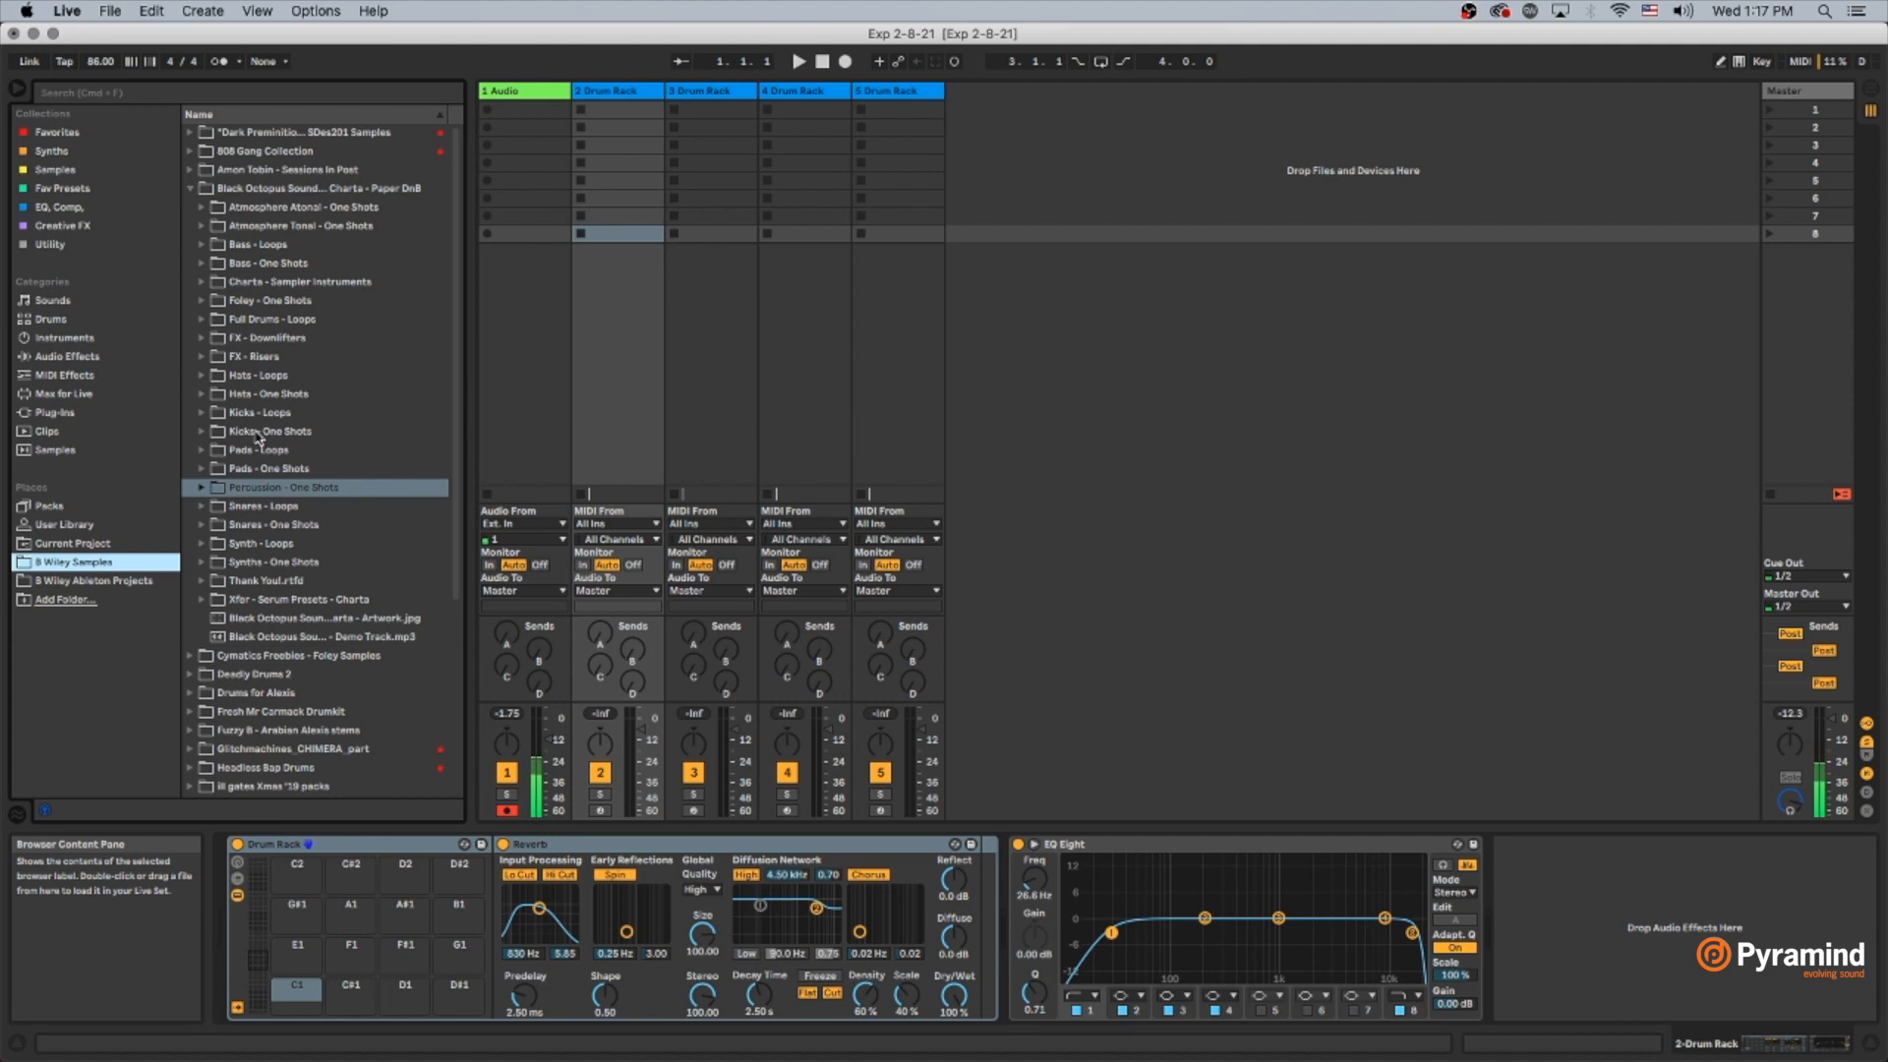
{"action": "left_click", "coordinate": [201, 431]}
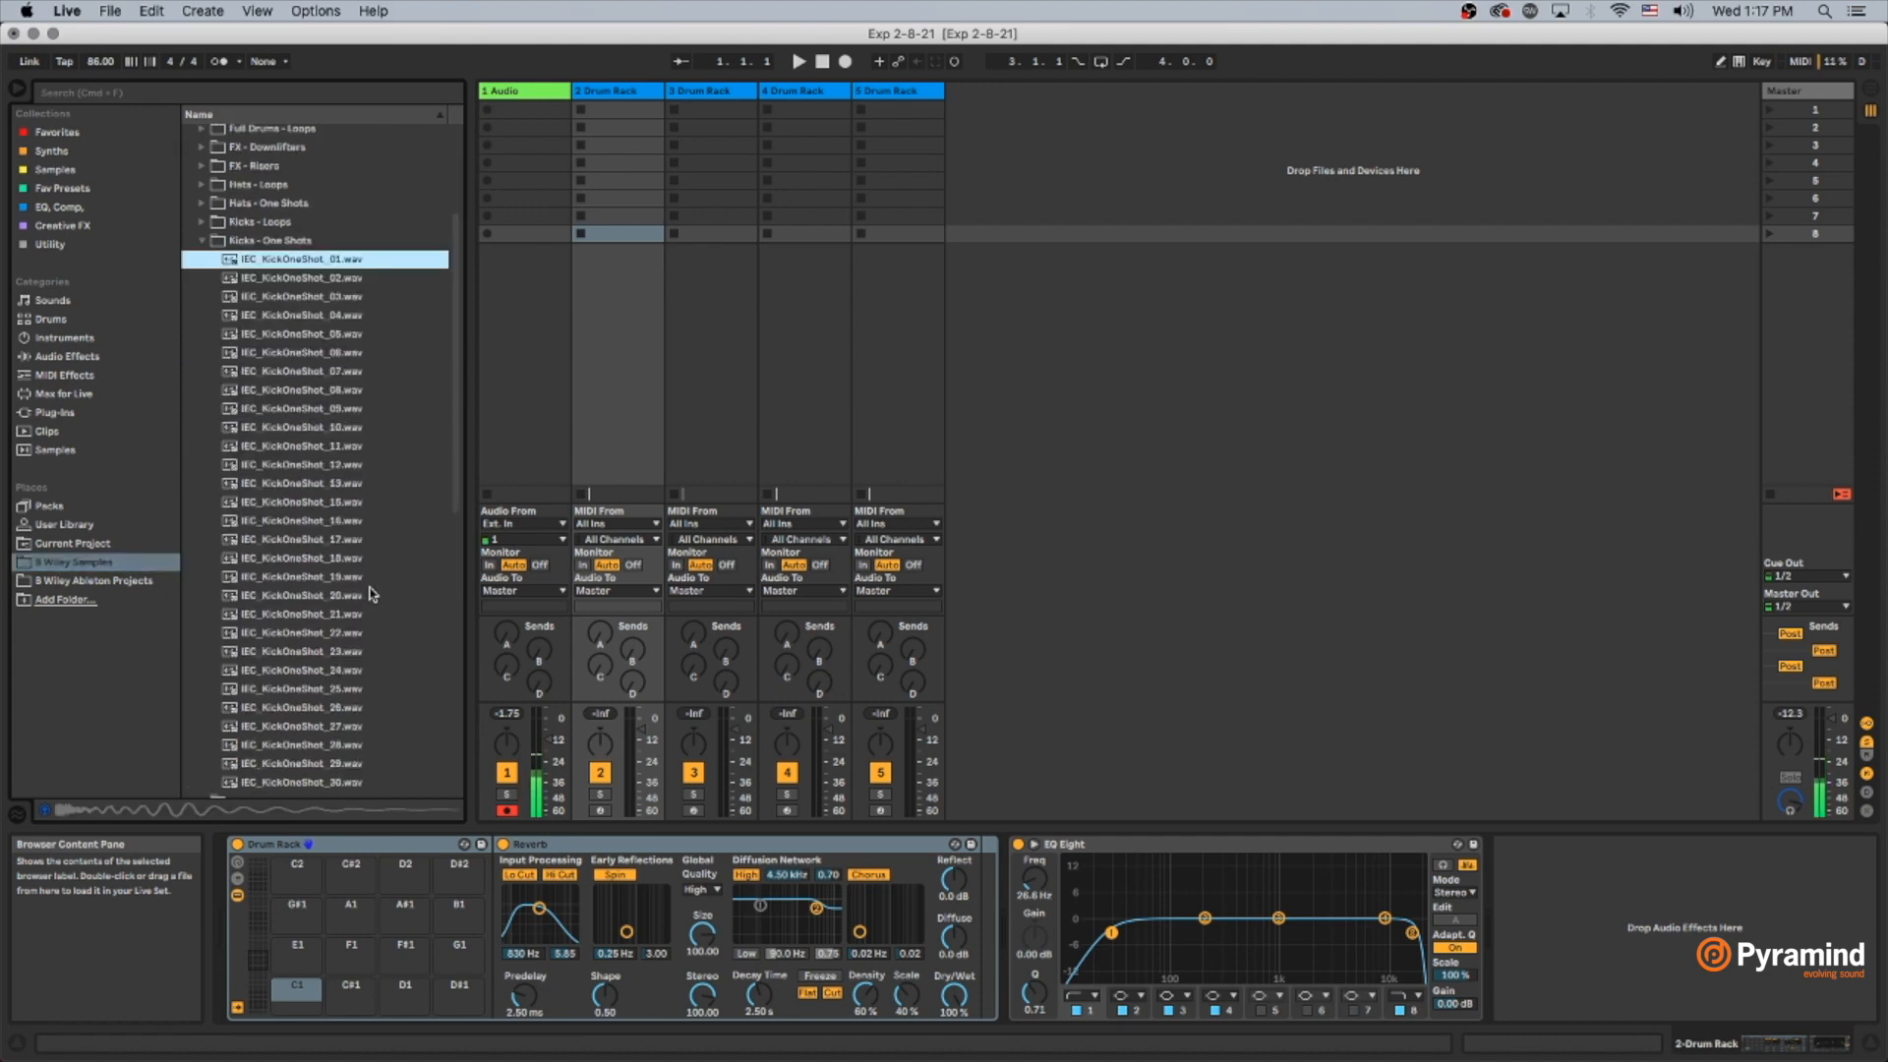
{"action": "scroll", "scroll_direction": "down", "scroll_amount": 3}
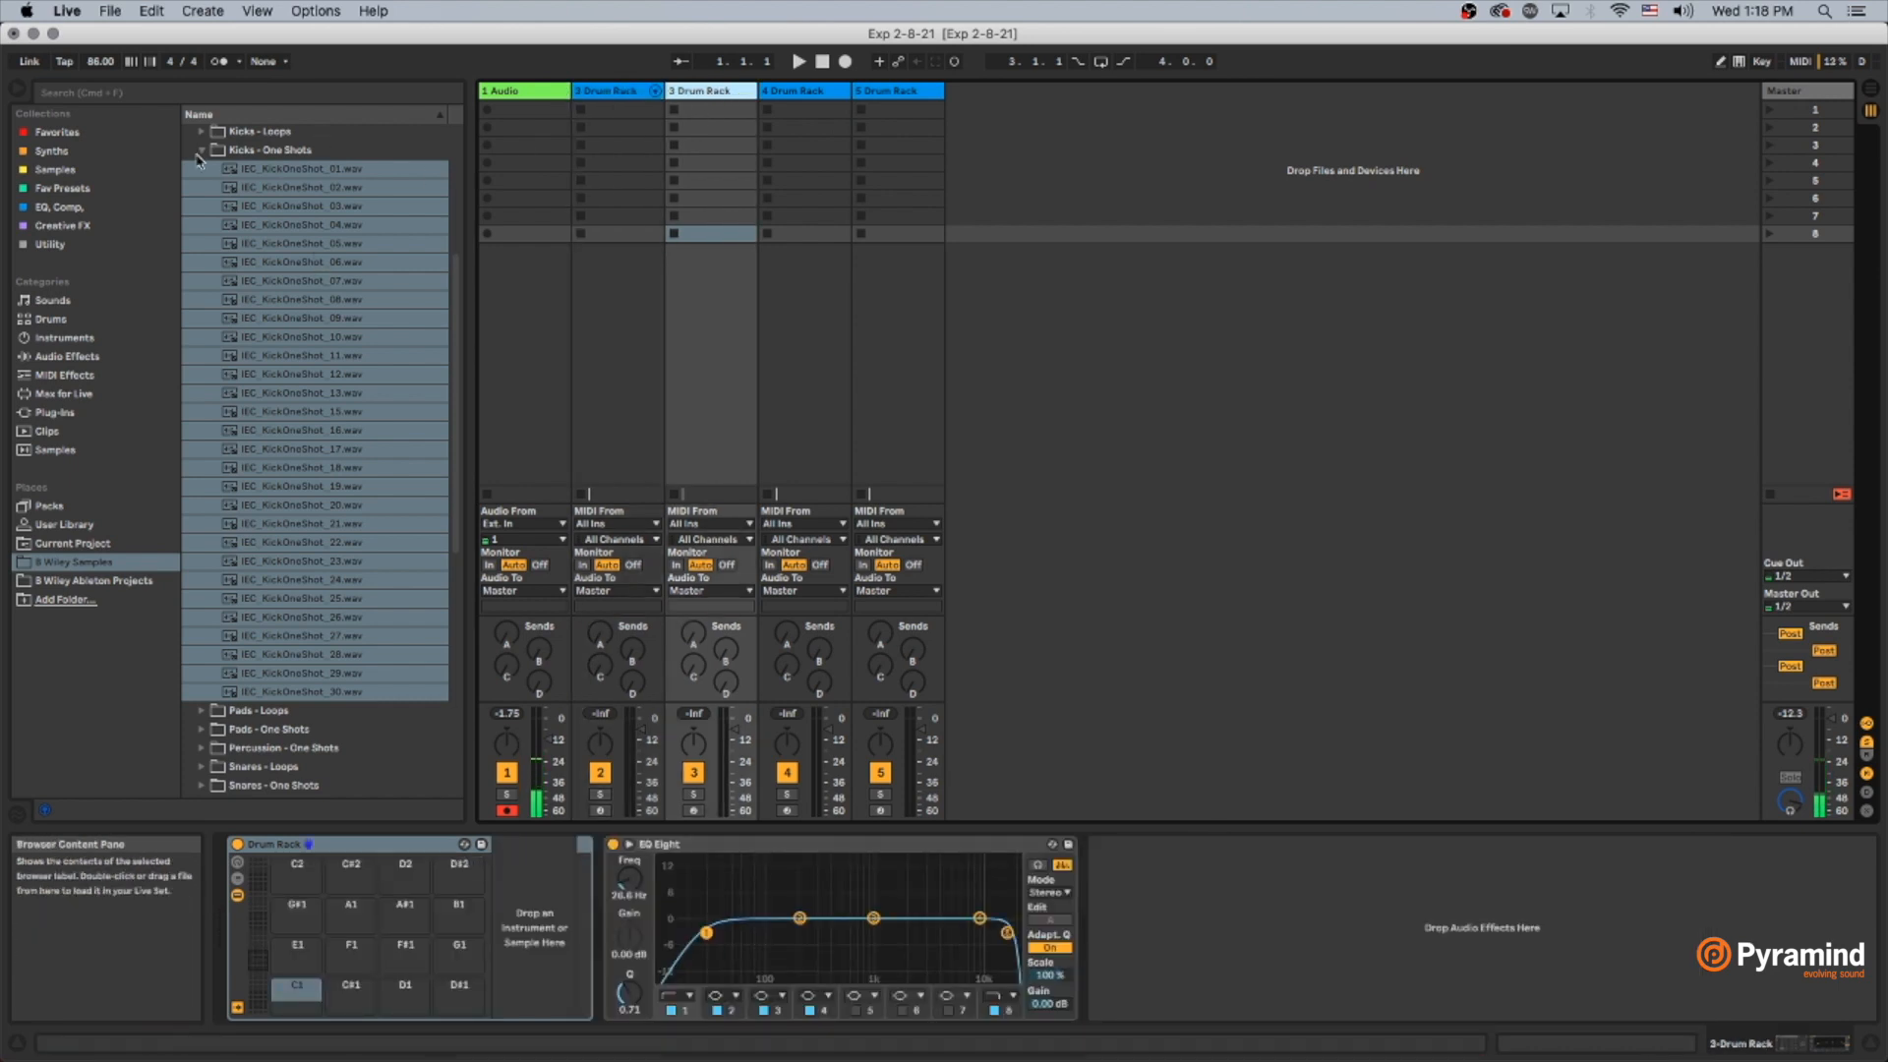
Step: Collapse the Kicks folder and expand Snares - One Shots for the next Drum Rack
{"action": "left_click", "coordinate": [200, 149]}
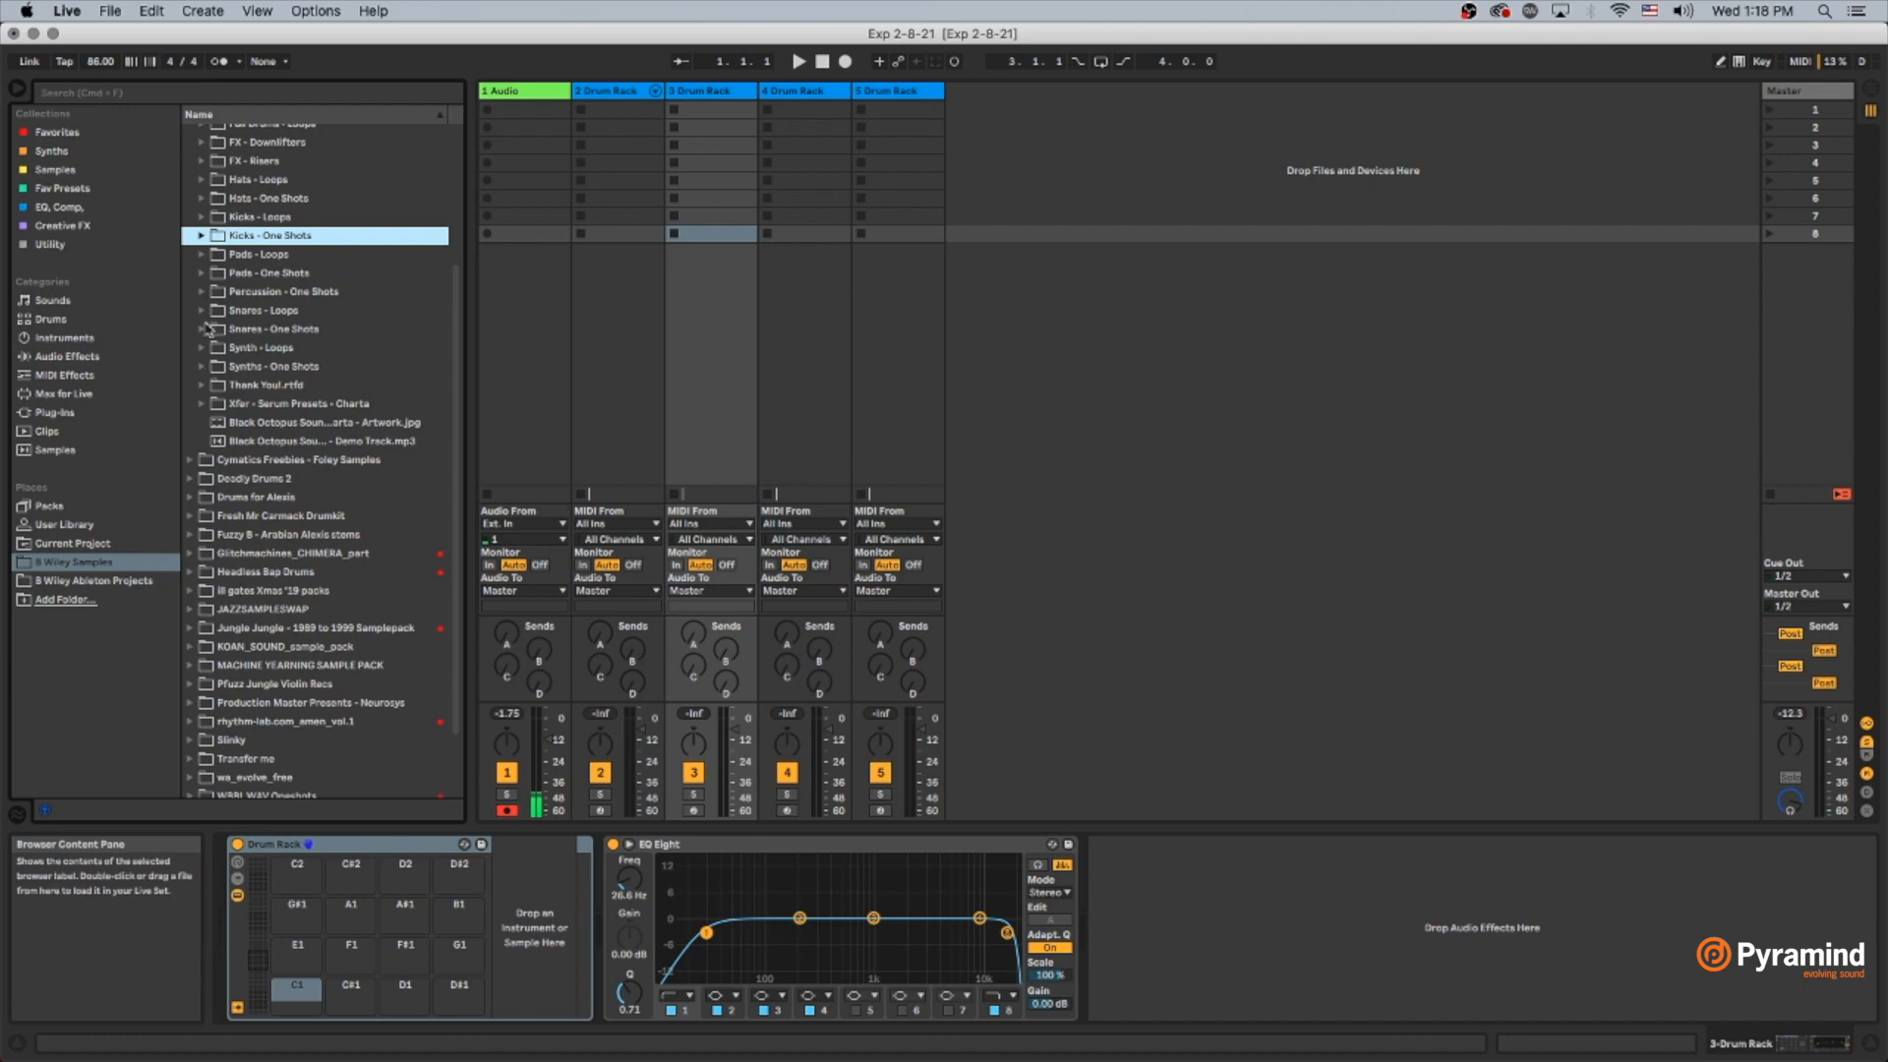
{"action": "left_click", "coordinate": [201, 329]}
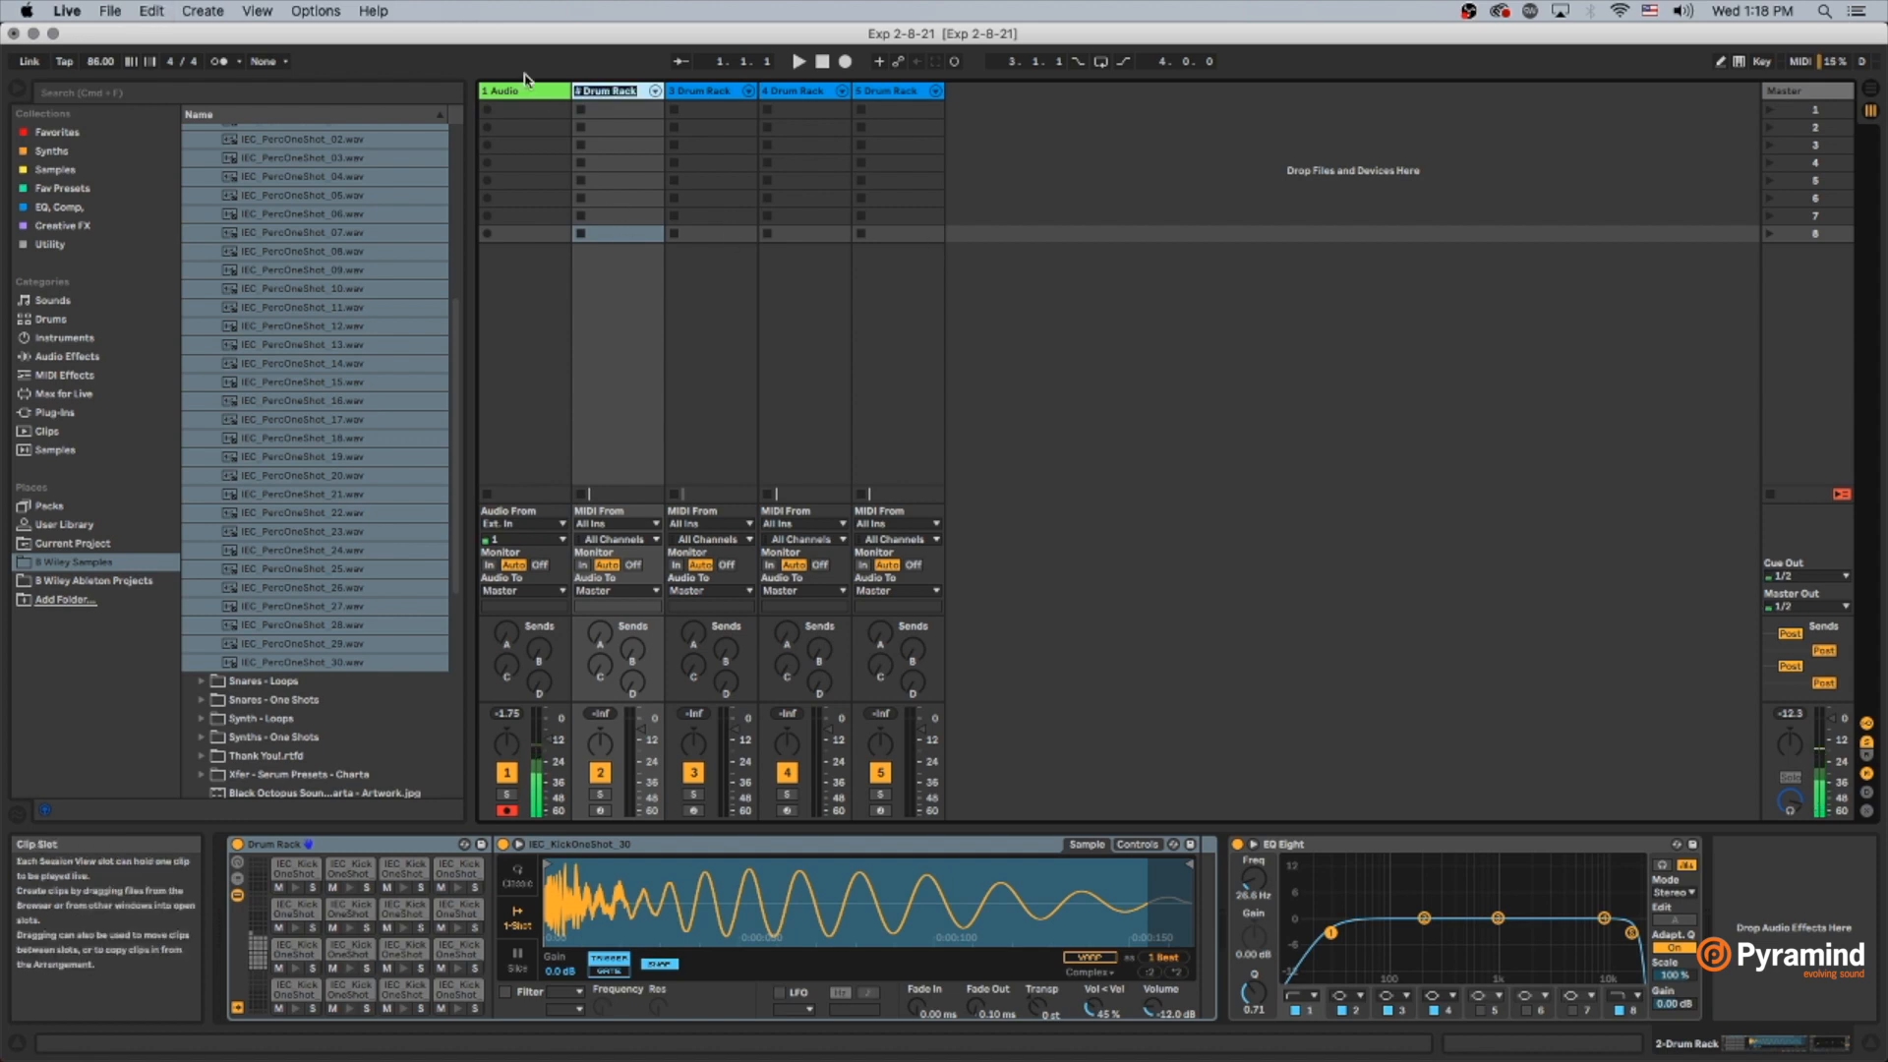
Step: Select the kick Drum Rack track so it can be renamed
{"action": "left_click", "coordinate": [608, 91]}
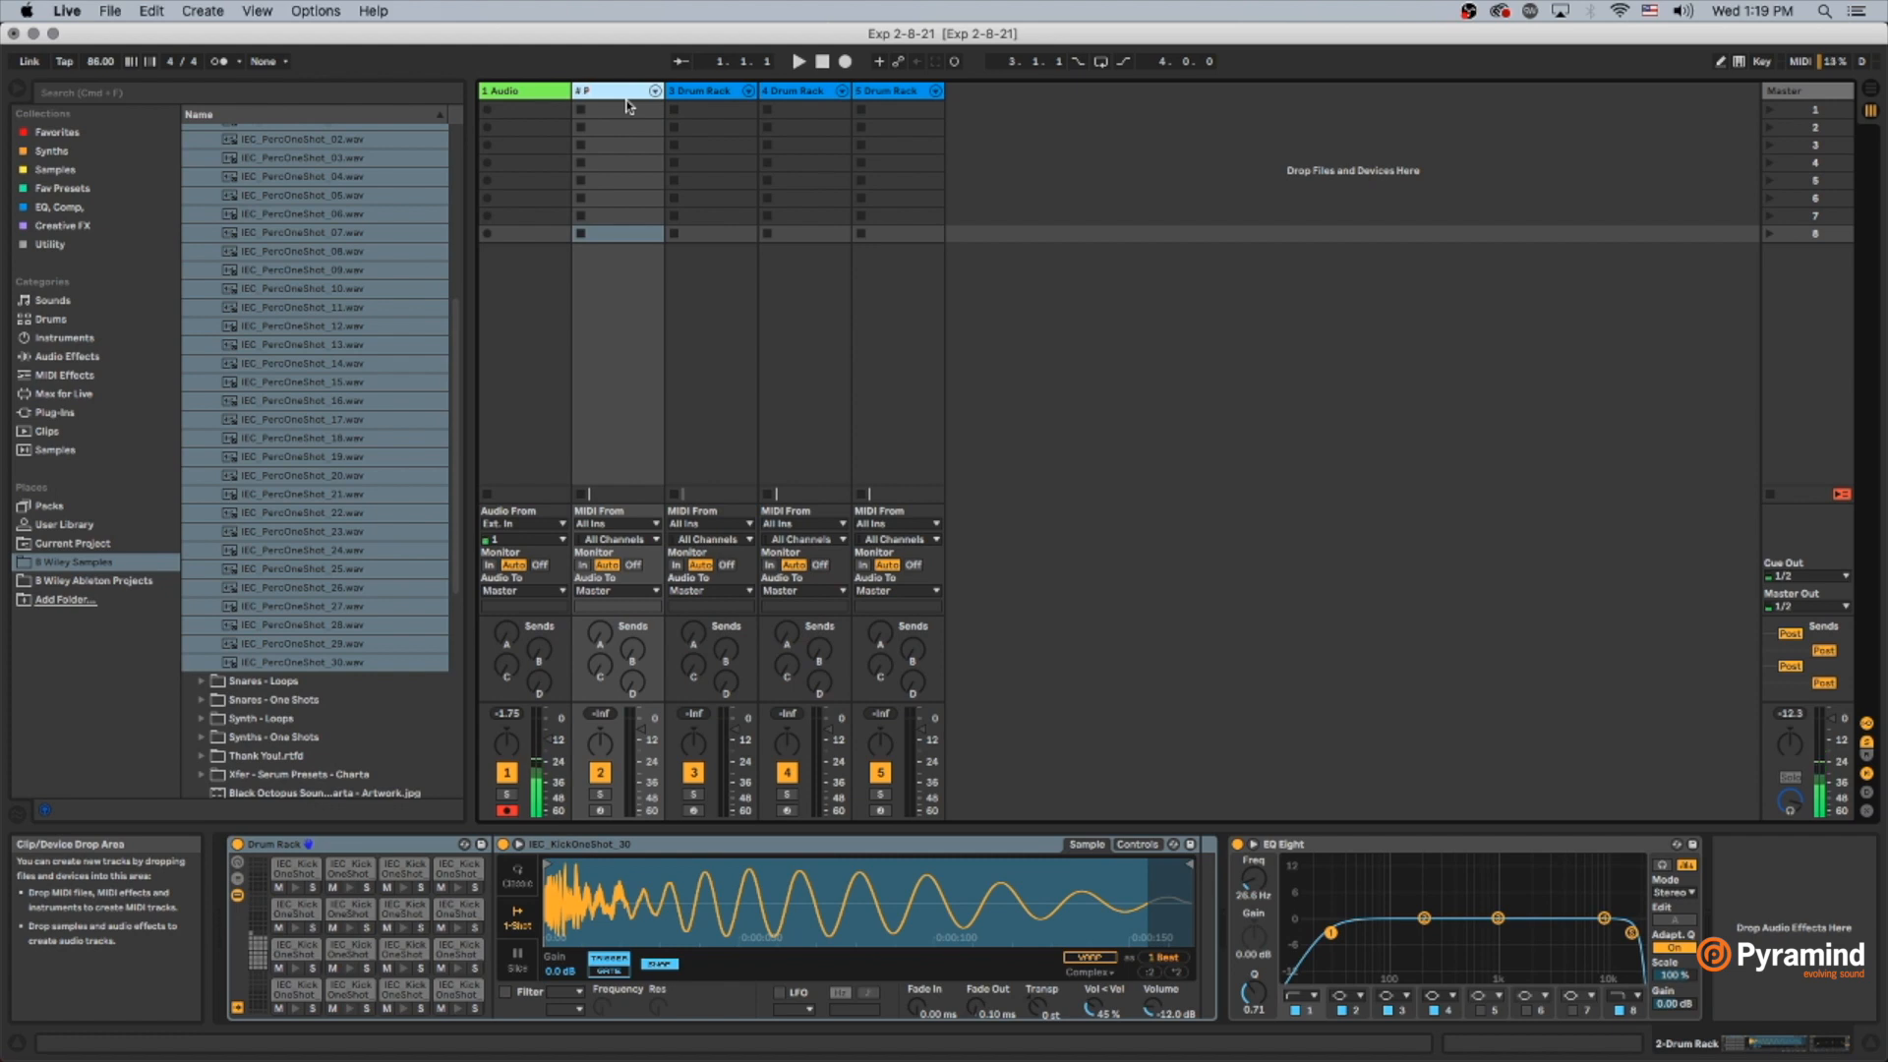
Step: Name the four drum tracks PDNB Kicks, PDNB Snares, PDNB Hats and PDNB Percs
{"action": "type", "text": "DNB Kicks"}
{"action": "left_click", "coordinate": [899, 91]}
{"action": "type", "text": "5 PDNB Percs"}
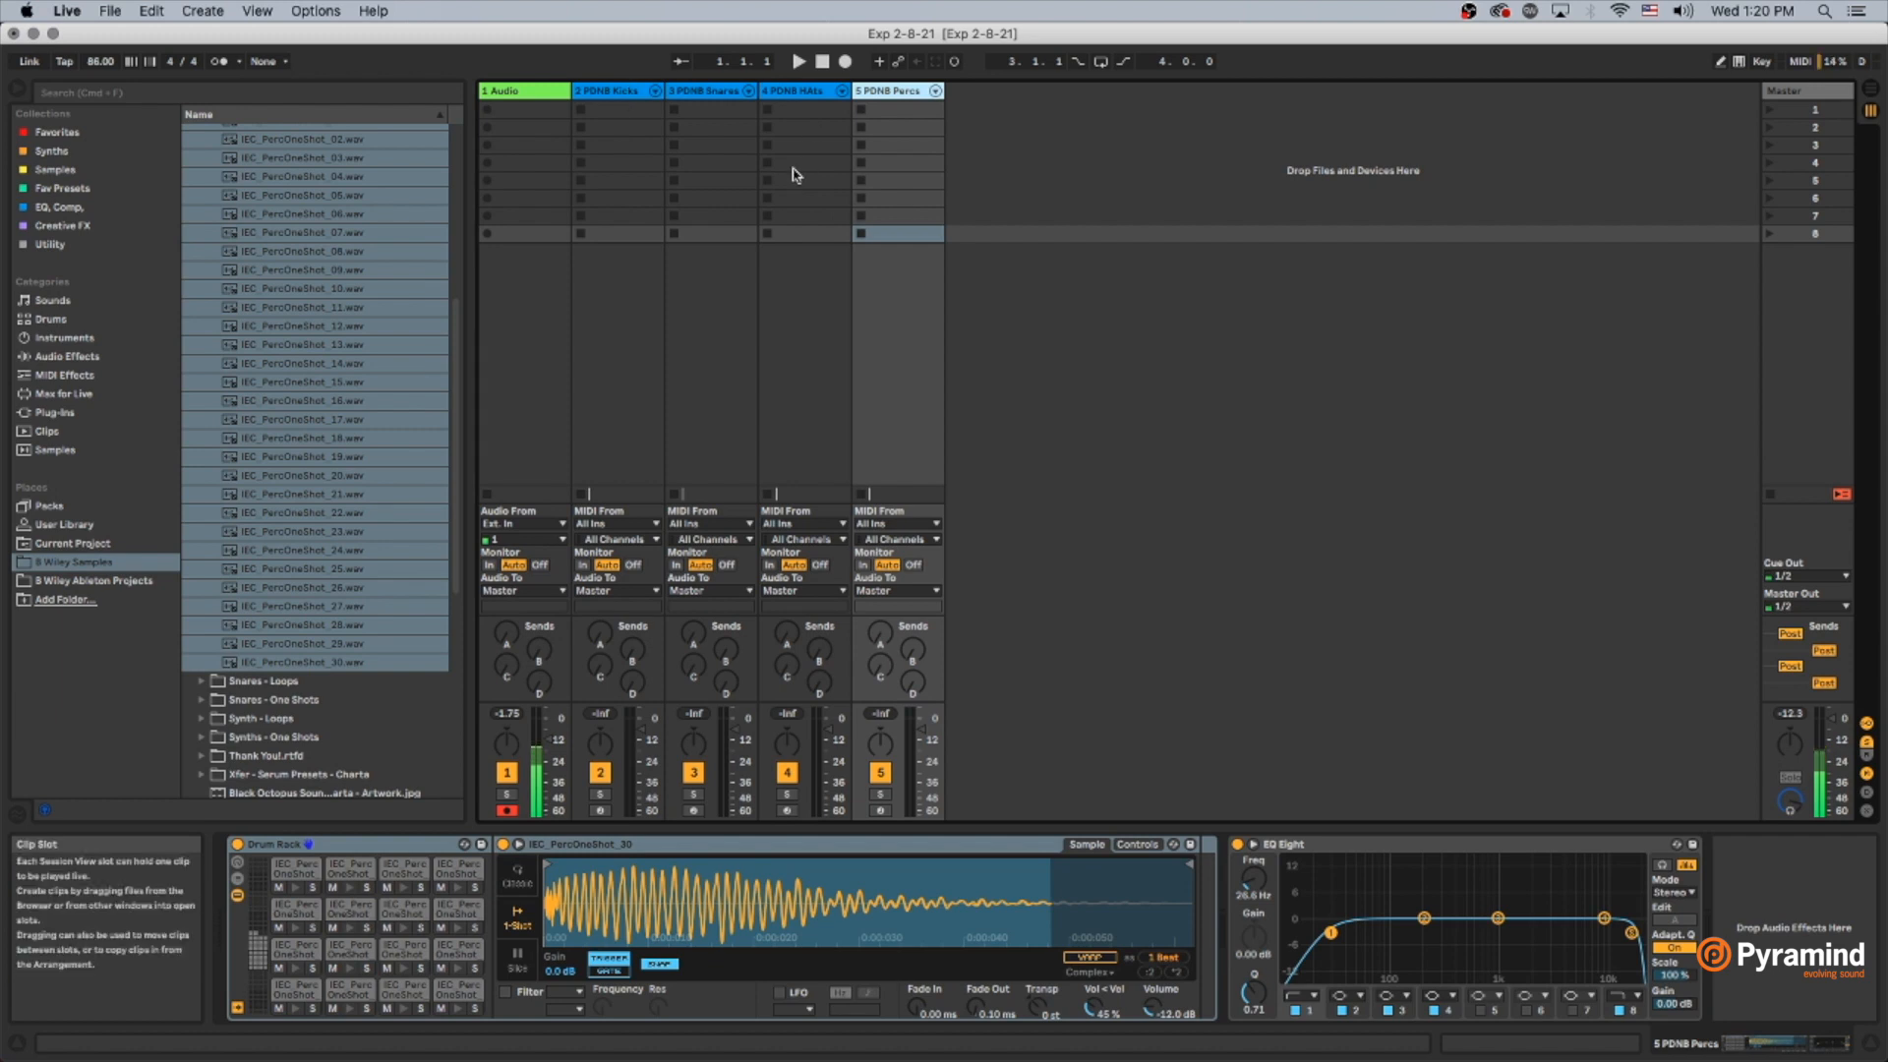
{"action": "mouse_move", "coordinate": [357, 844]}
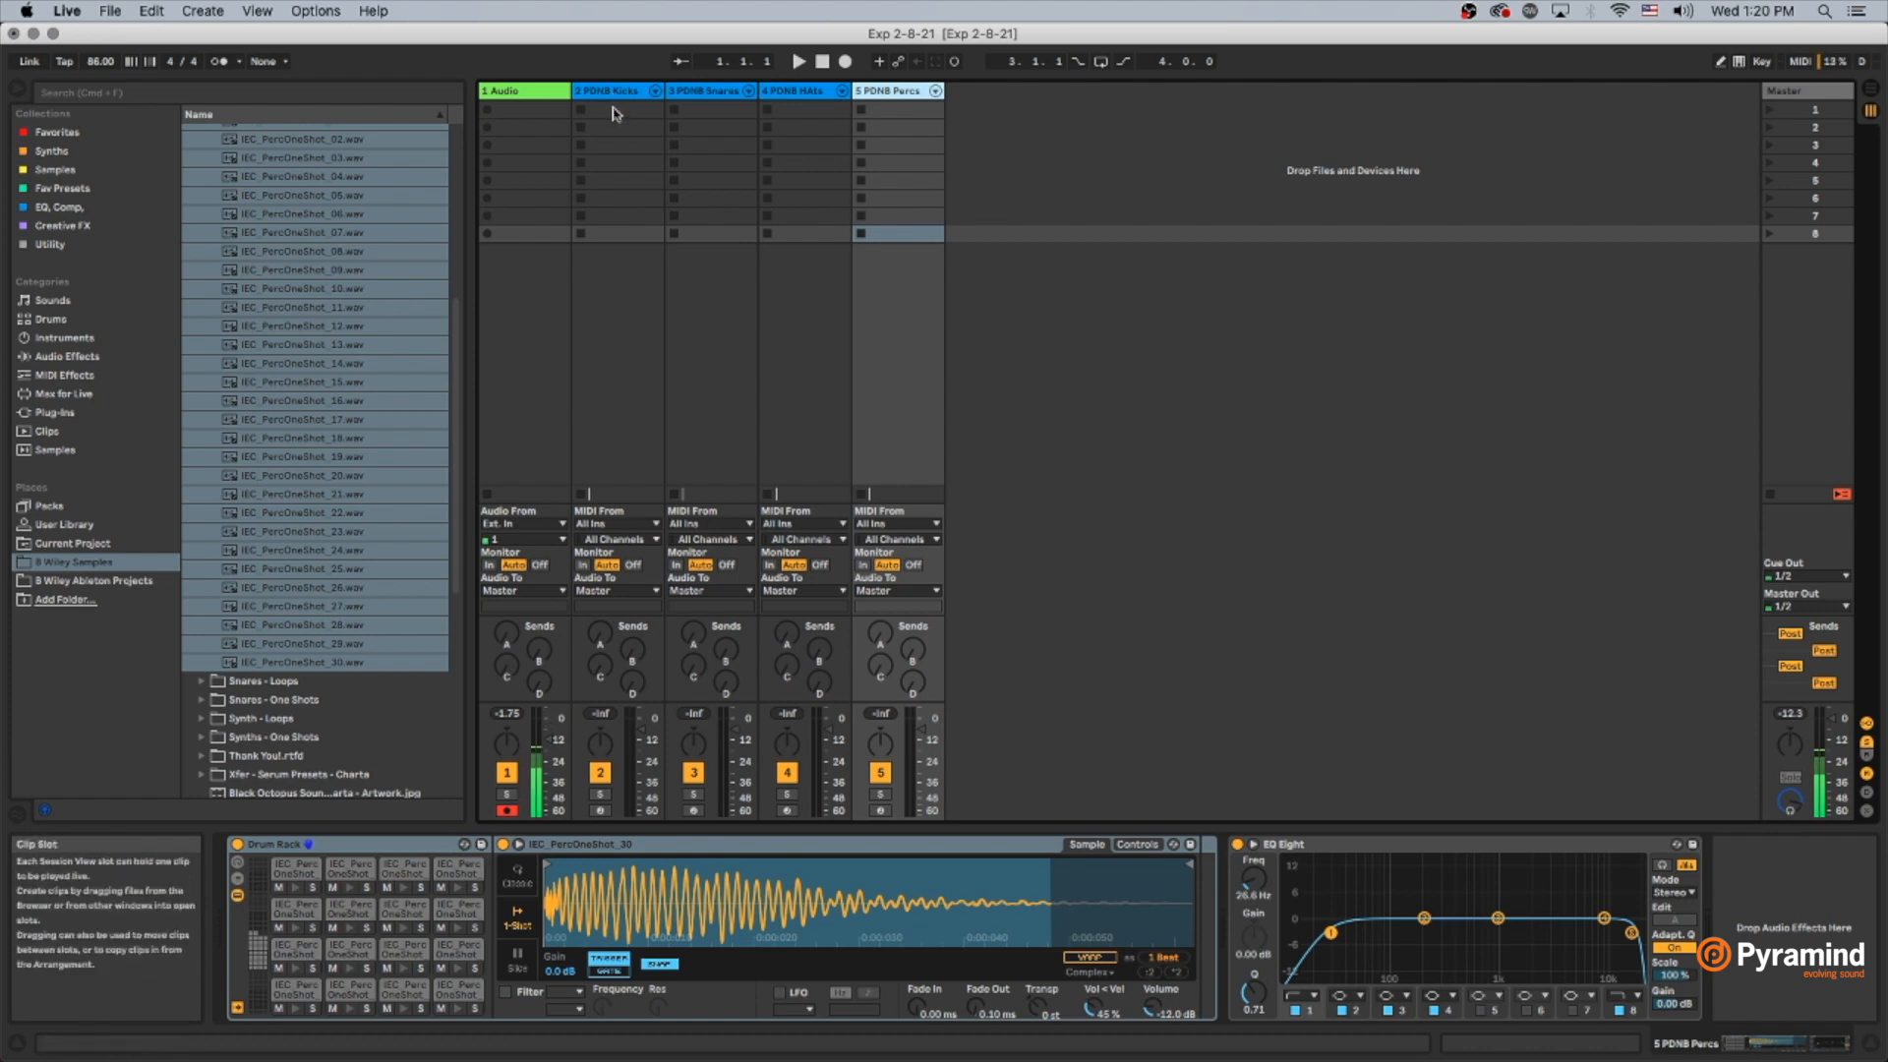
Step: Group the four drum tracks and rename the new group track PDNB Drums
{"action": "left_click", "coordinate": [608, 91]}
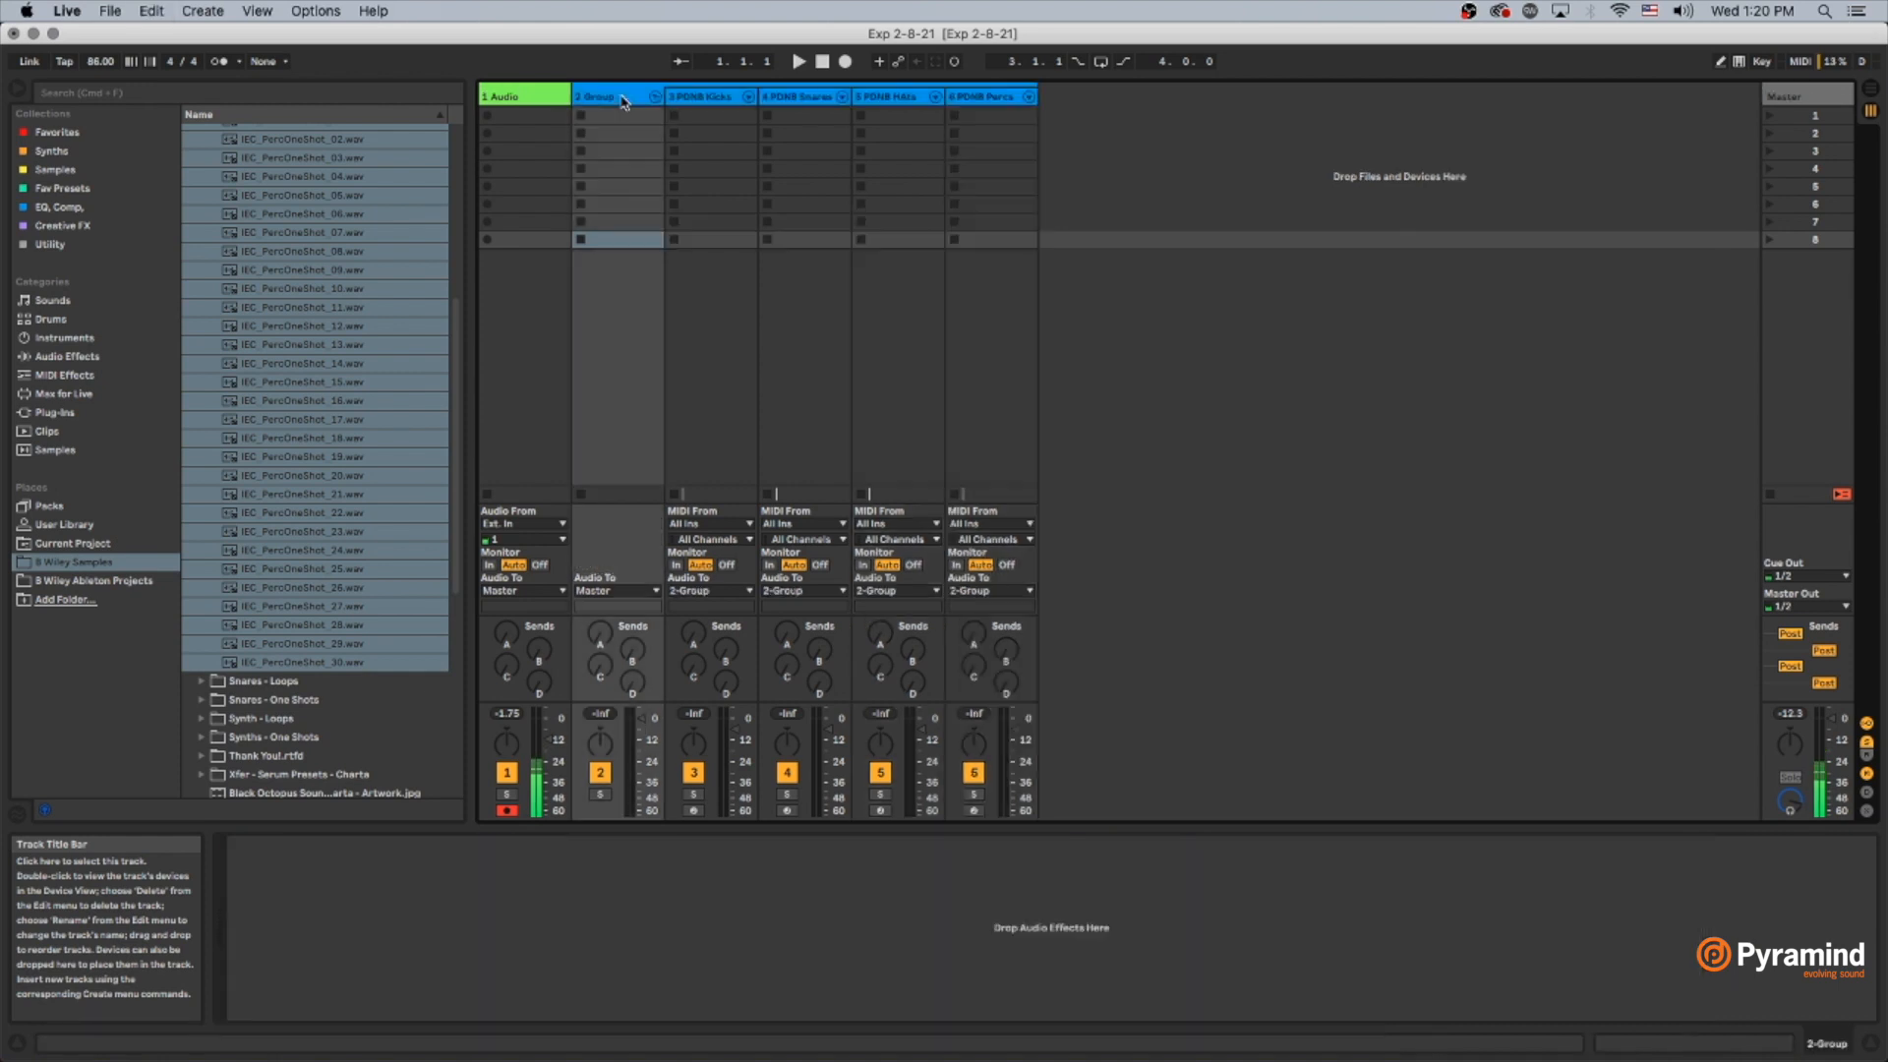
{"action": "left_click", "coordinate": [594, 96]}
{"action": "type", "text": "PDNB Drums"}
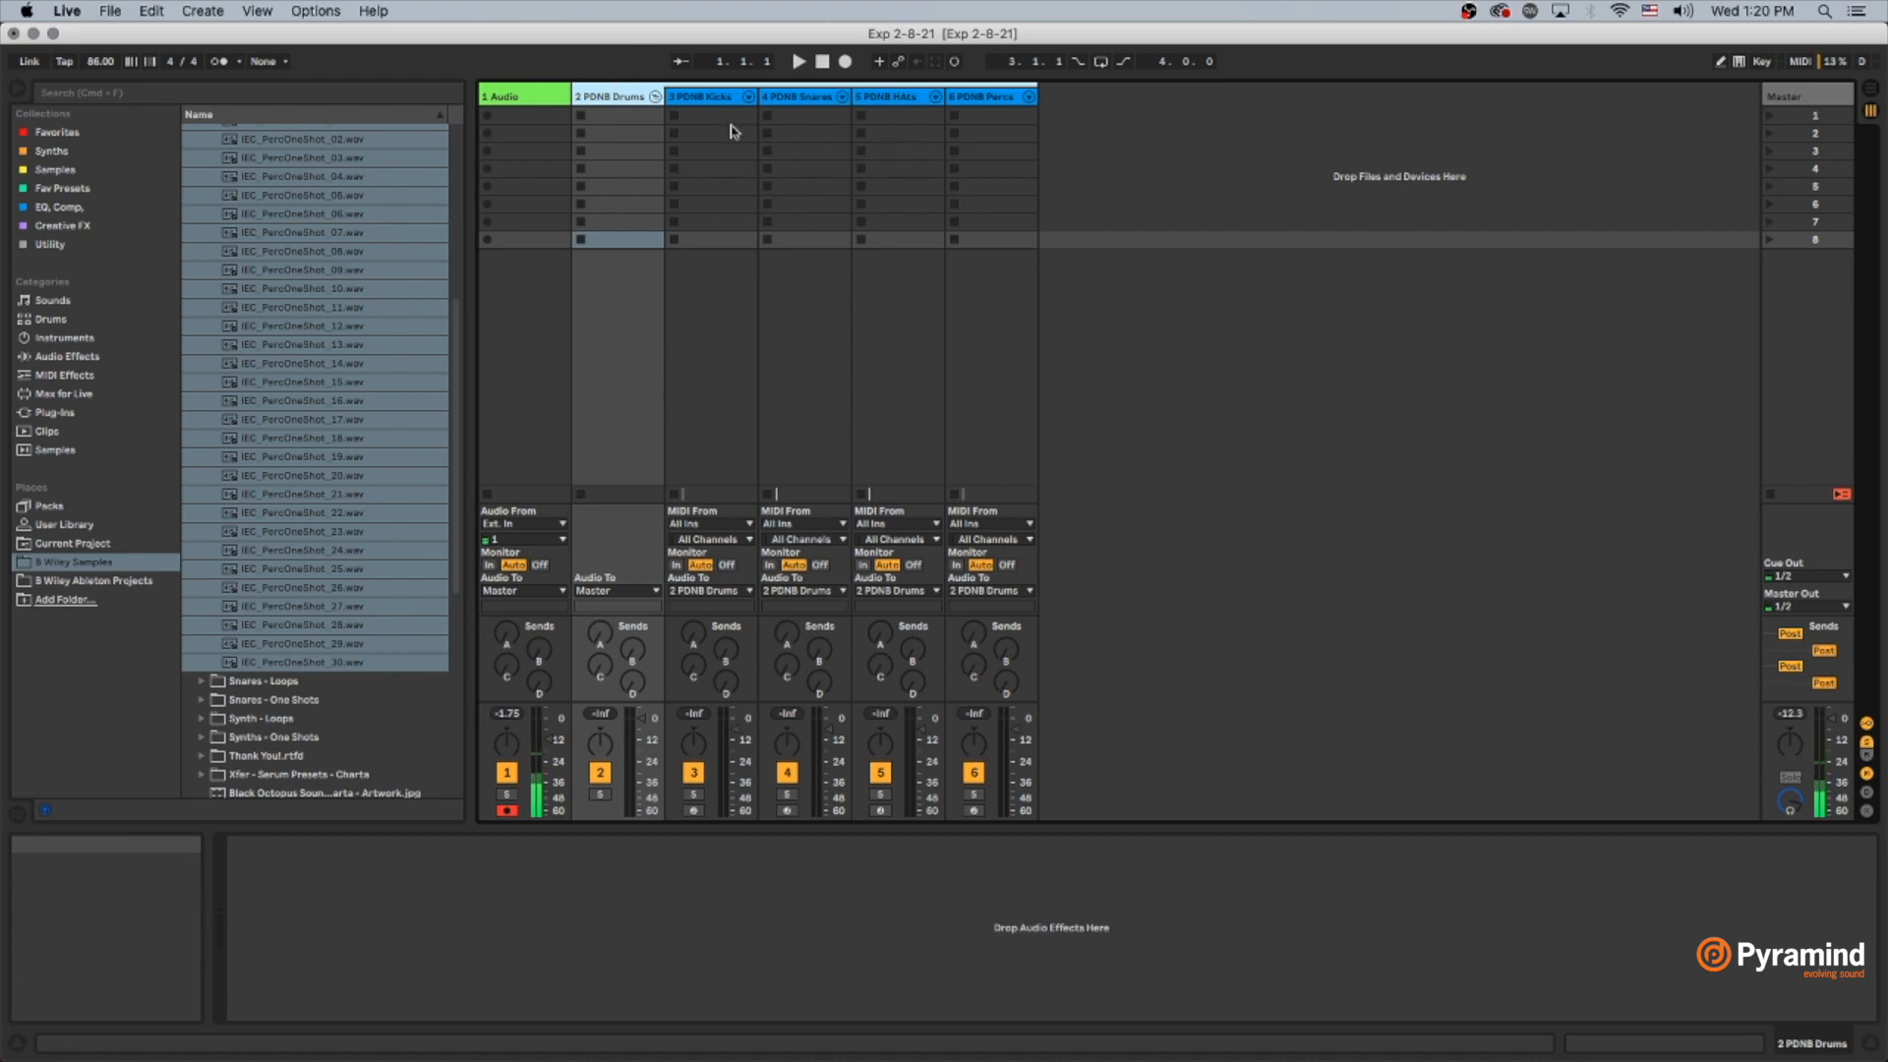
Step: Create first-scene clips on the drum tracks and program kick, snare and hat hits
{"action": "left_click", "coordinate": [710, 116]}
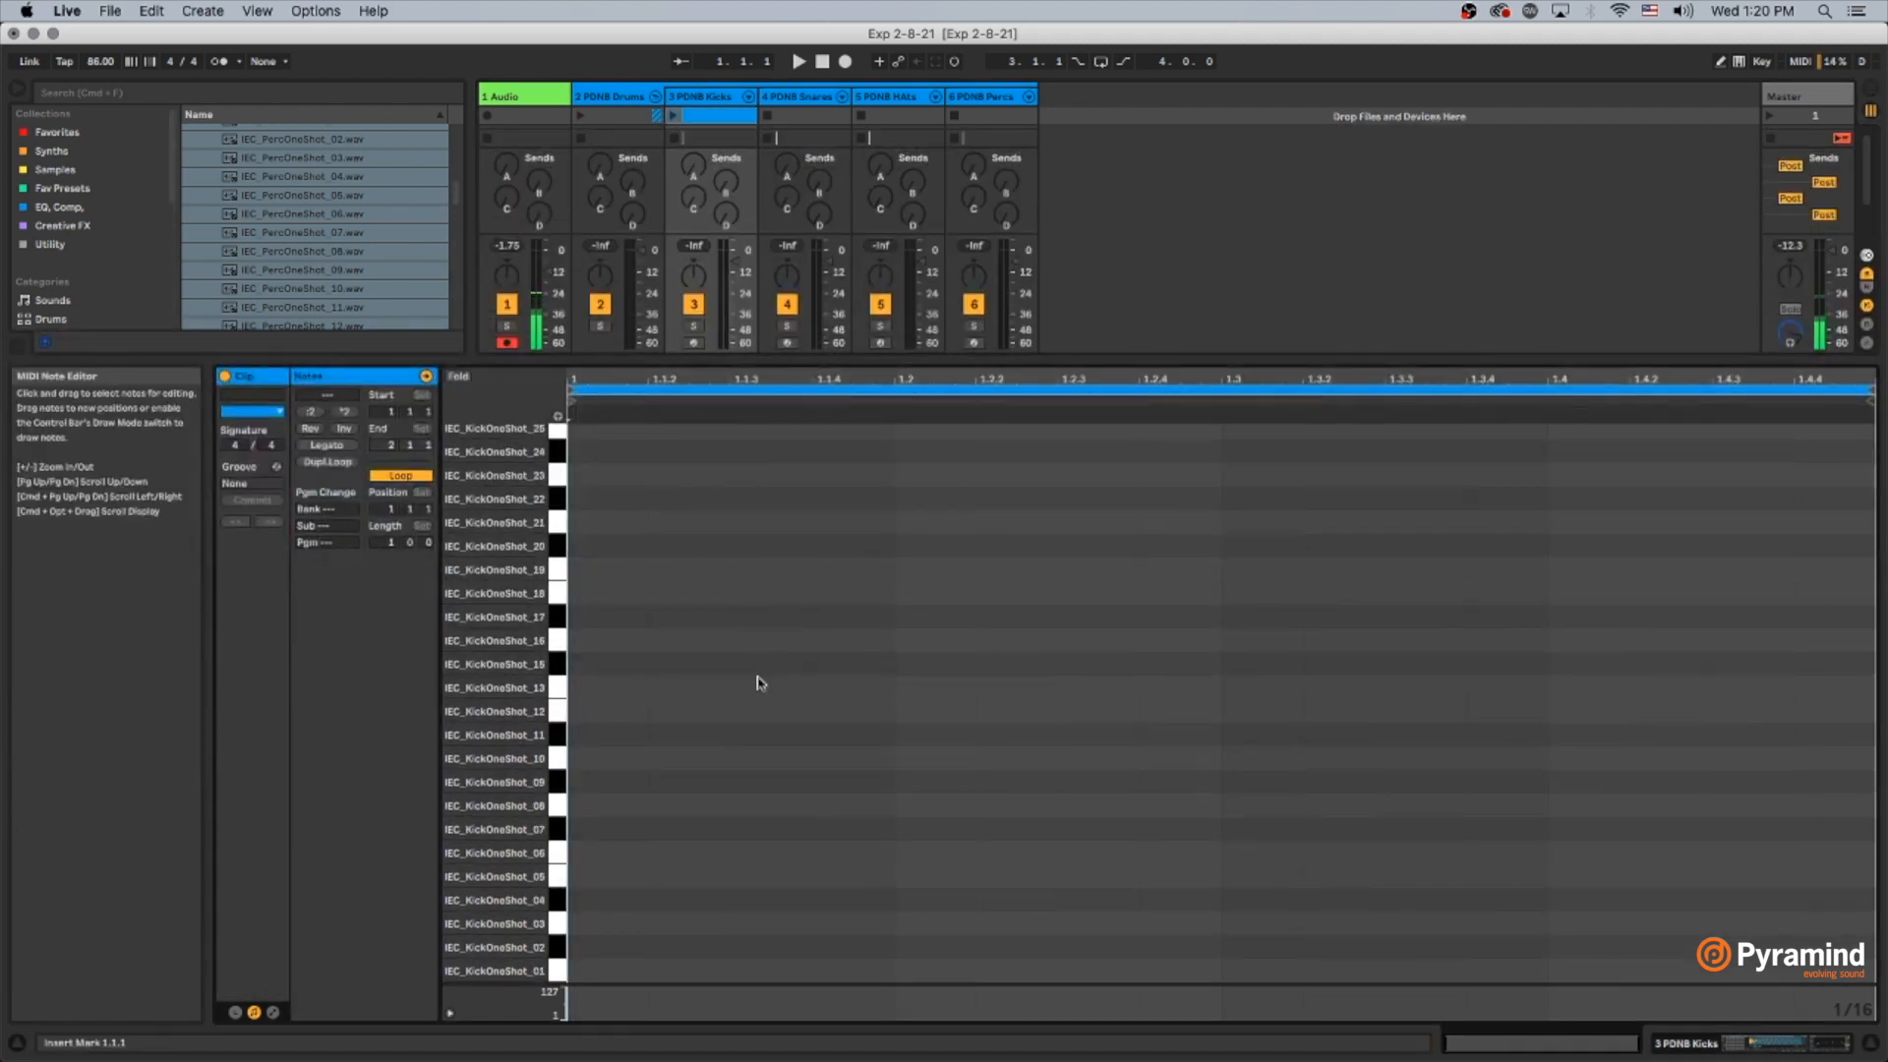
{"action": "left_click", "coordinate": [608, 969]}
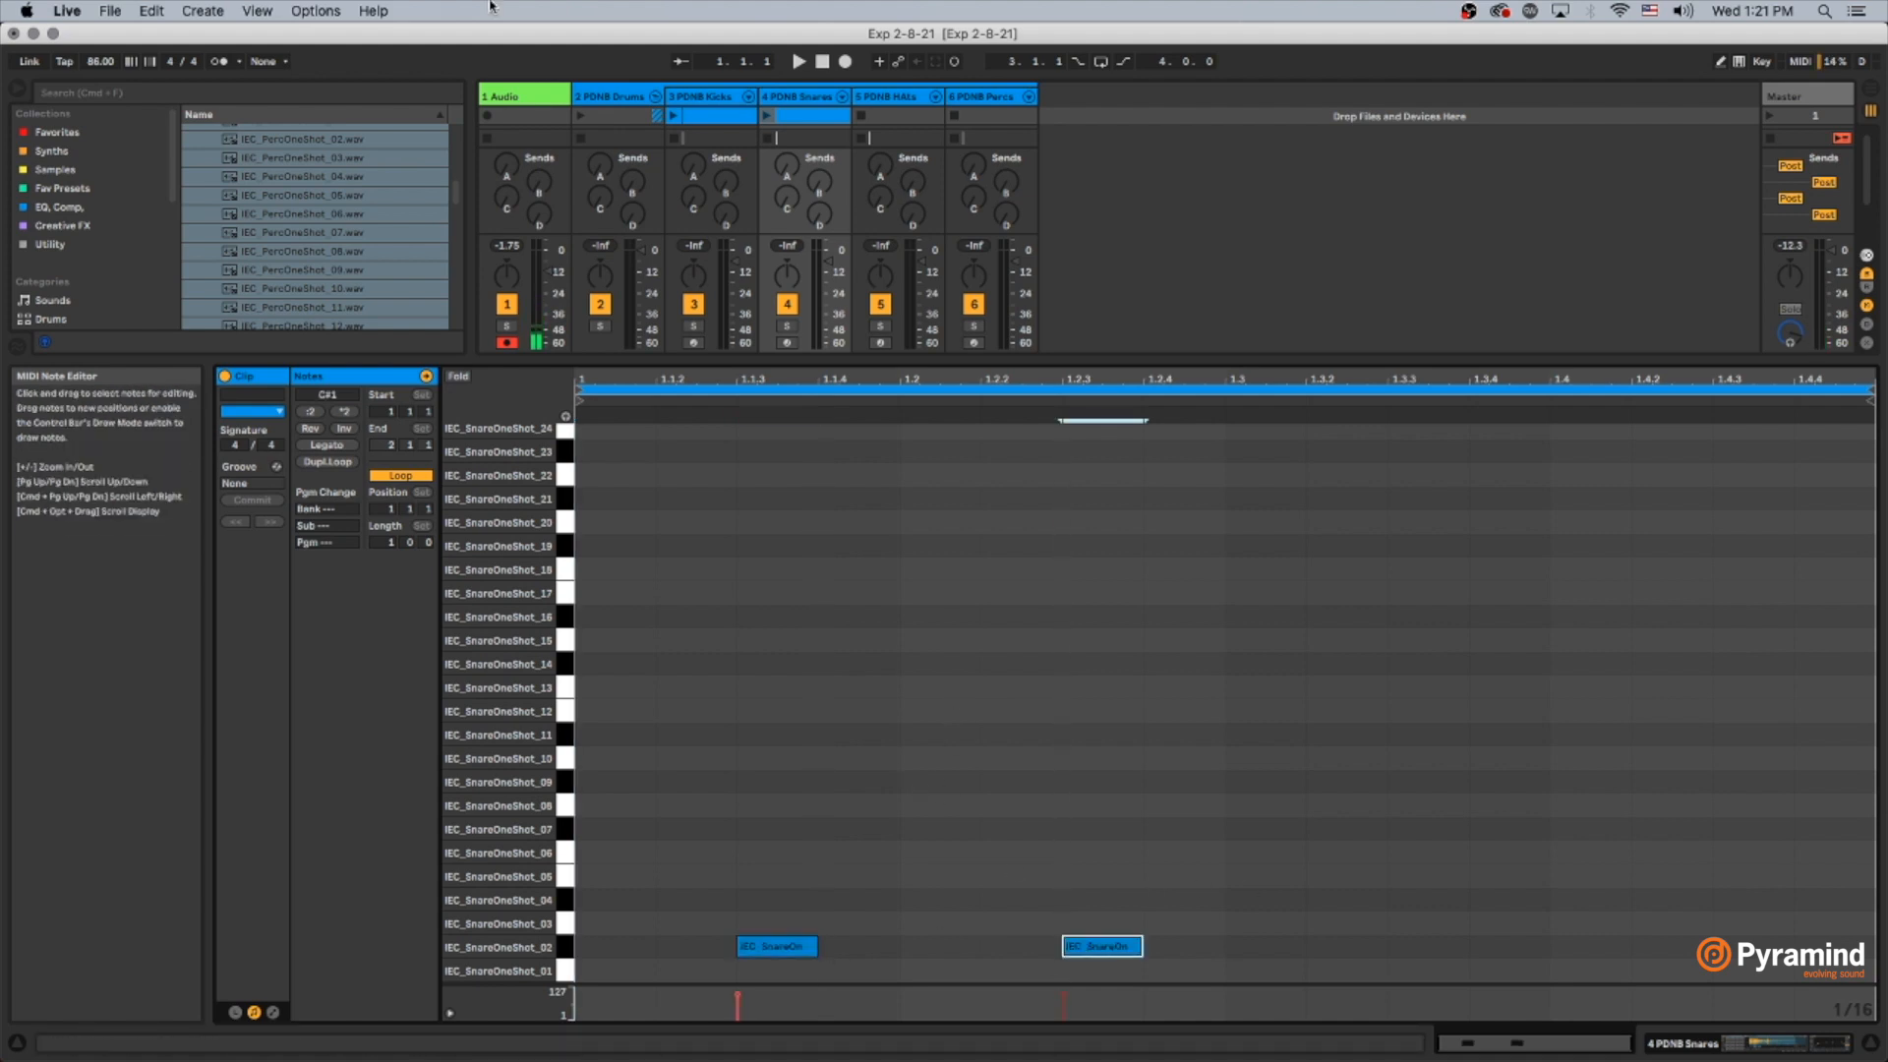
{"action": "left_click_drag", "start_coordinate": [578, 927], "coordinate": [1216, 987]}
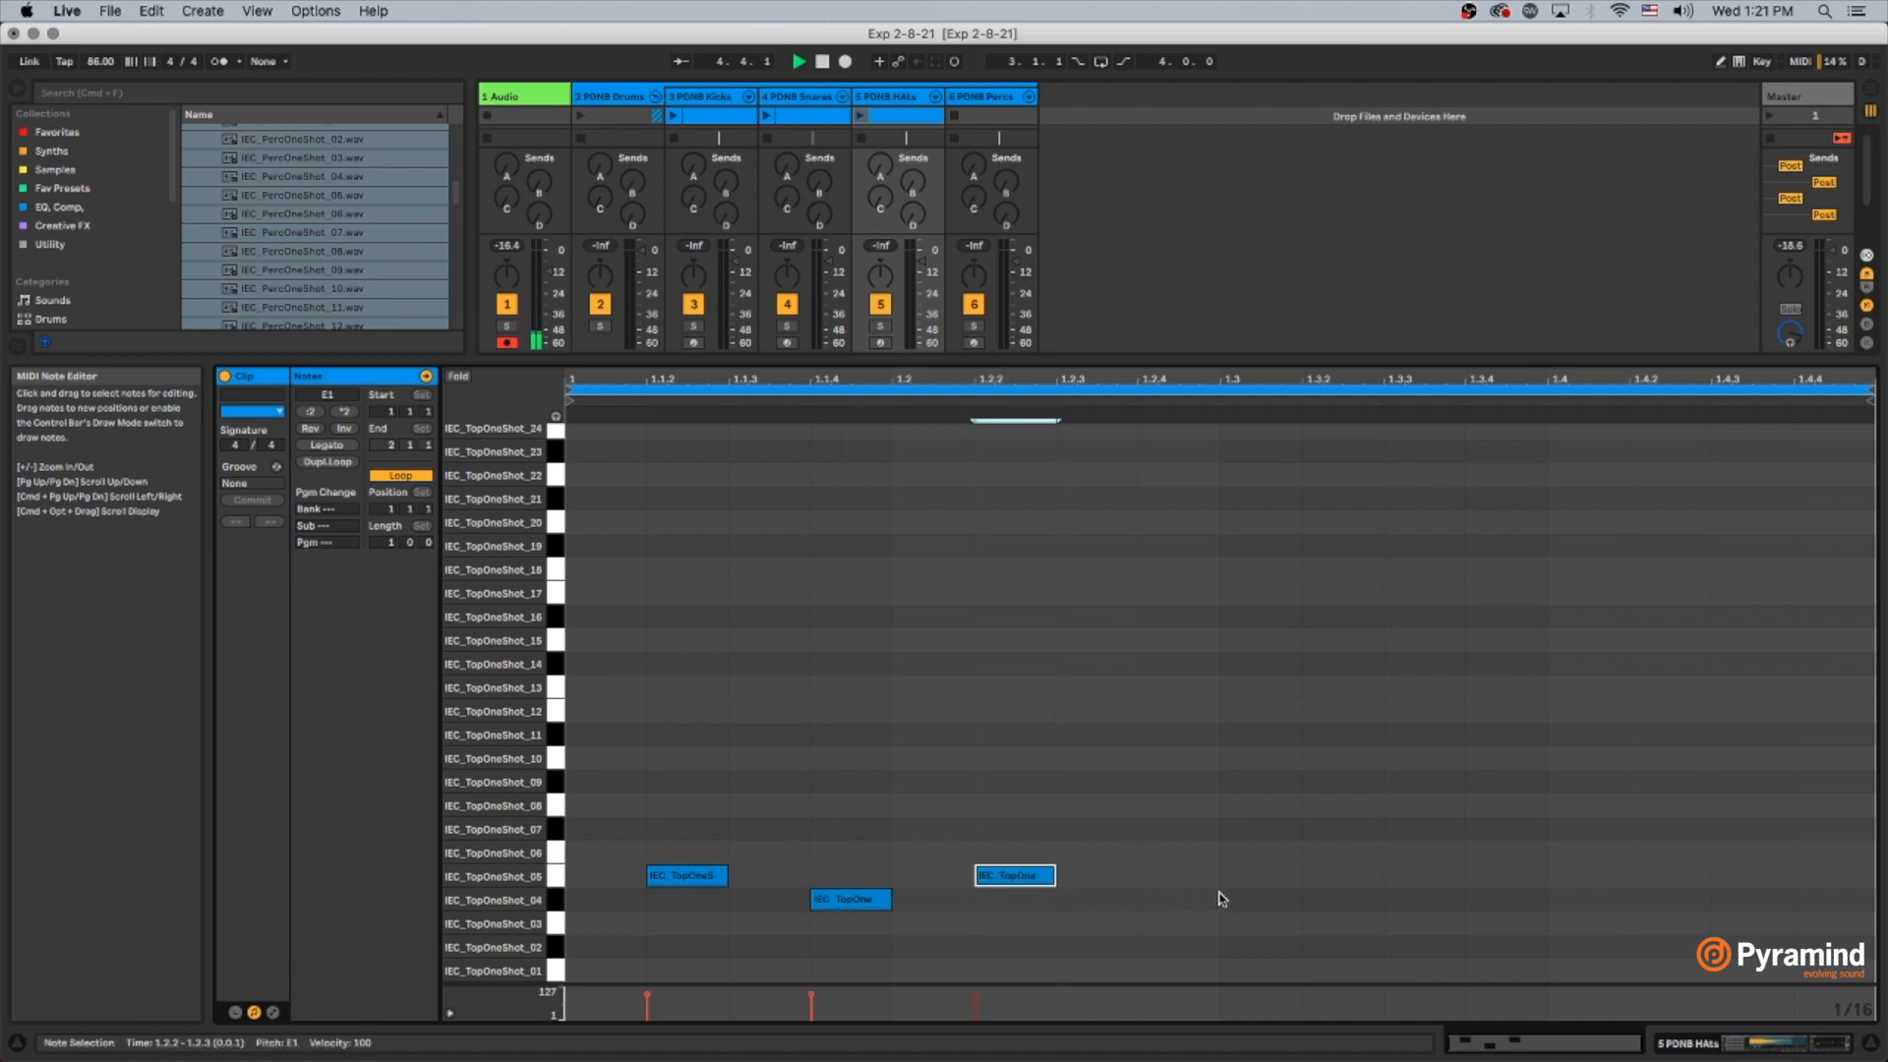
{"action": "left_click_drag", "start_coordinate": [1015, 876], "coordinate": [1178, 828]}
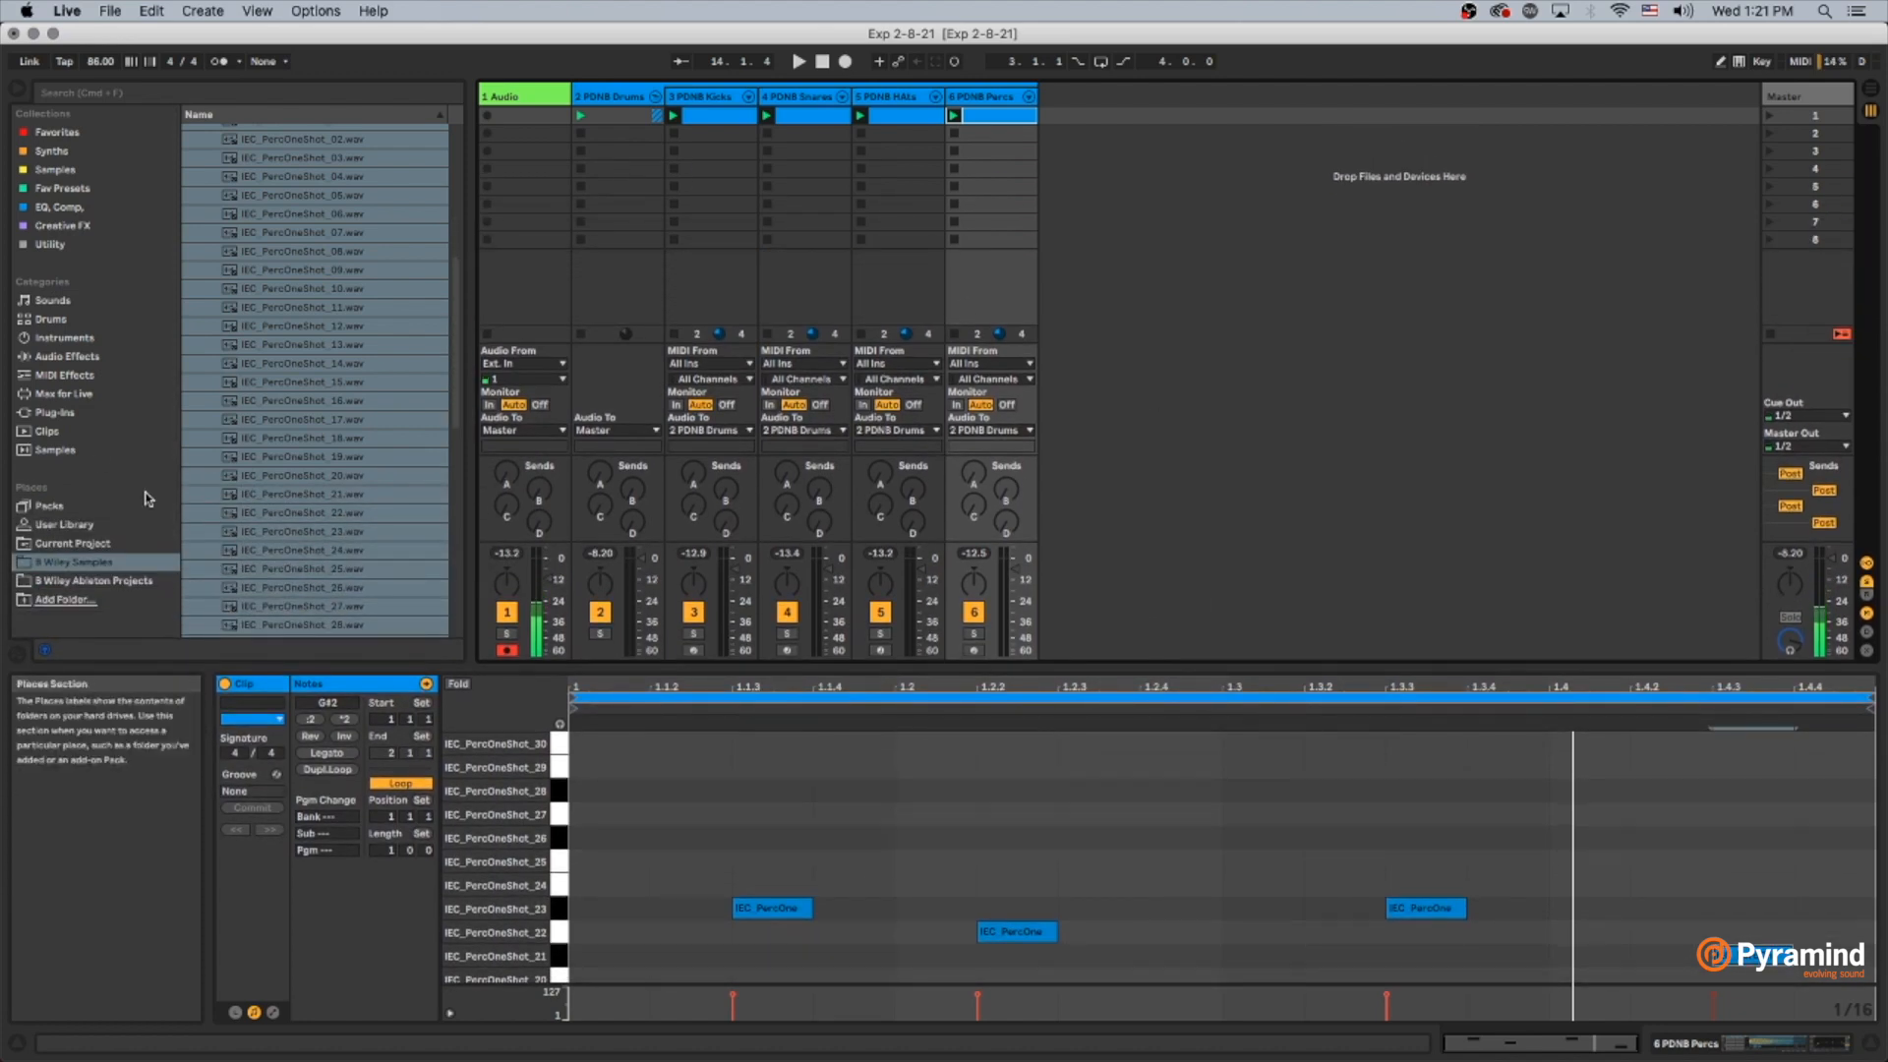
Step: Show the PDNB Kicks clip with its kick hits in the MIDI Note Editor
{"action": "left_click", "coordinate": [65, 524]}
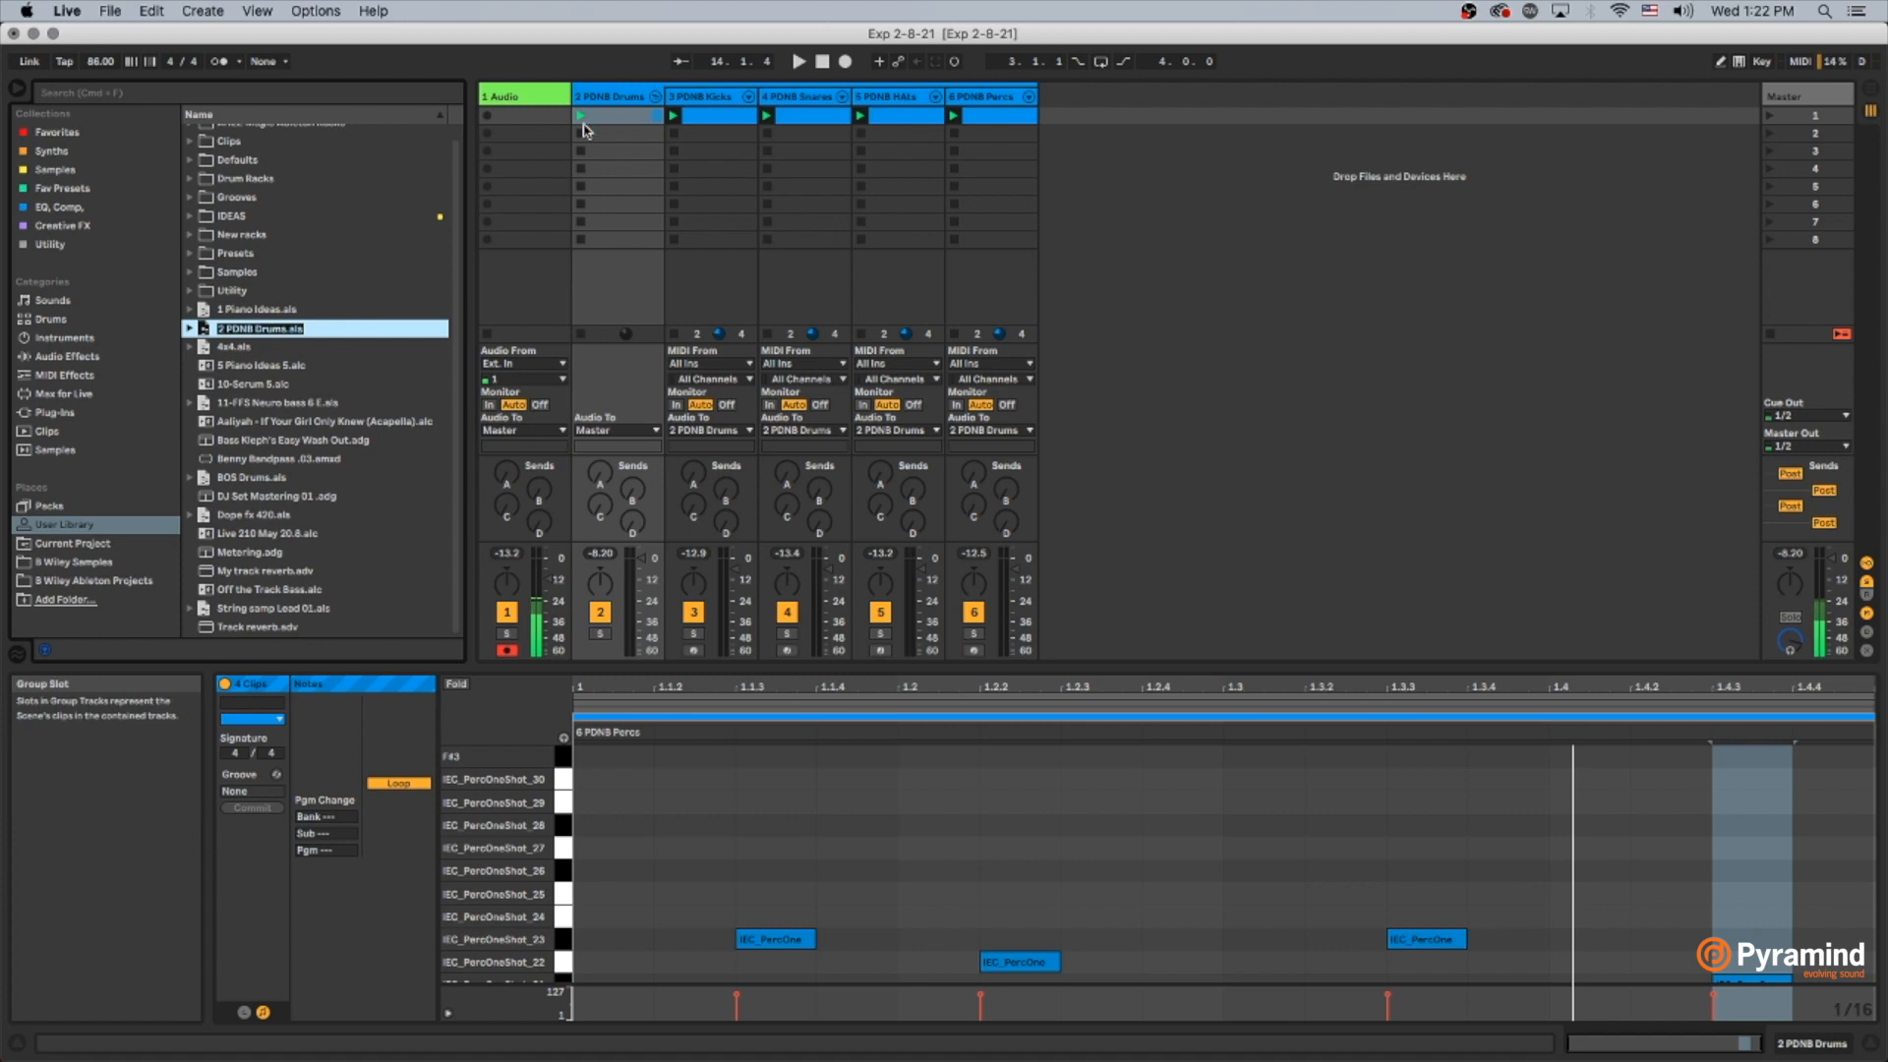
{"action": "left_click", "coordinate": [704, 96]}
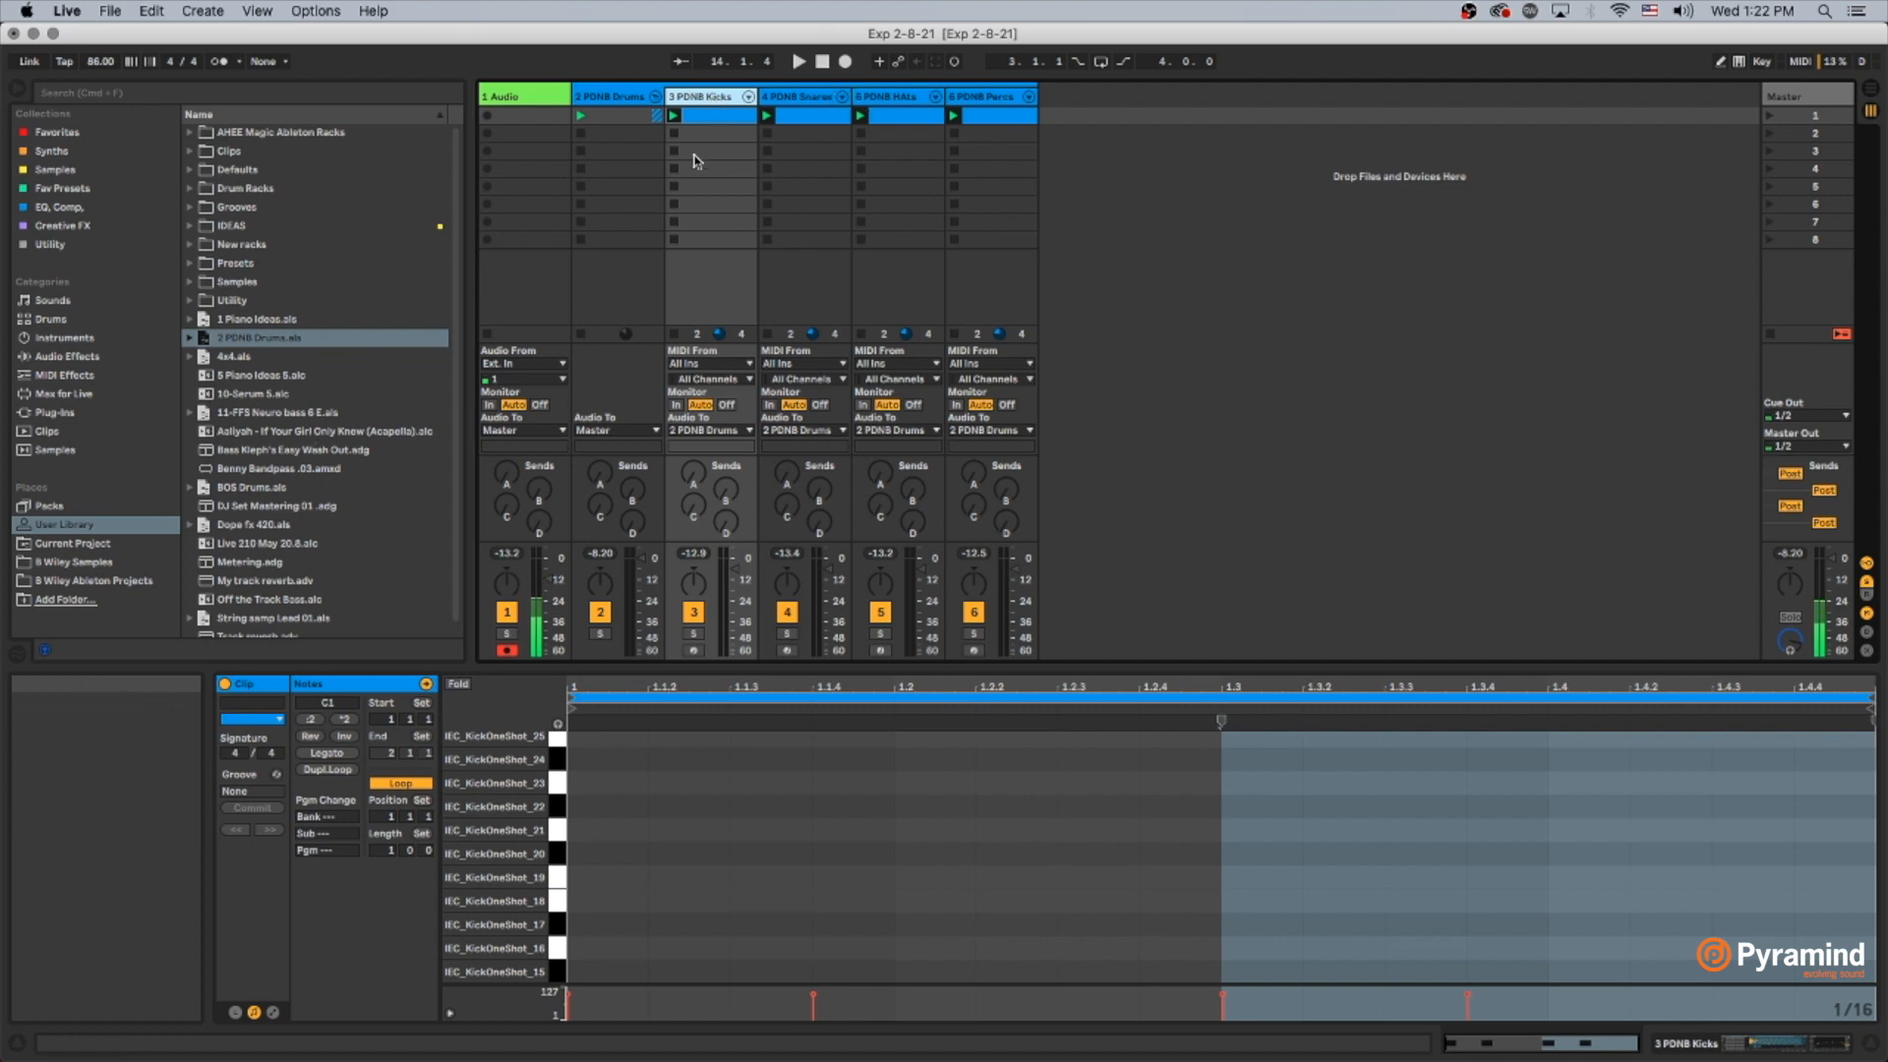
{"action": "mouse_move", "coordinate": [714, 128]}
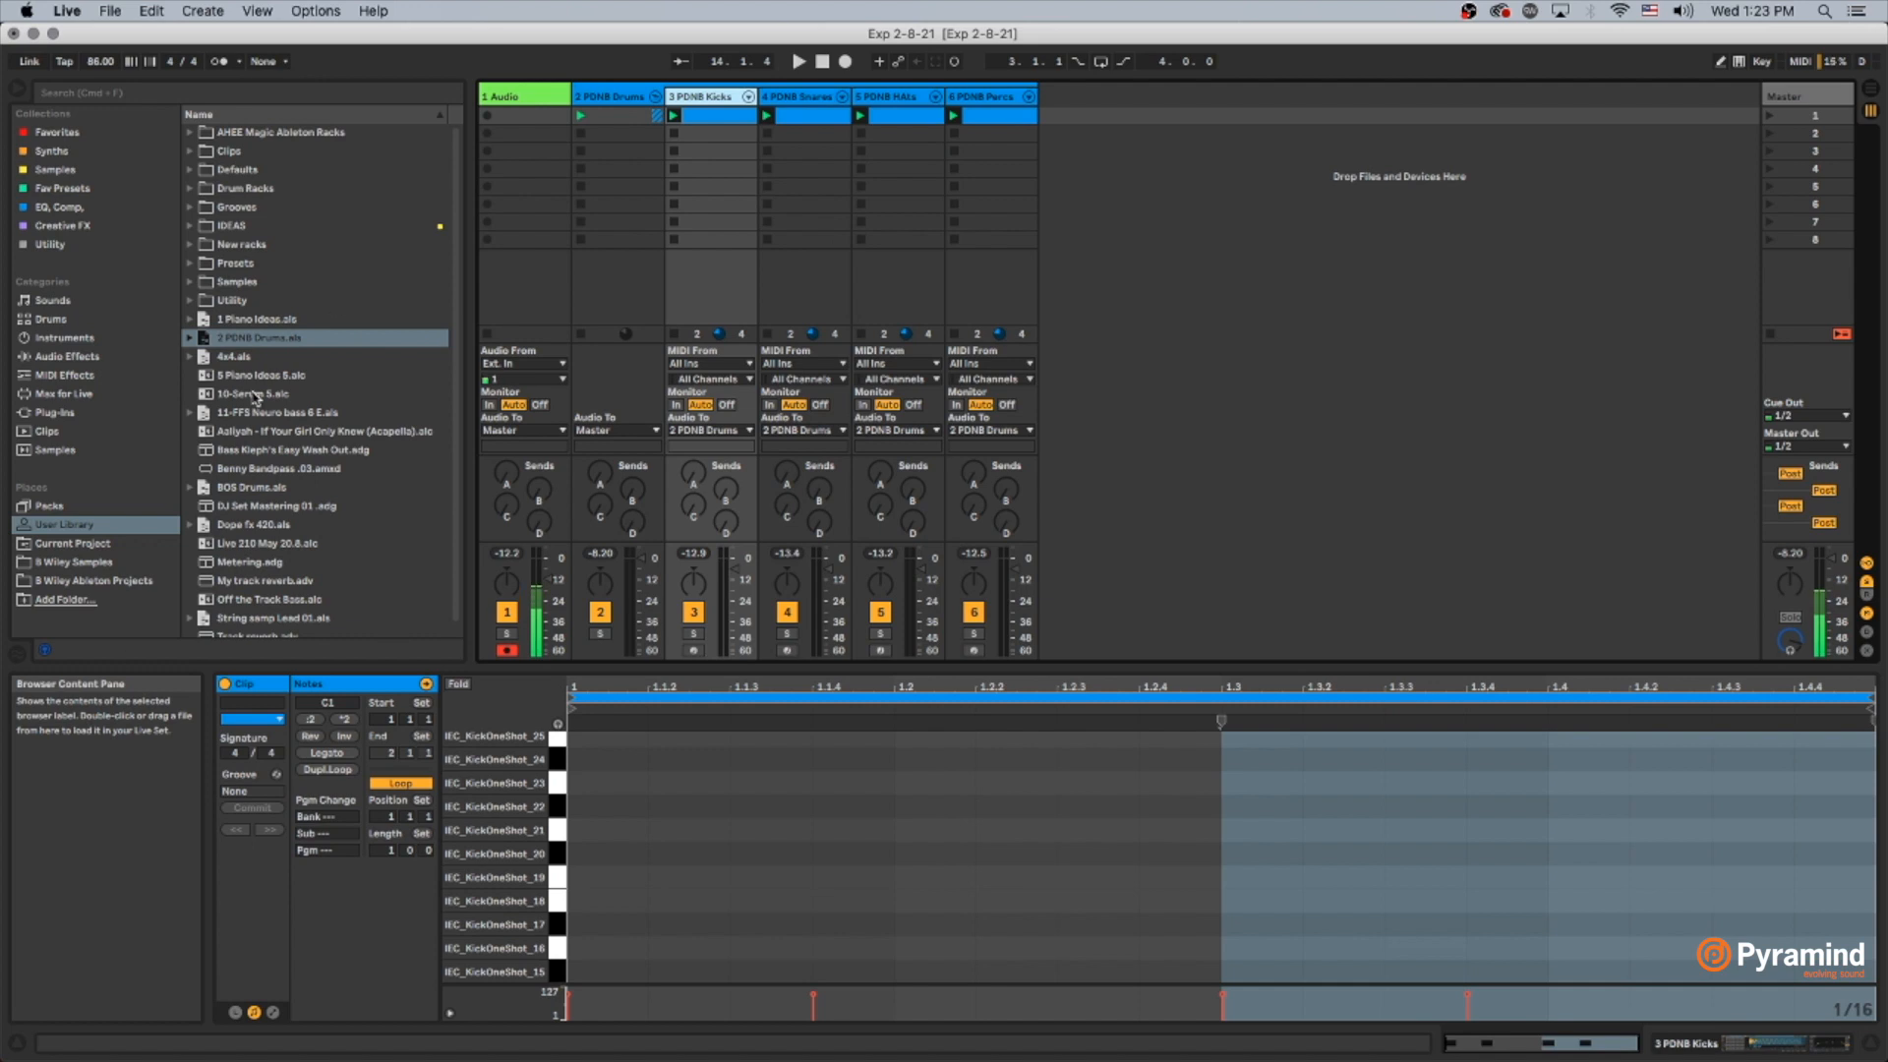
{"action": "mouse_move", "coordinate": [818, 336]}
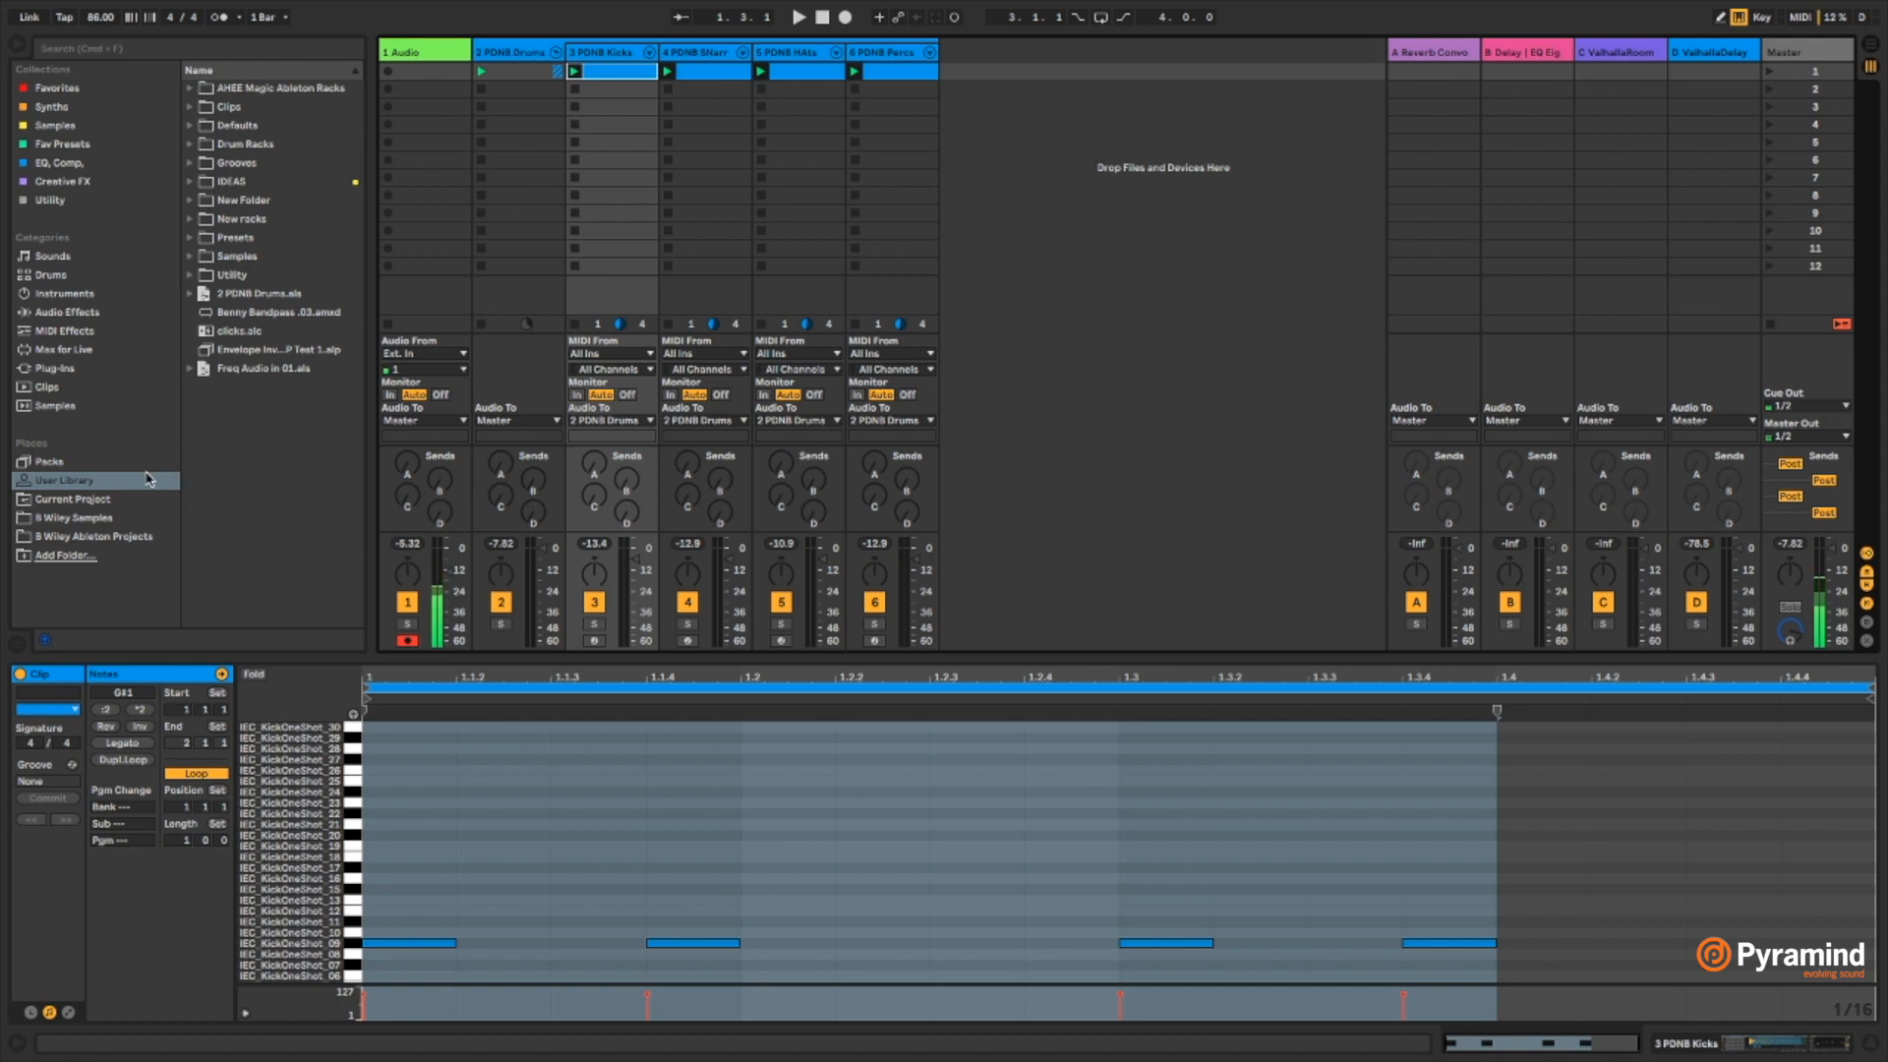
{"action": "mouse_move", "coordinate": [273, 446]}
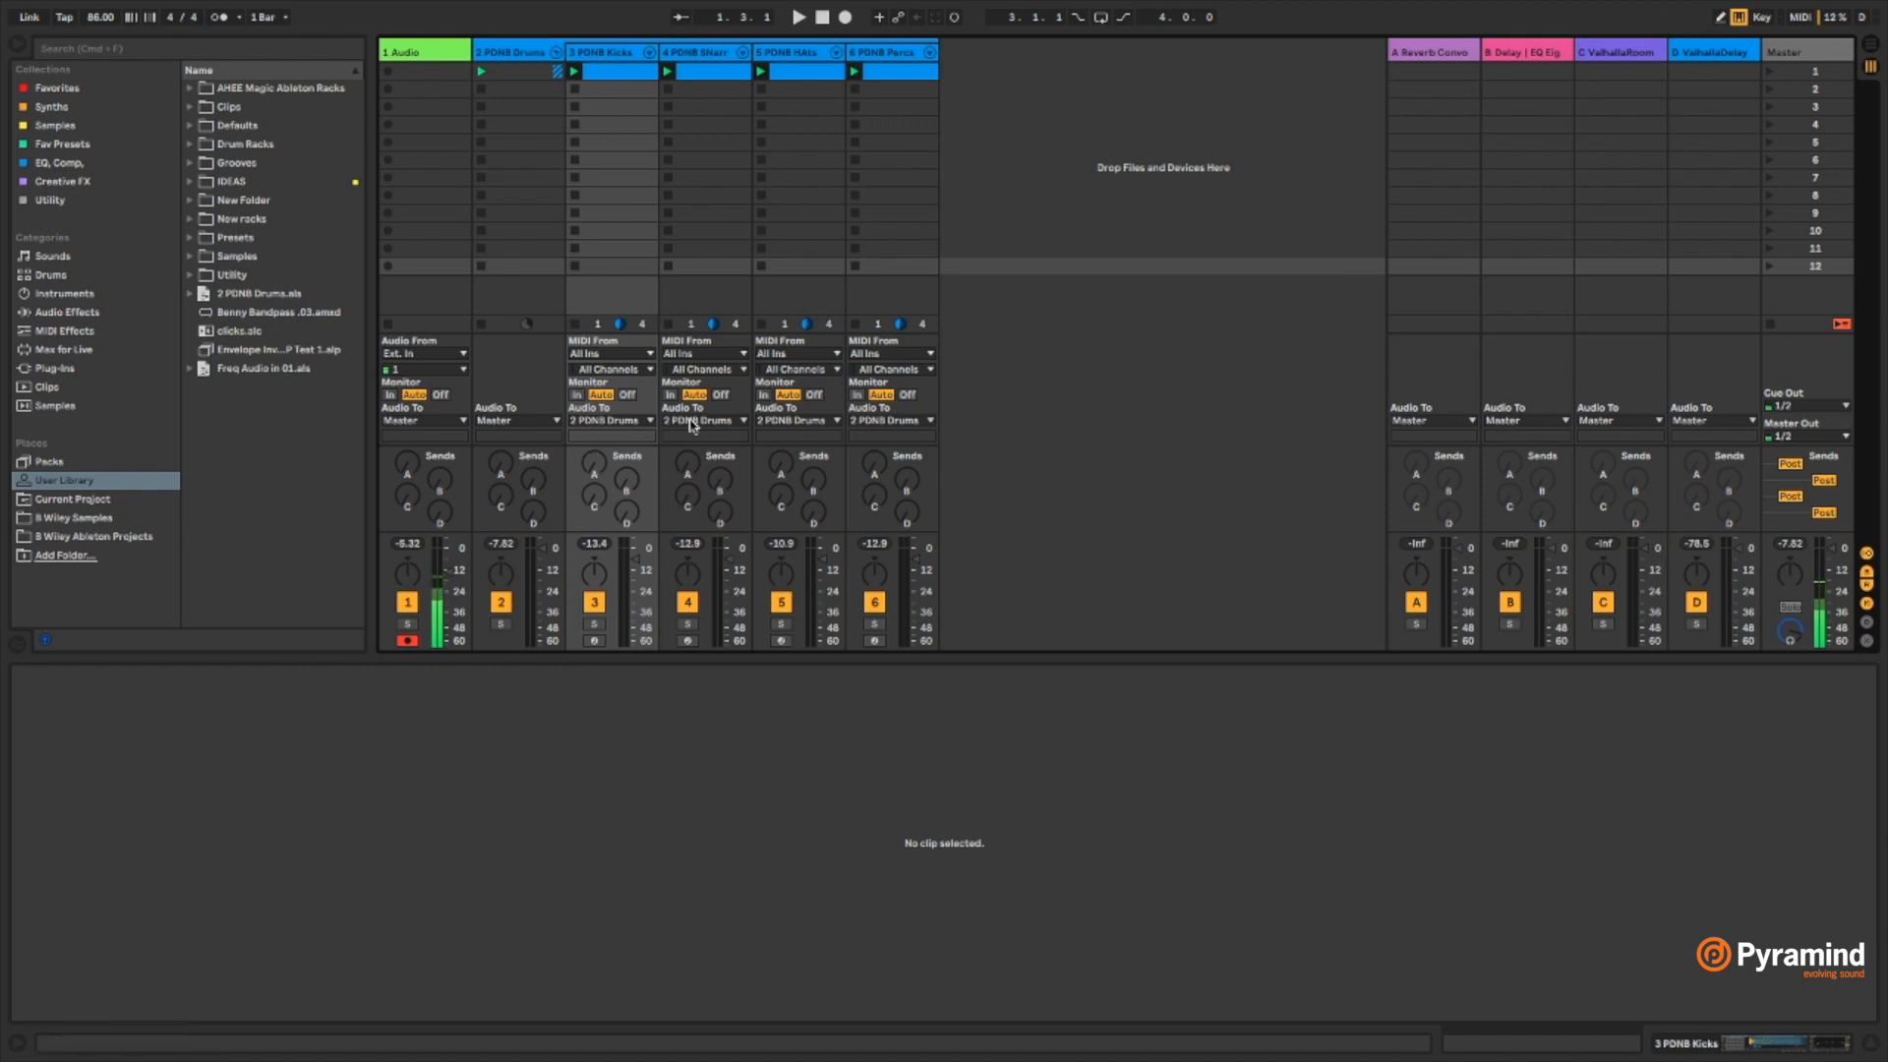
{"action": "mouse_move", "coordinate": [635, 228]}
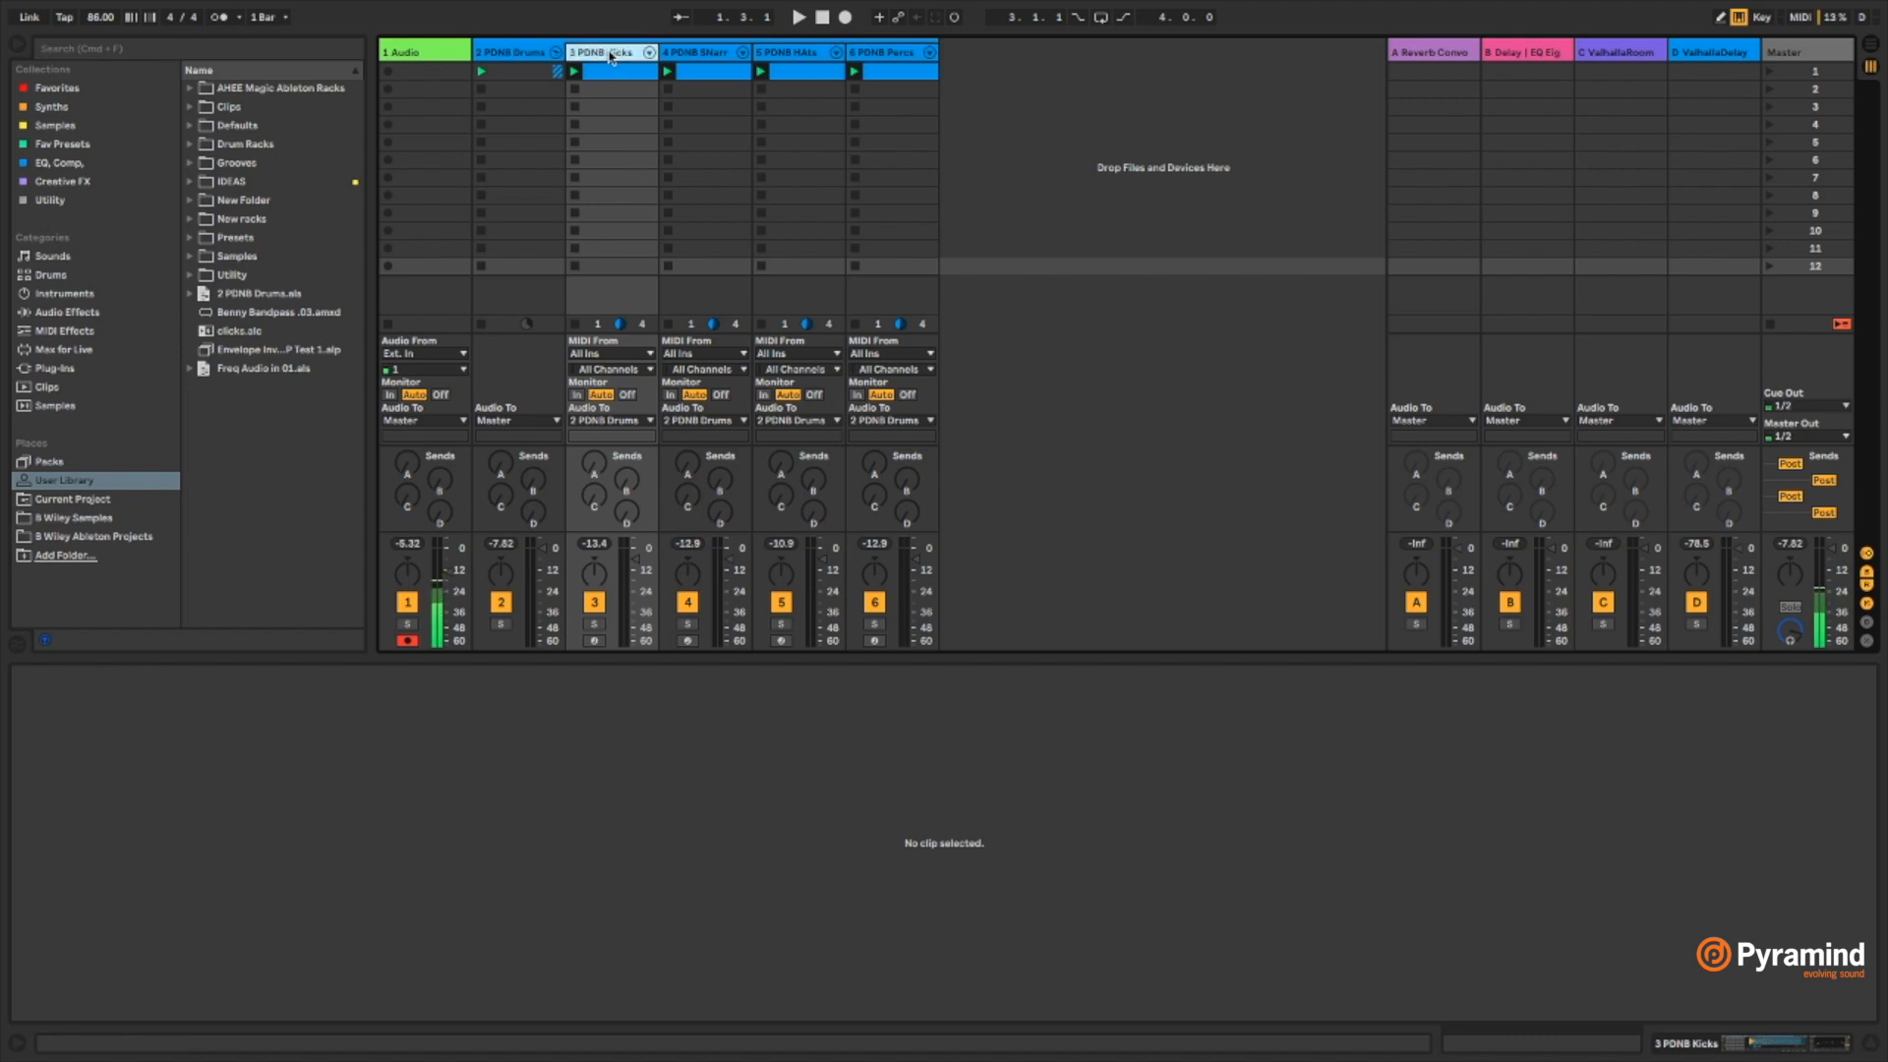
Step: Select the PDNB Kicks track to show its kick Drum Rack and EQ Eight beside the returns
{"action": "left_click", "coordinate": [607, 51]}
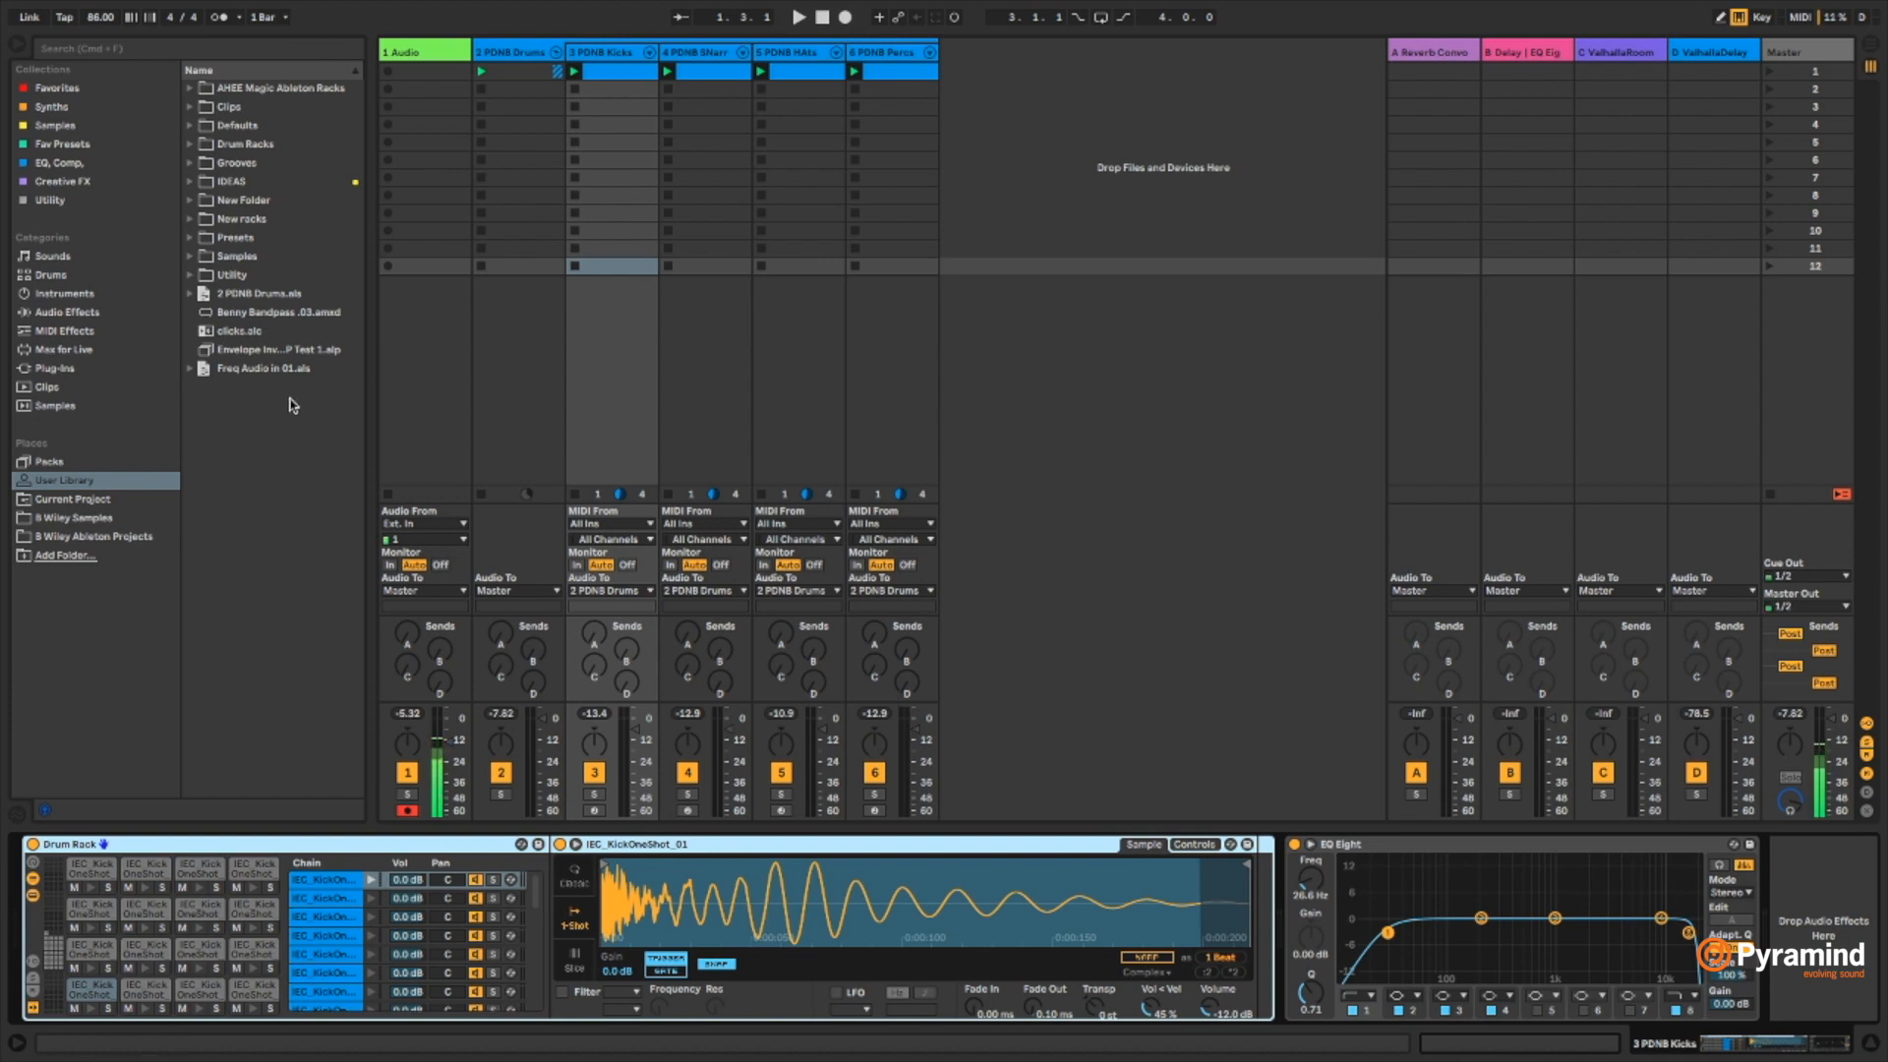
Step: Unfold the Kicks Drum Rack chains in the mixer and bring up the track's options
{"action": "left_click", "coordinate": [602, 51]}
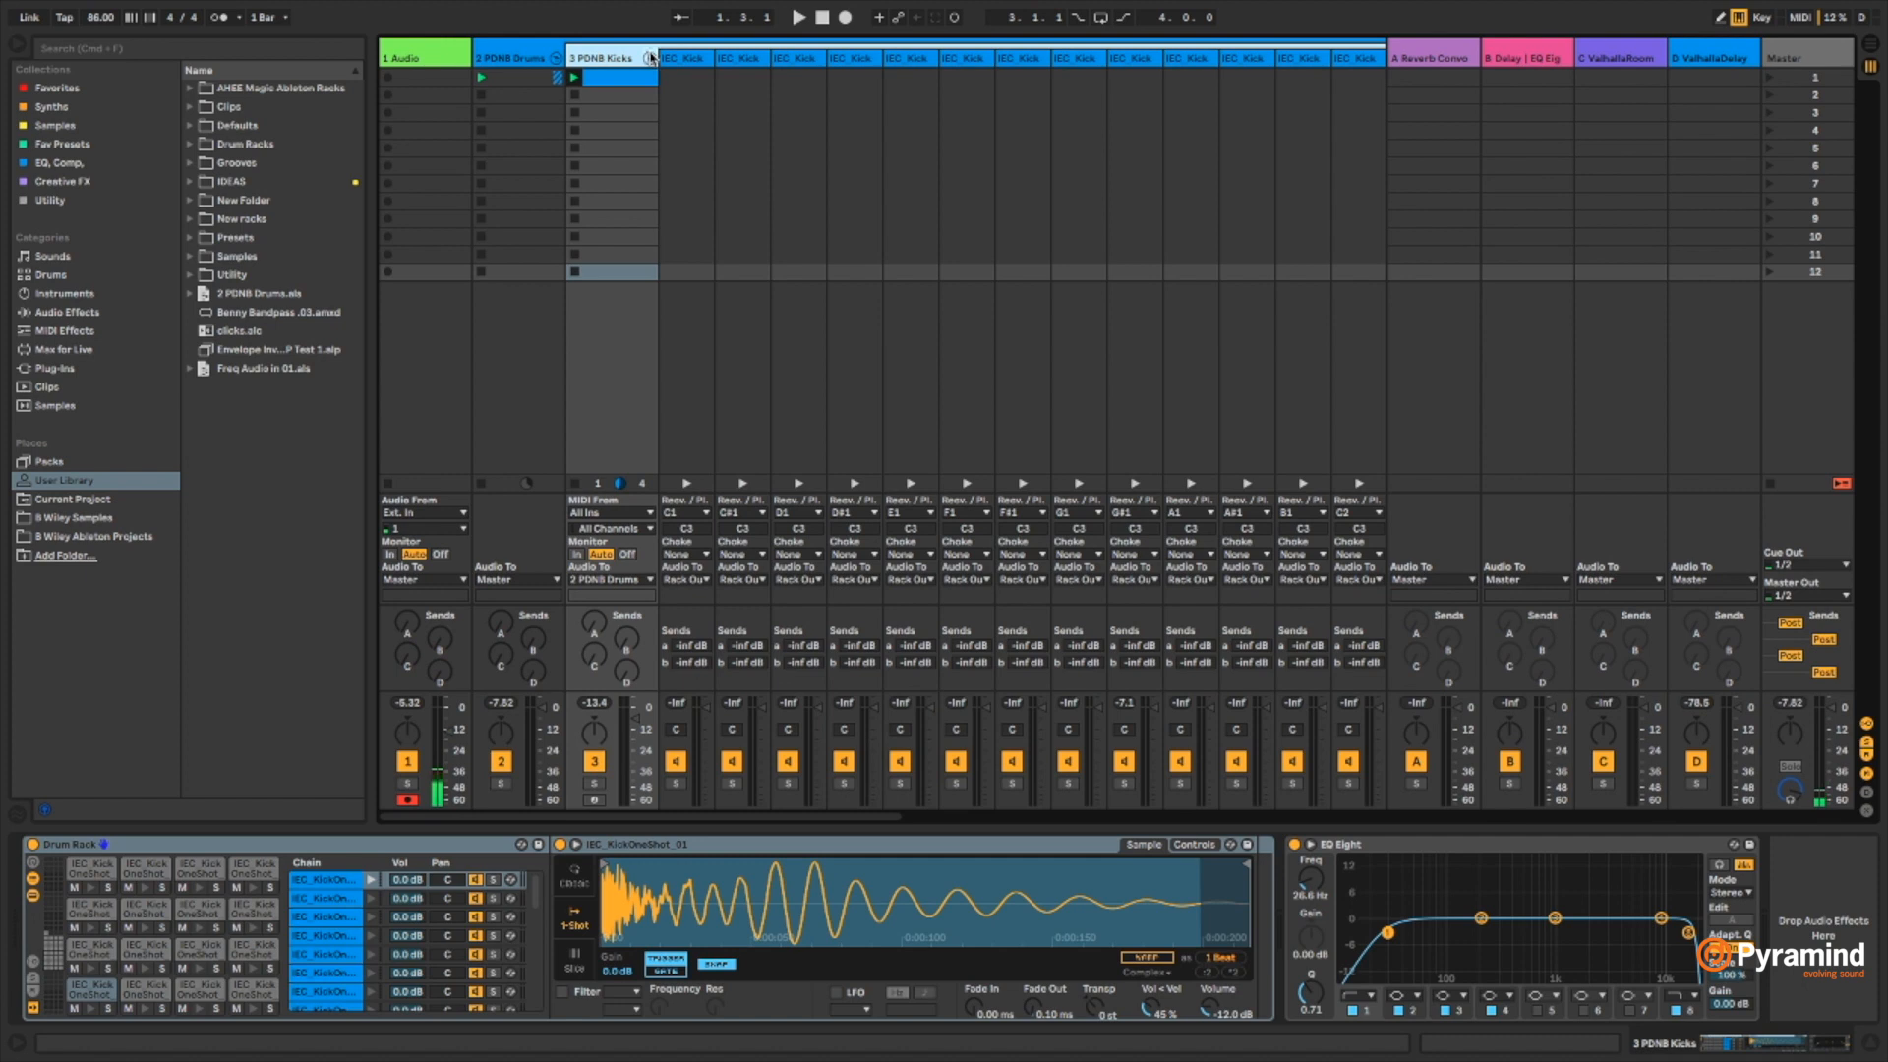
{"action": "right_click", "coordinate": [684, 57]}
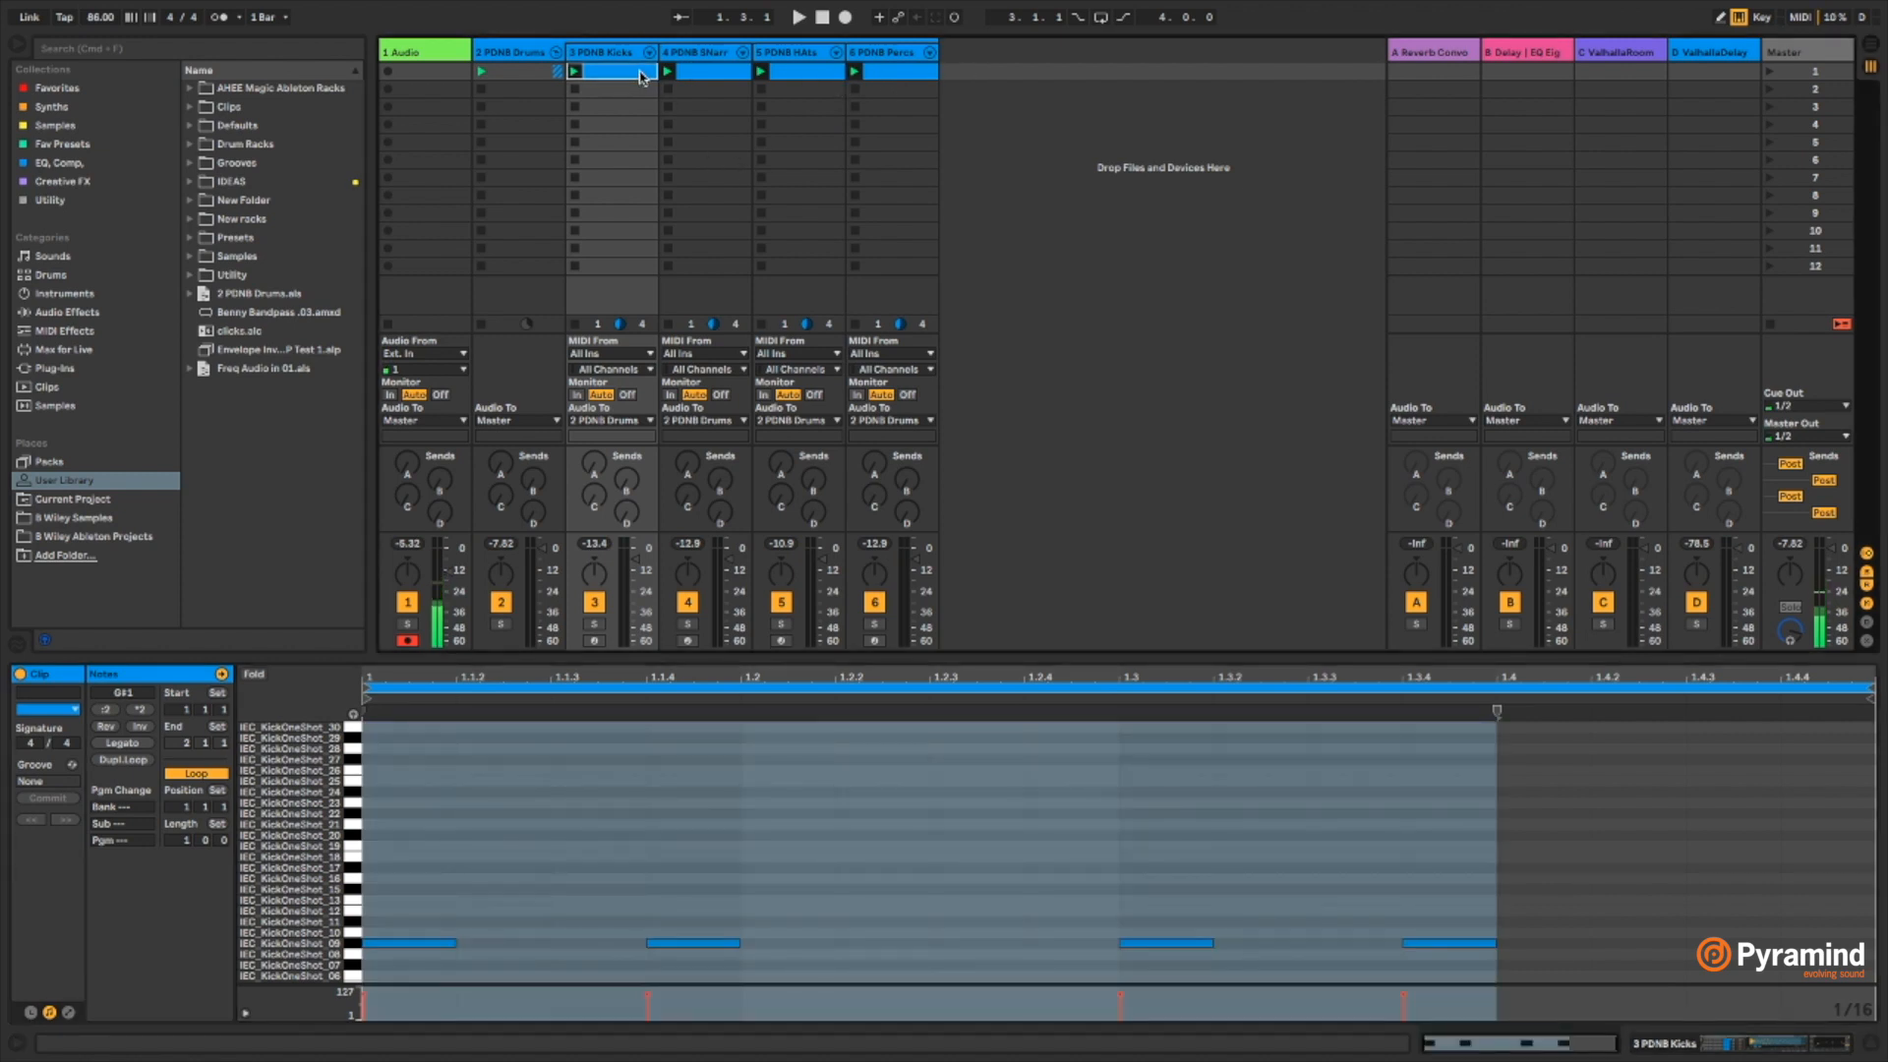
{"action": "mouse_move", "coordinate": [1023, 72]}
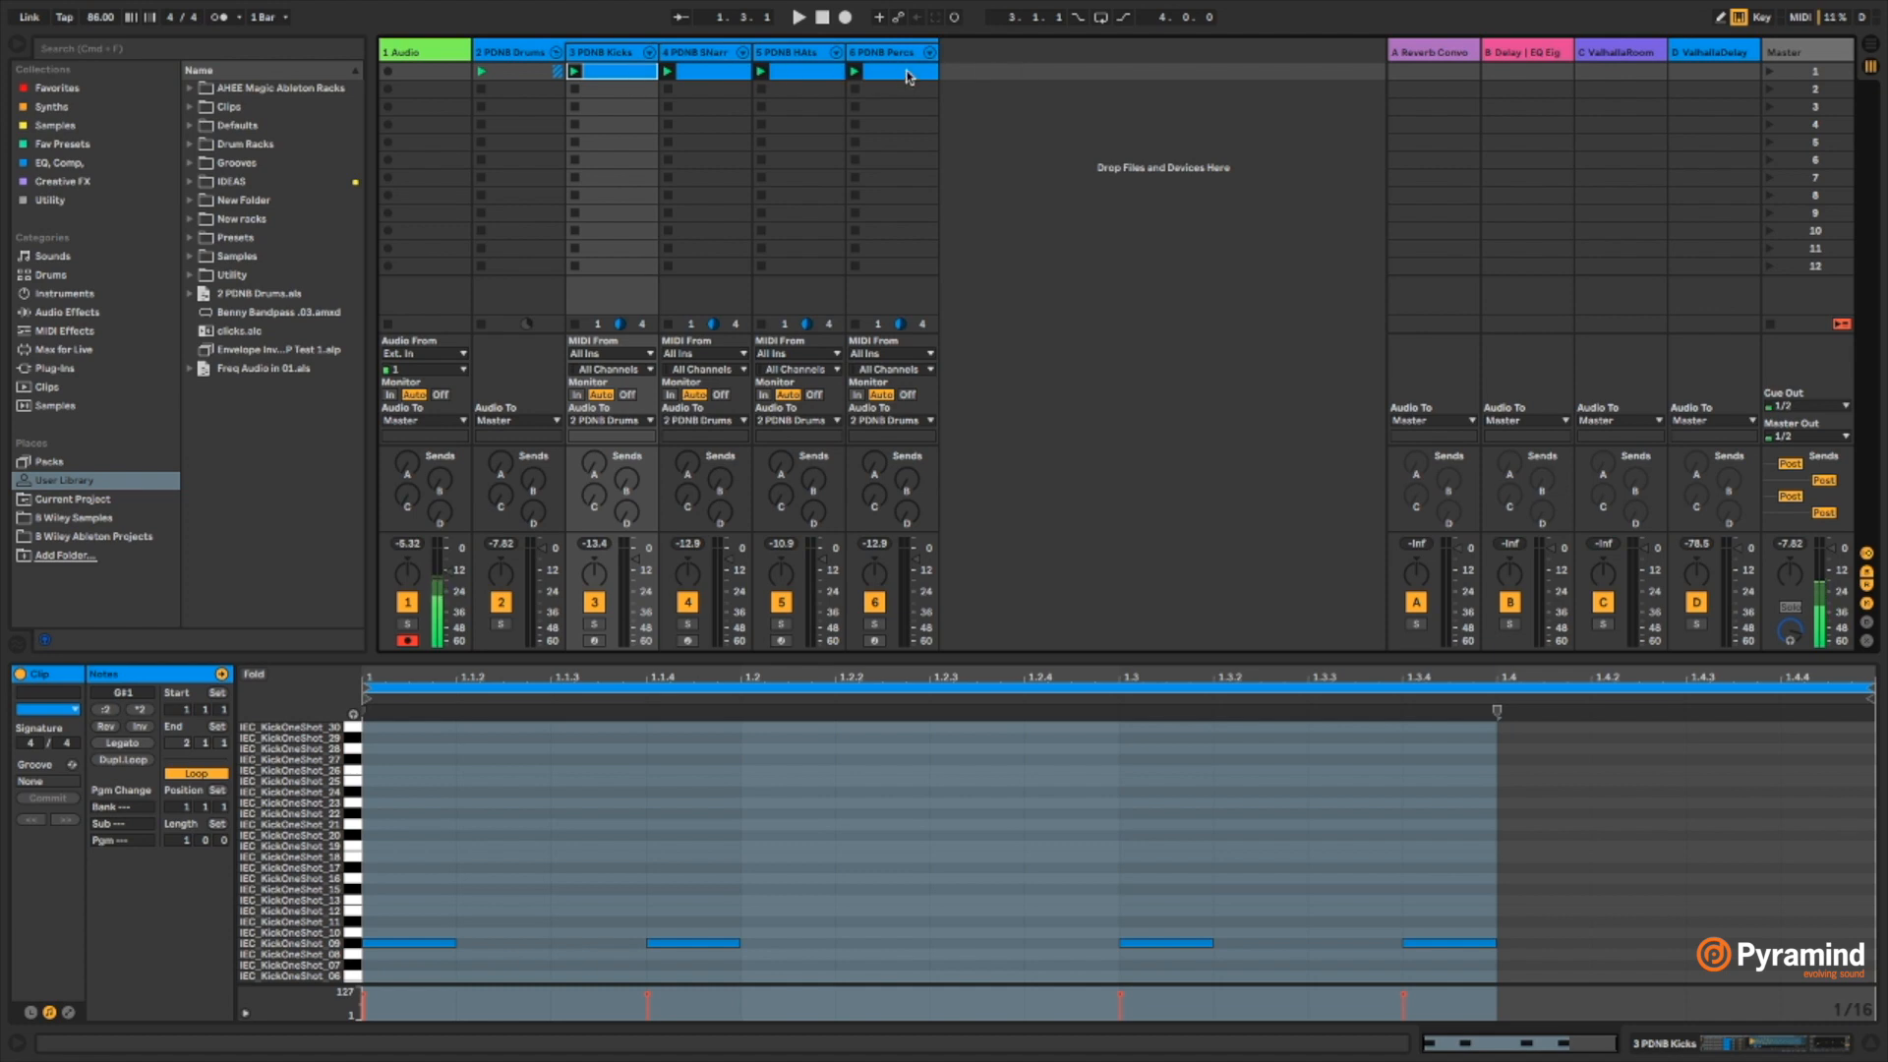
Step: Select all four PDNB drum clips from Kicks through Percs together
{"action": "left_click", "coordinate": [889, 71]}
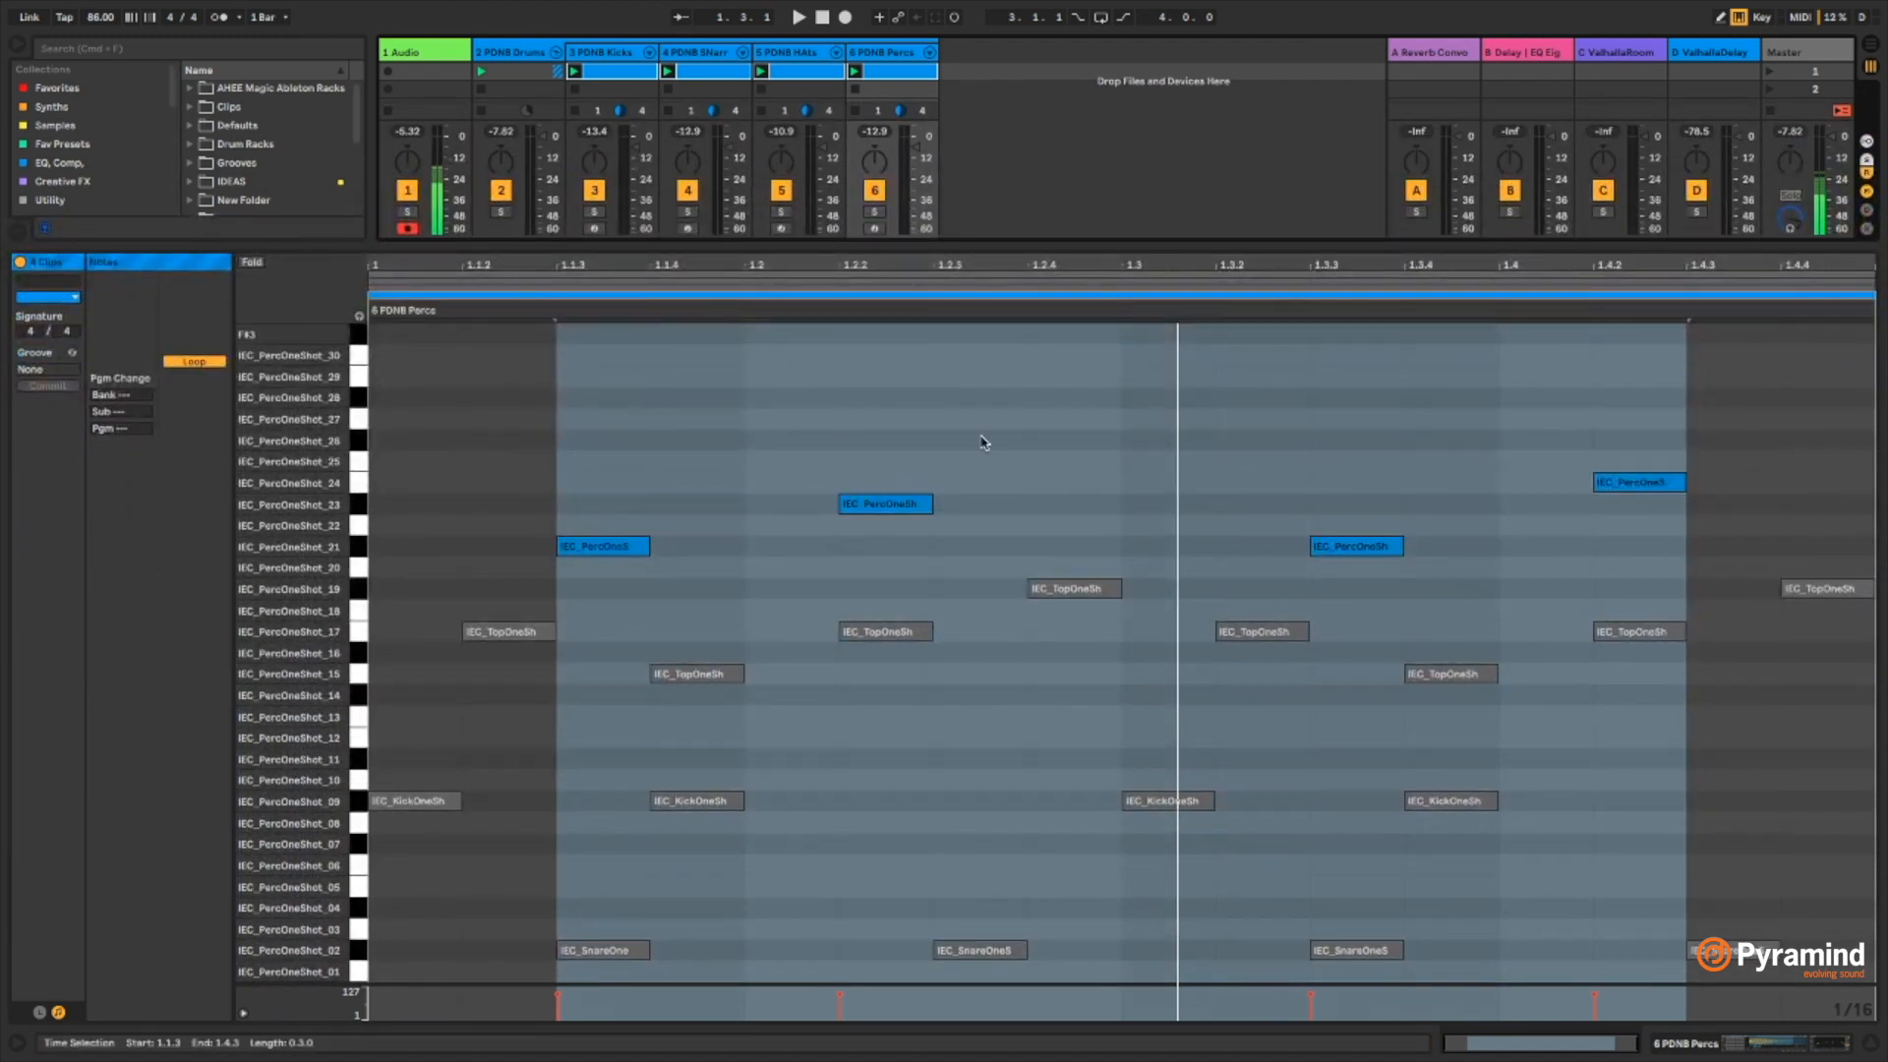
{"action": "mouse_move", "coordinate": [647, 790]}
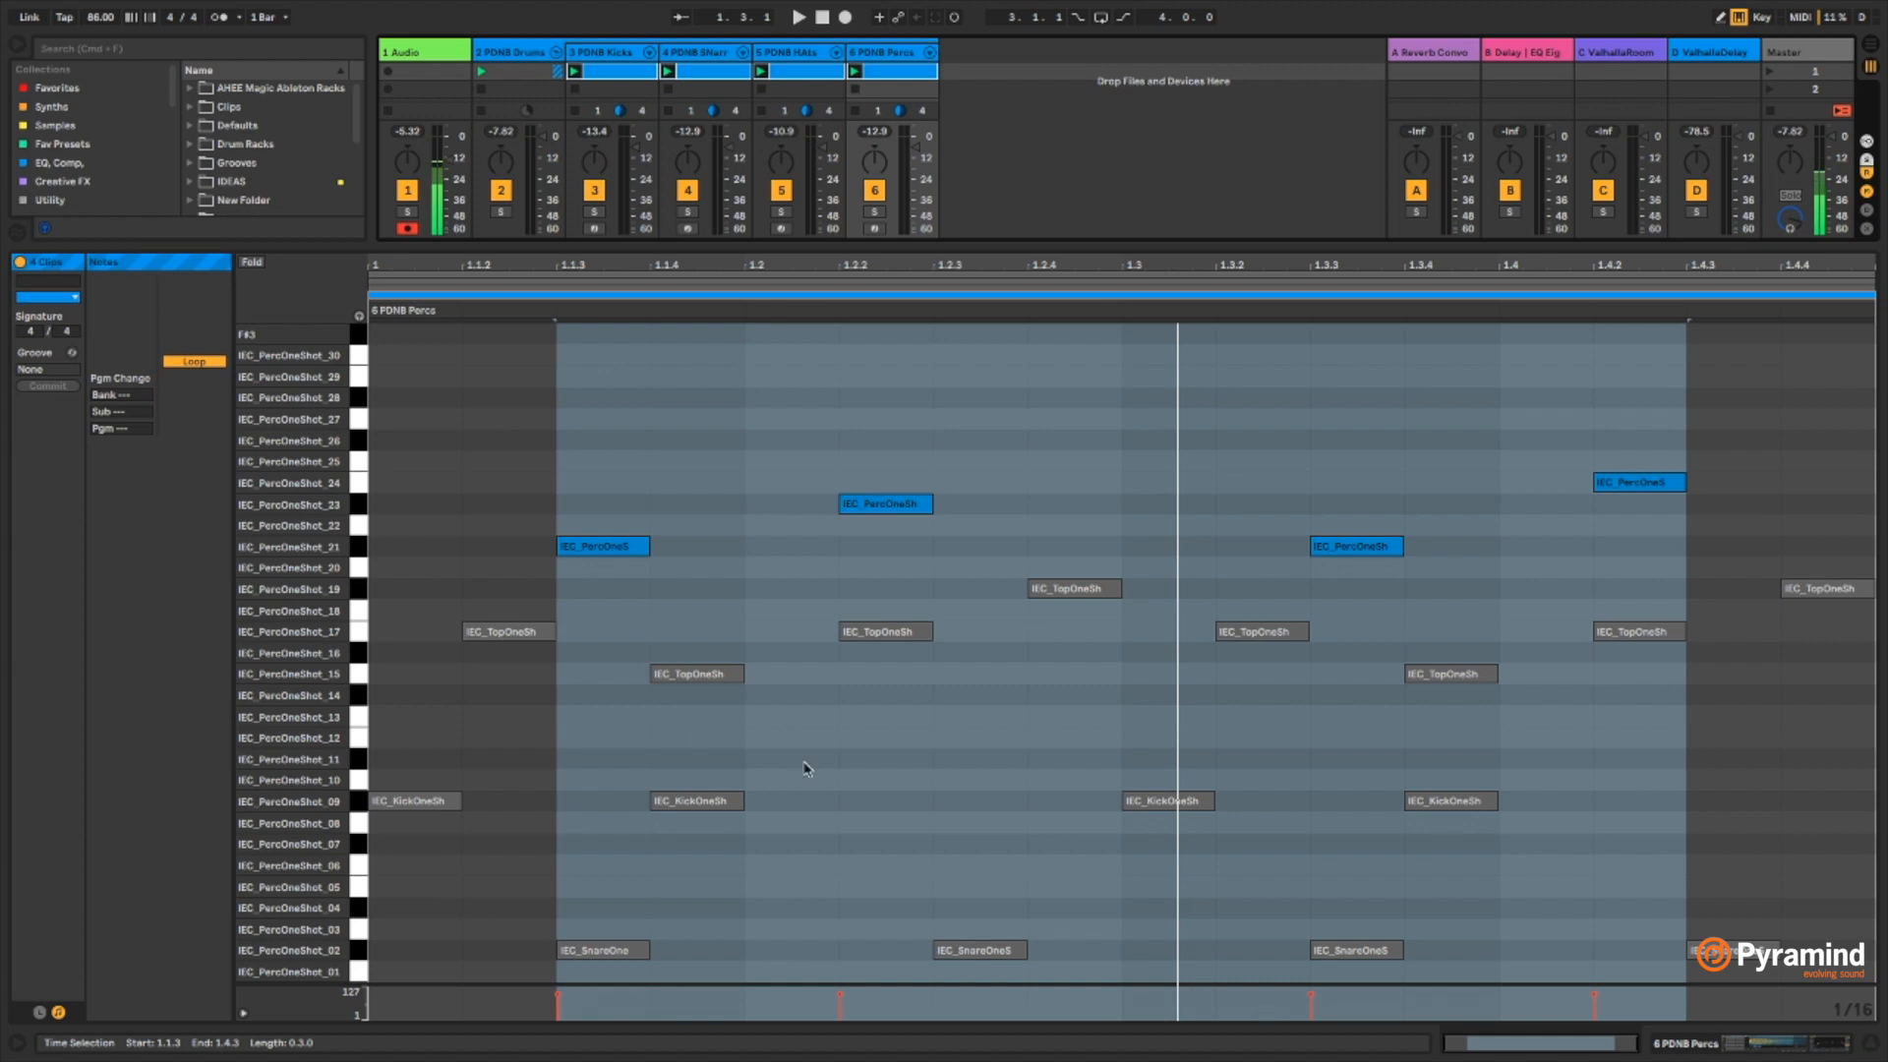
{"action": "mouse_move", "coordinate": [594, 497]}
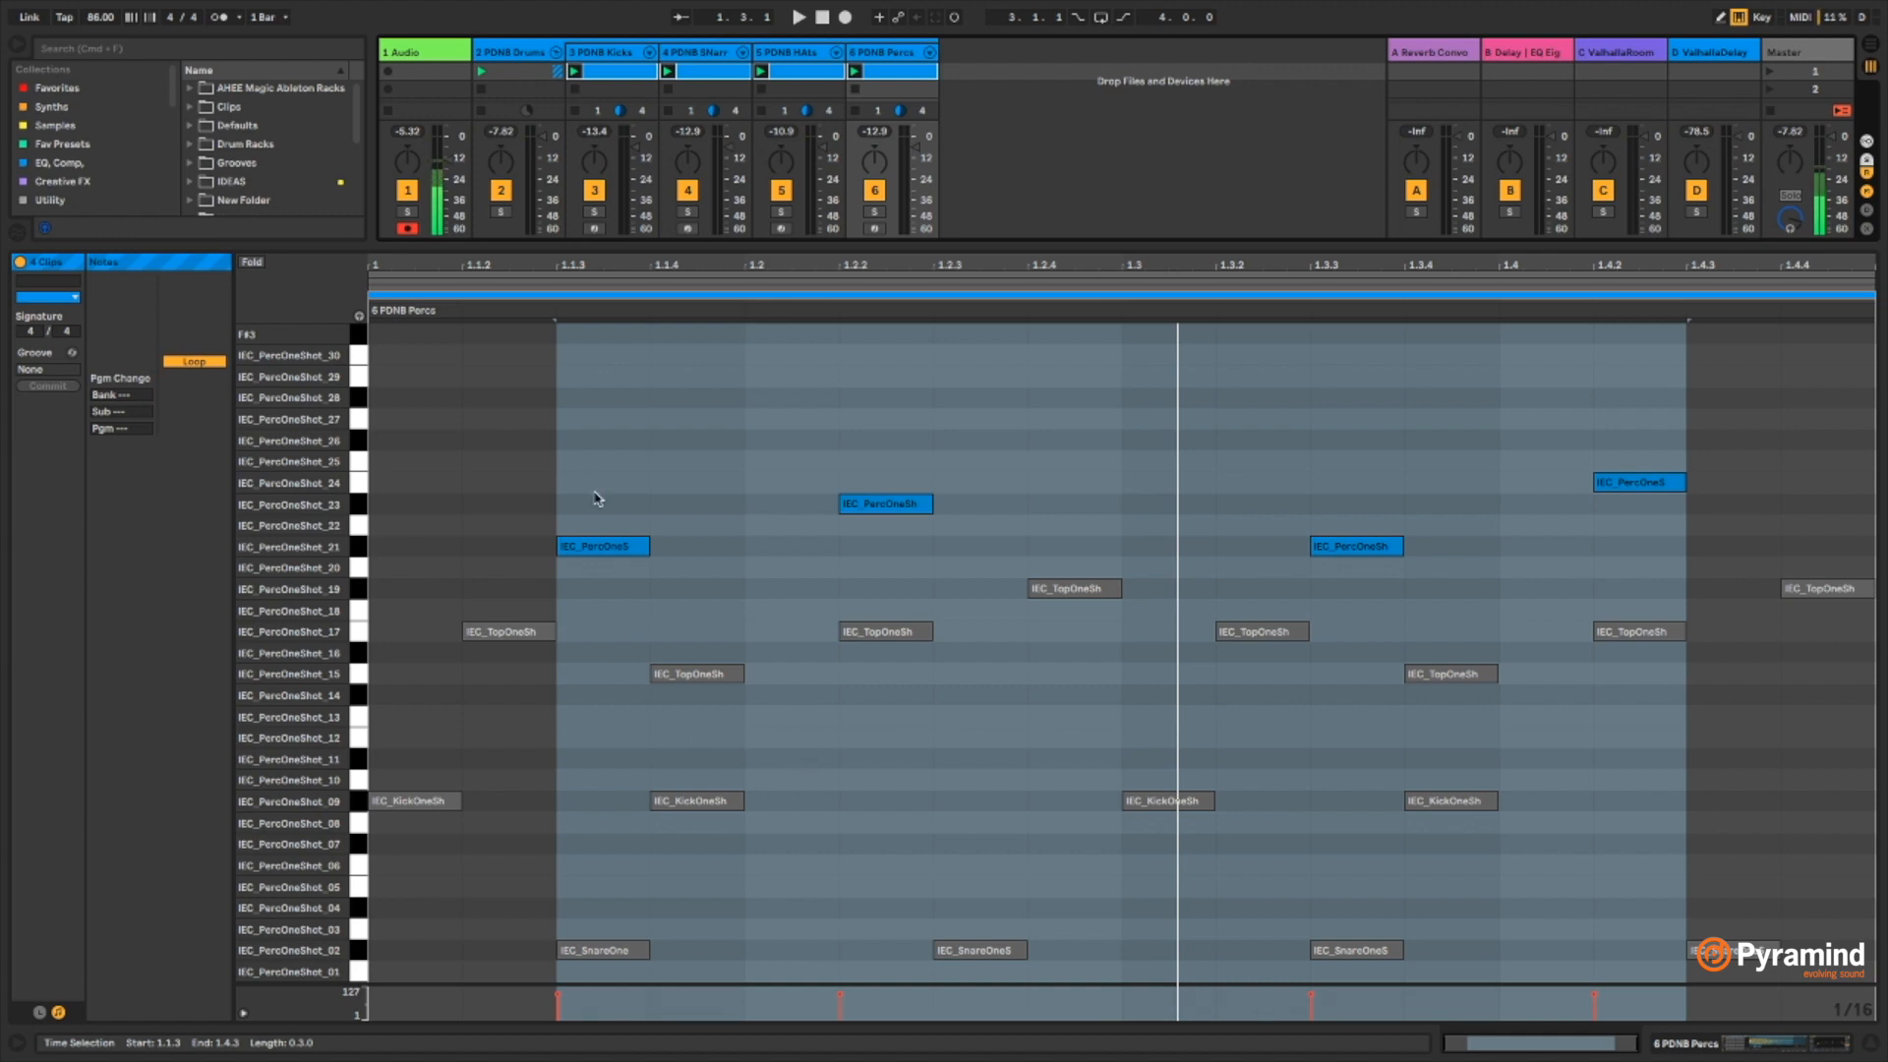
{"action": "mouse_move", "coordinate": [604, 503]}
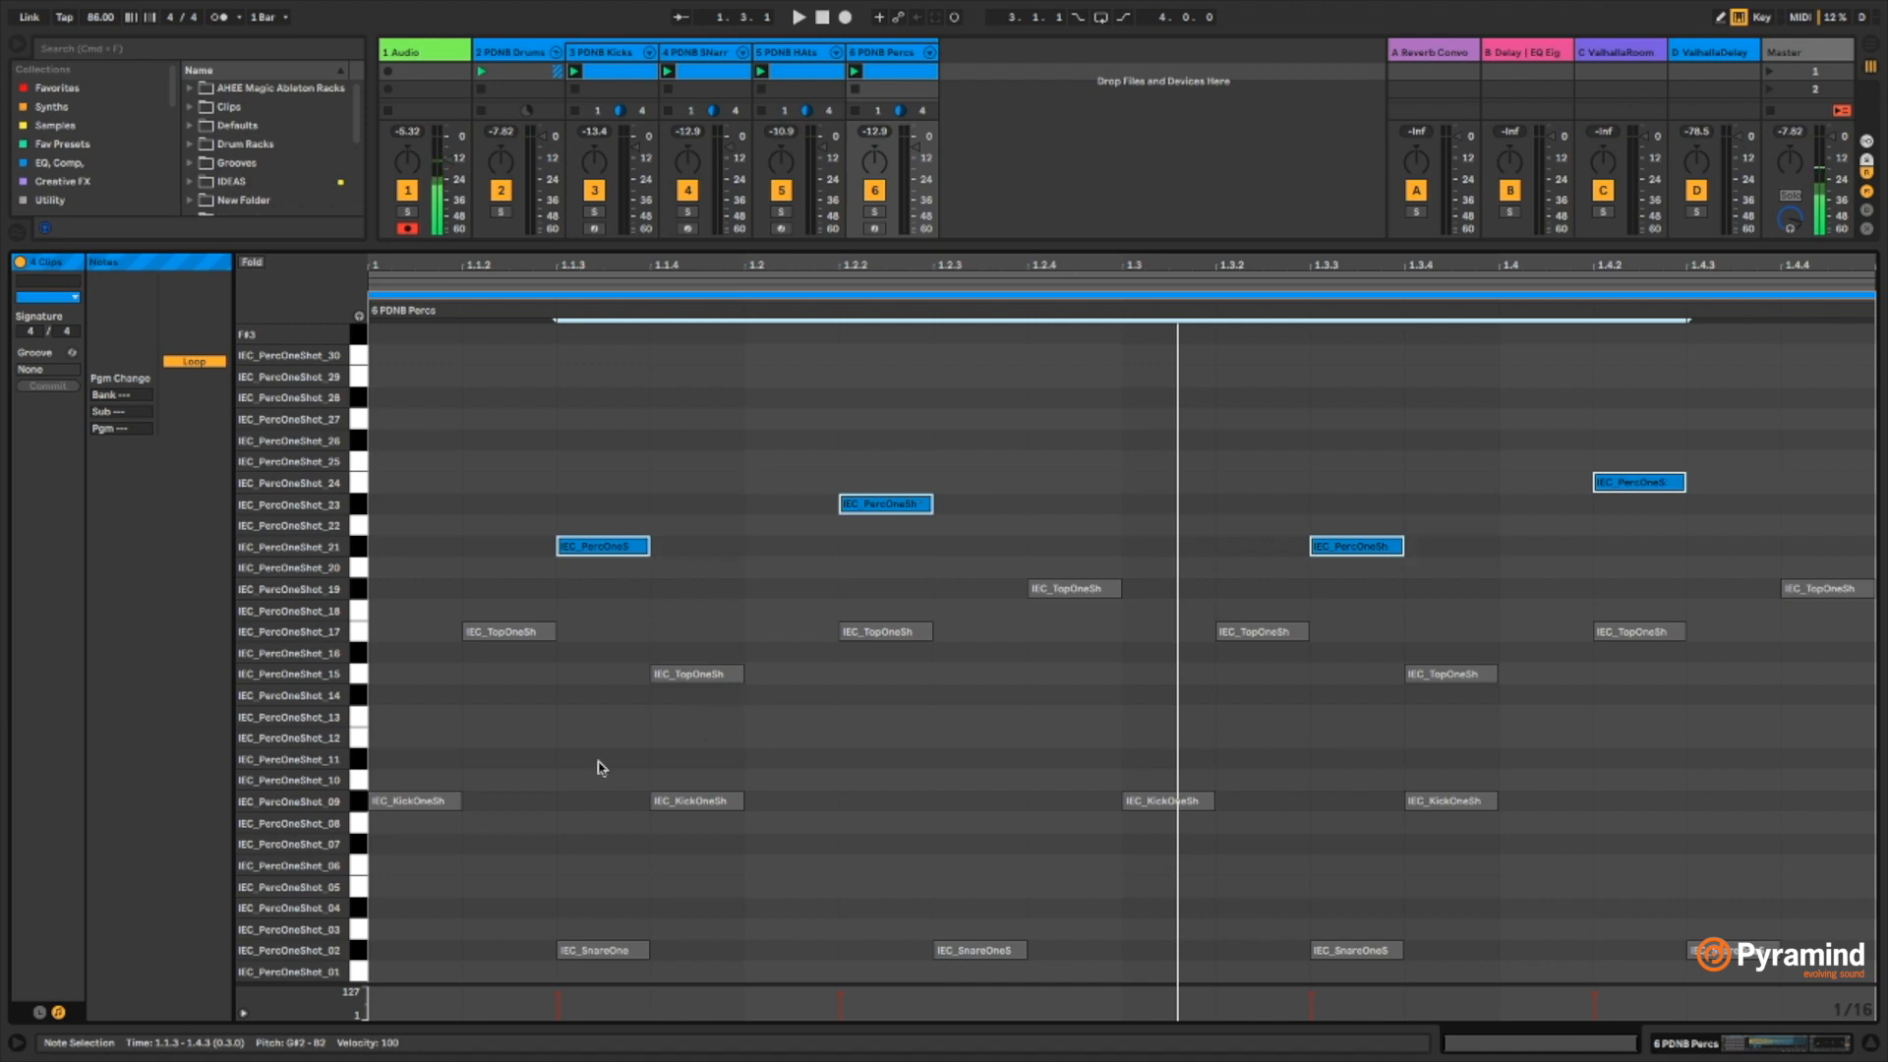
{"action": "mouse_move", "coordinate": [379, 819]}
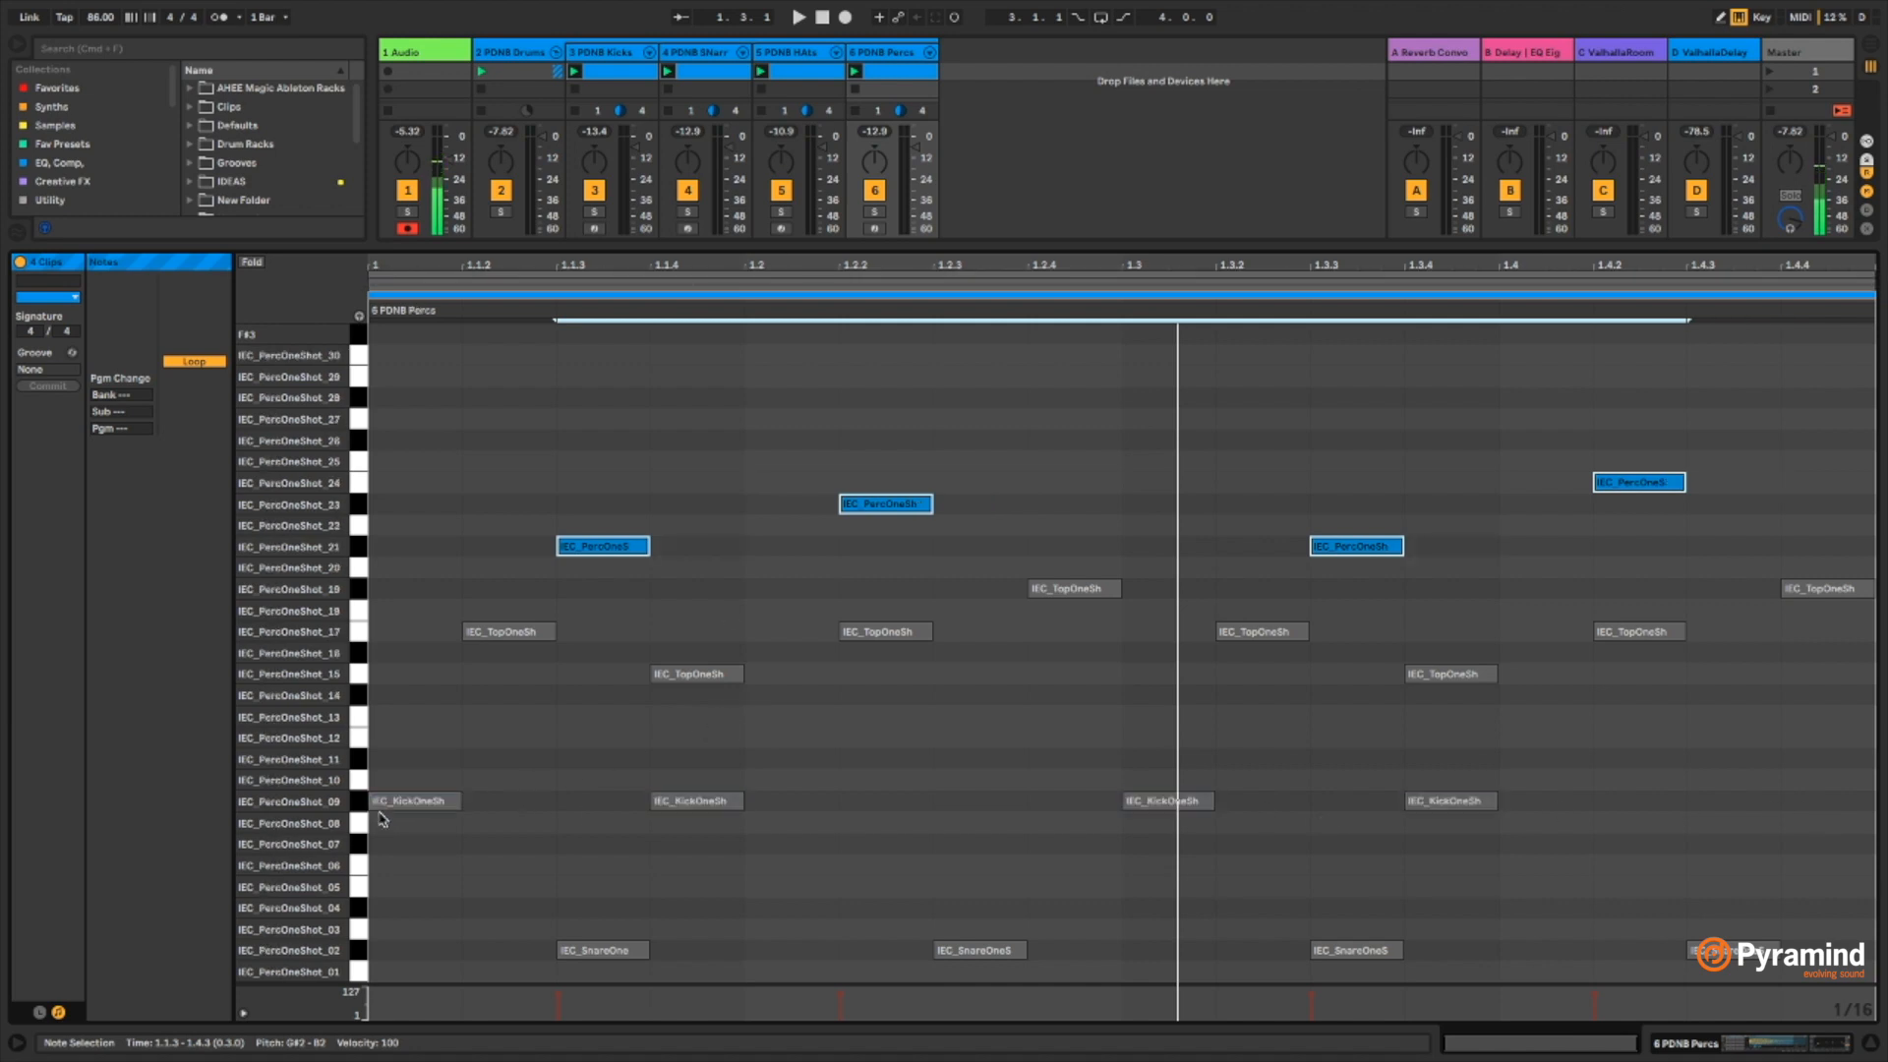
Step: Make the PDNB Kicks notes the active editable layer in the multi-clip editor
{"action": "left_click", "coordinate": [601, 51]}
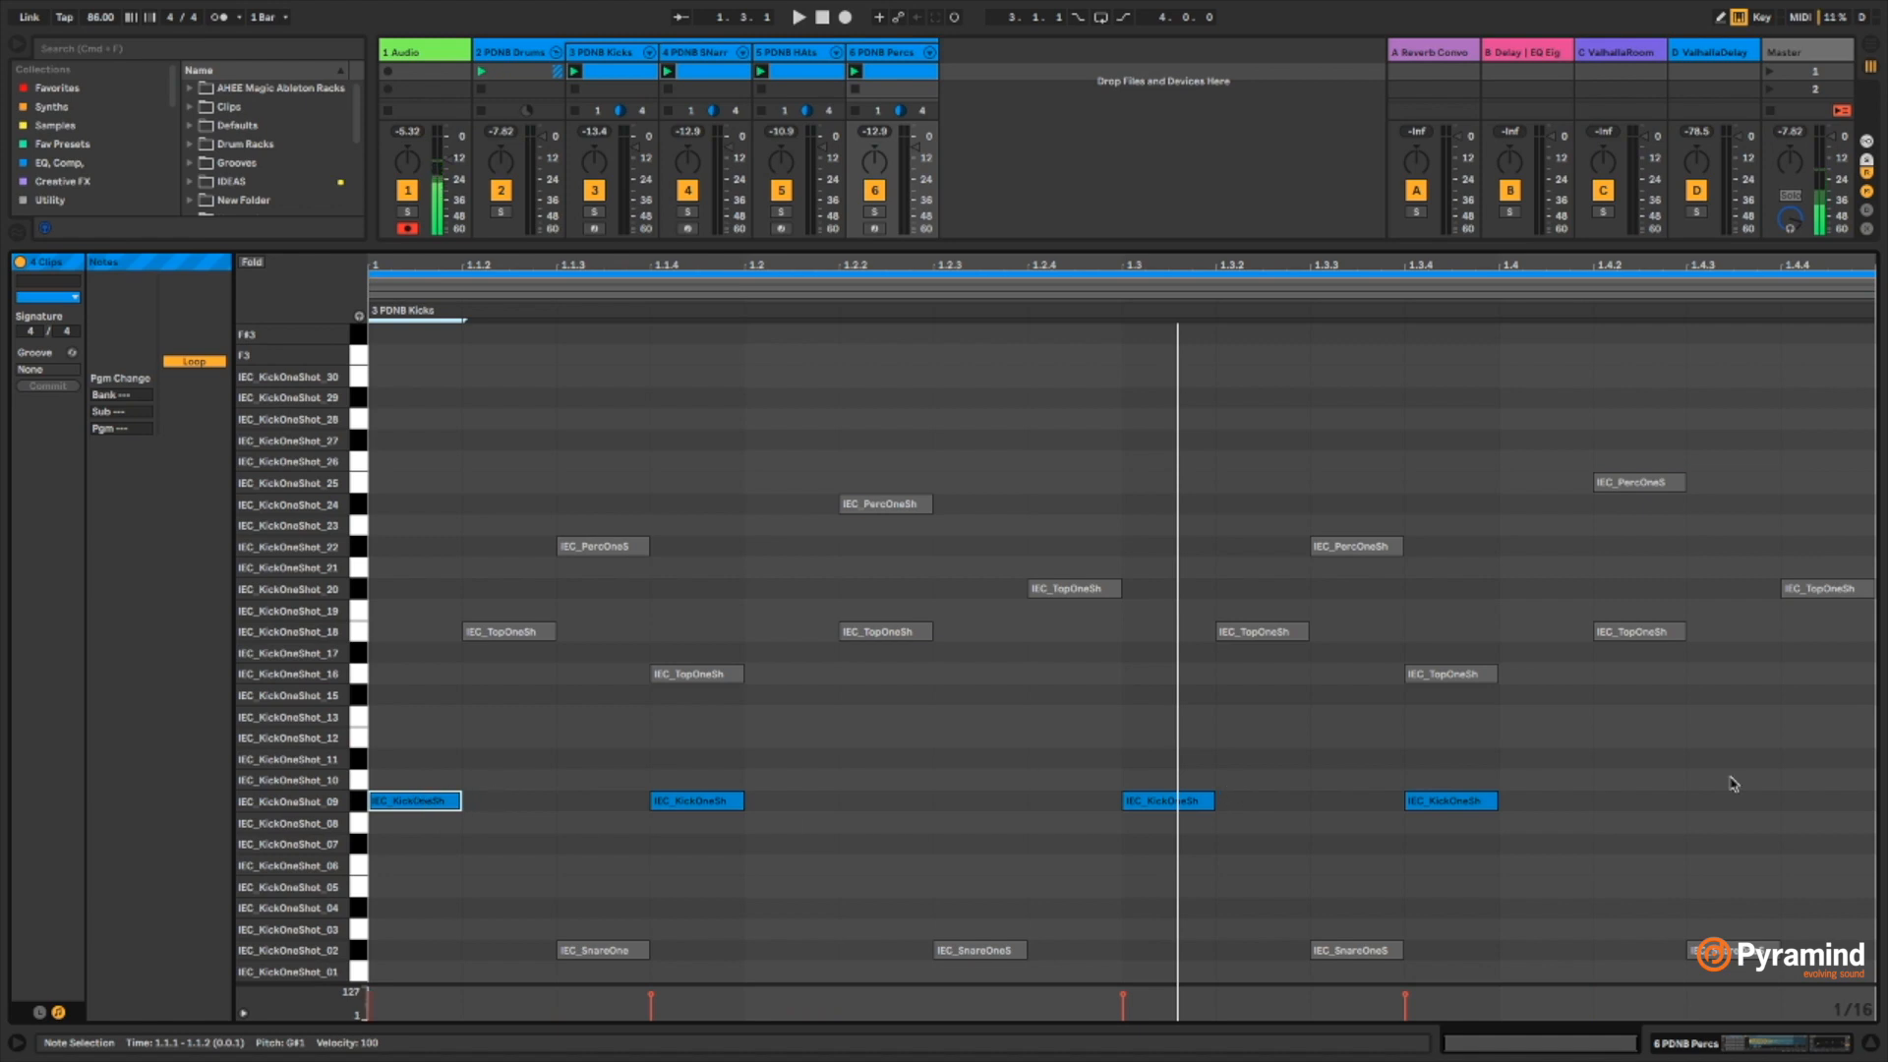
{"action": "mouse_move", "coordinate": [396, 785]}
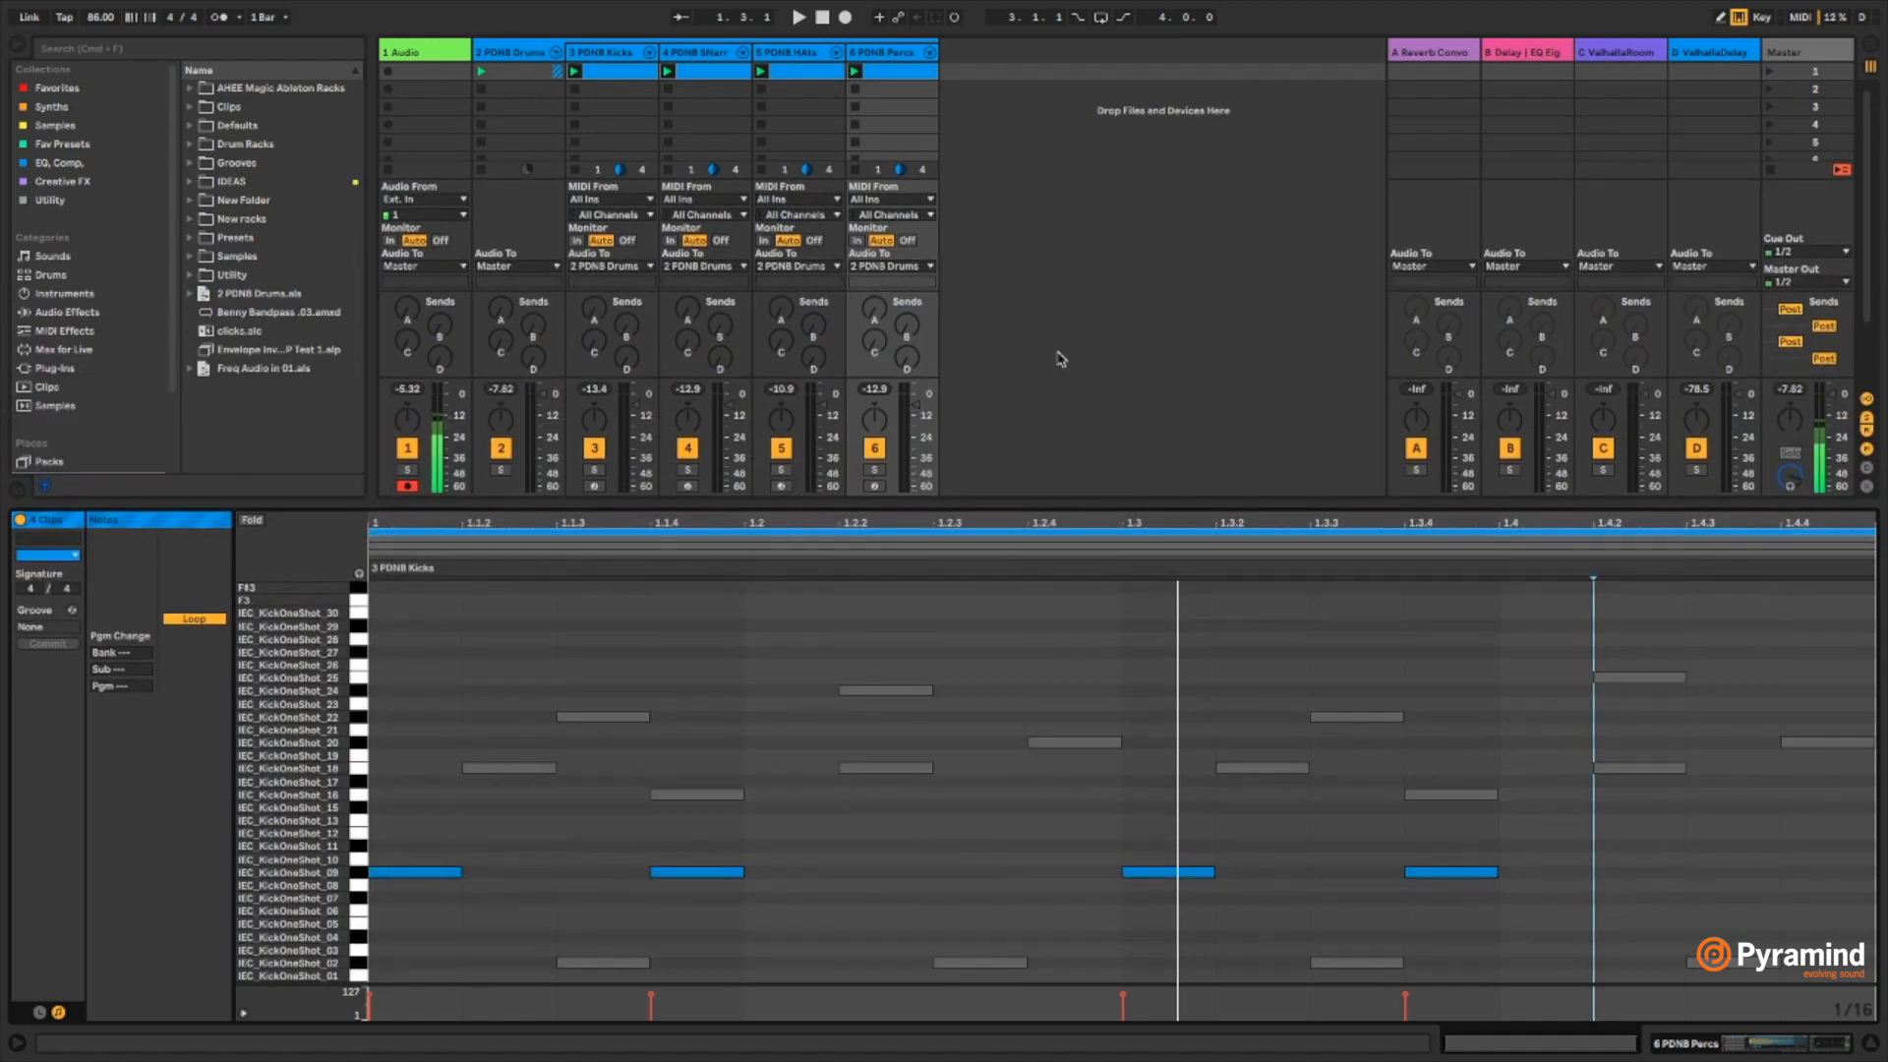
{"action": "mouse_move", "coordinate": [1070, 356]}
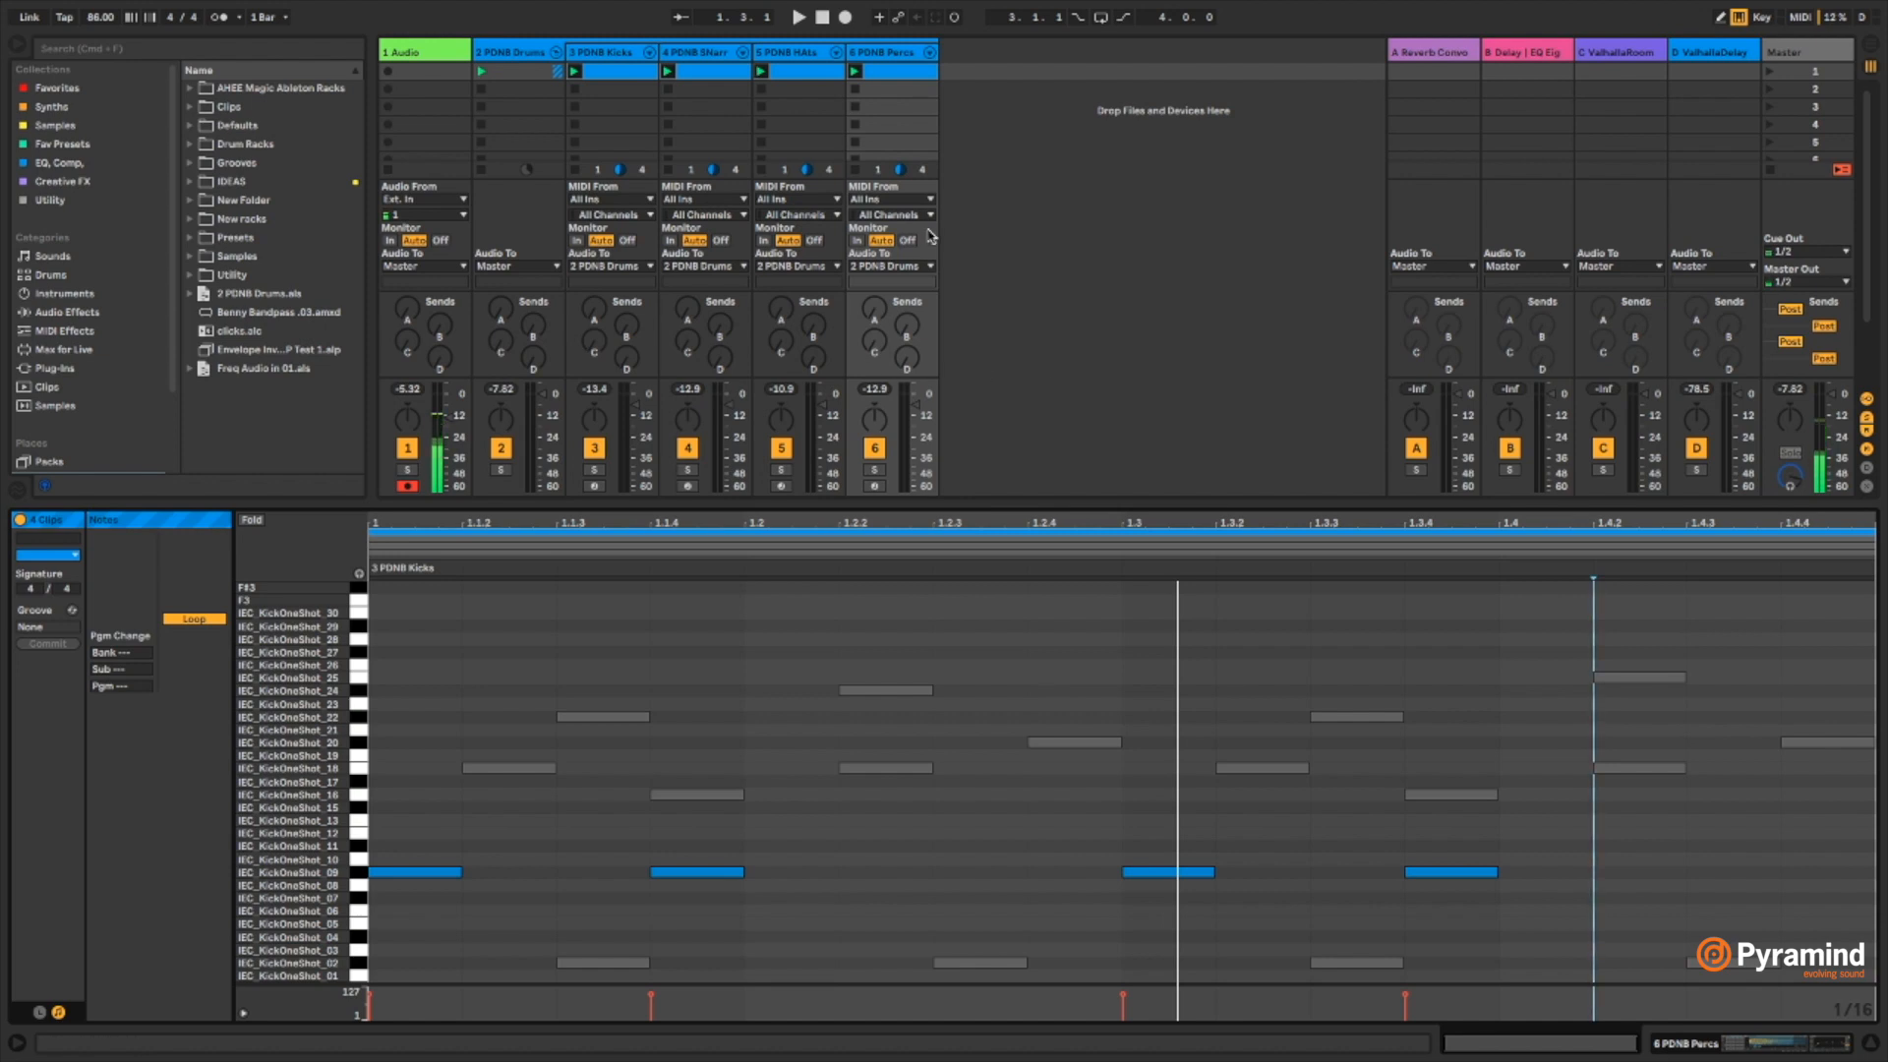
{"action": "mouse_move", "coordinate": [1078, 321]}
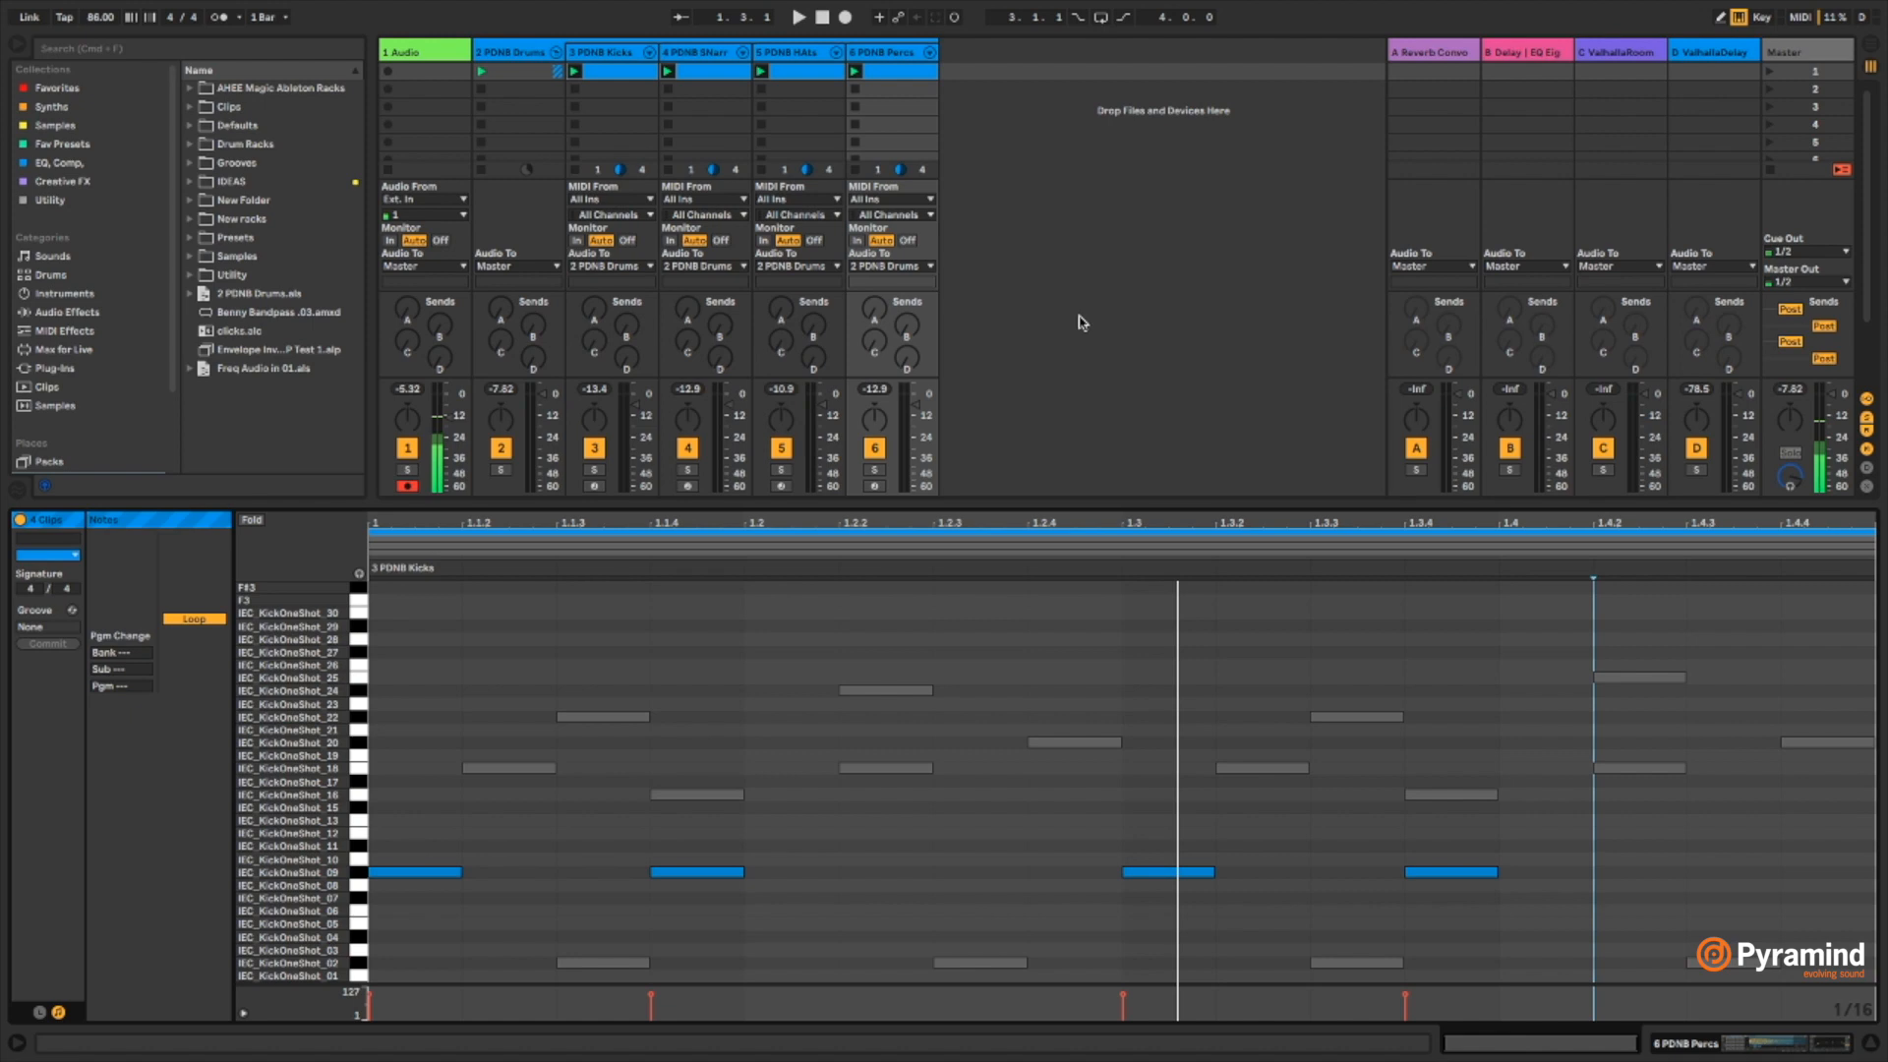